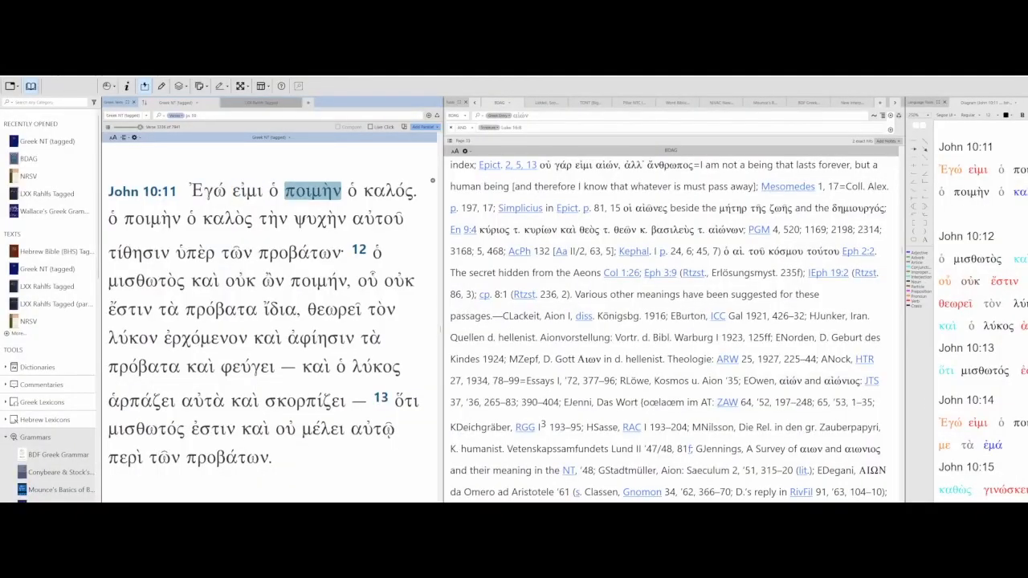
Step: Select the words of John 10:11's opening clause, Ἐγώ εἰμι ὁ ποιμὴν ὁ καλός, in the diagram
click(141, 220)
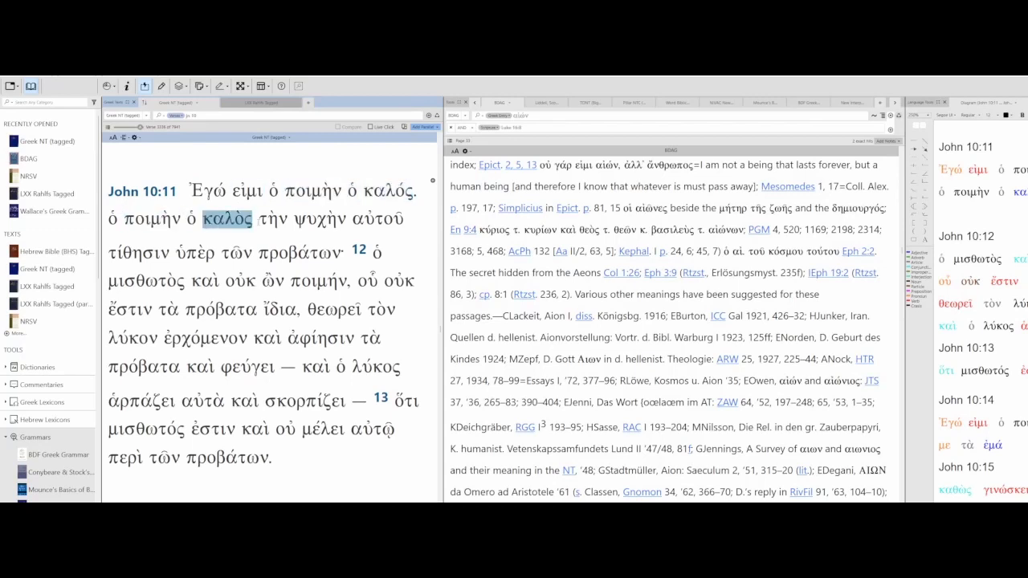
click(377, 219)
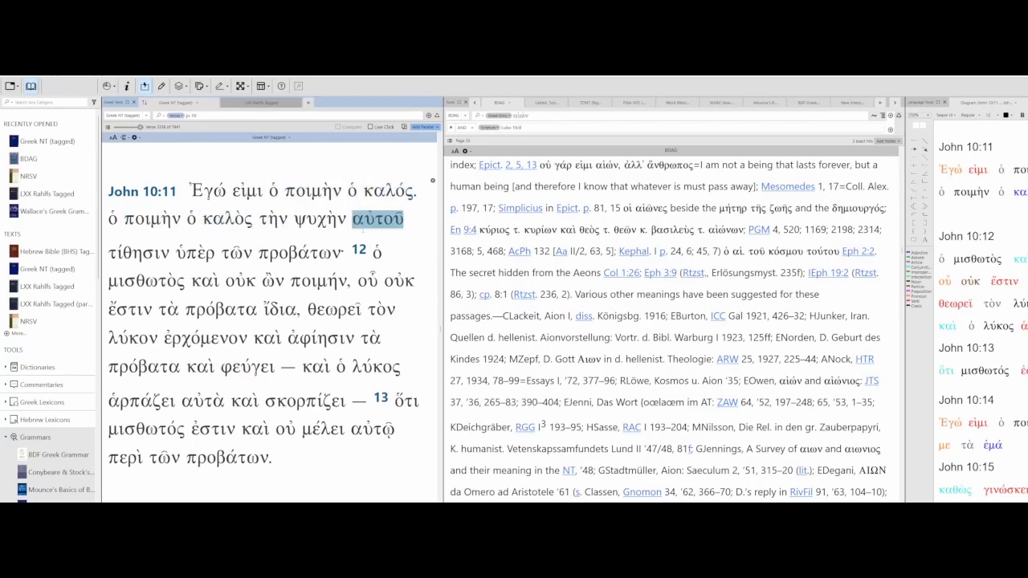
click(139, 252)
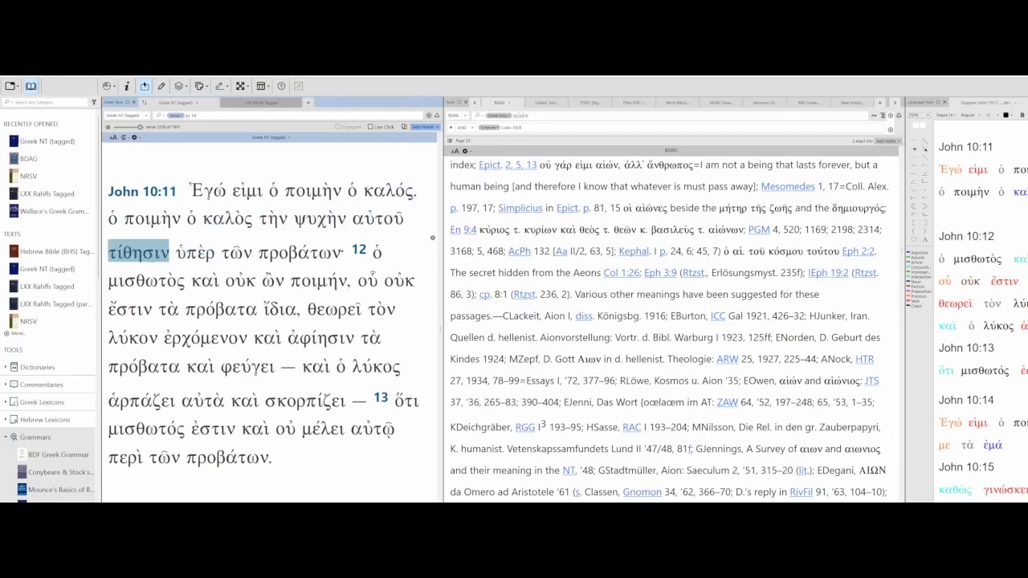
click(300, 250)
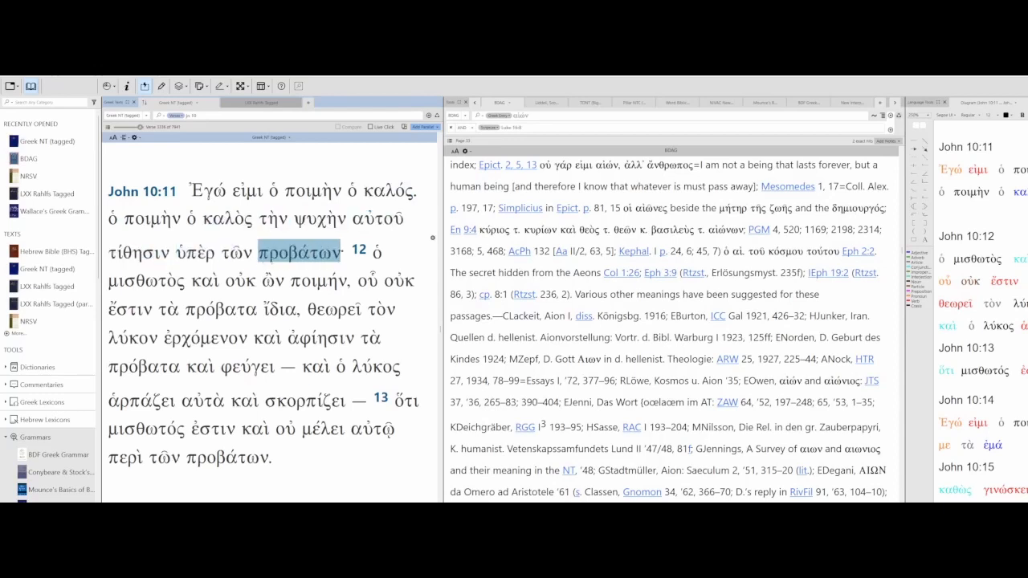
click(152, 281)
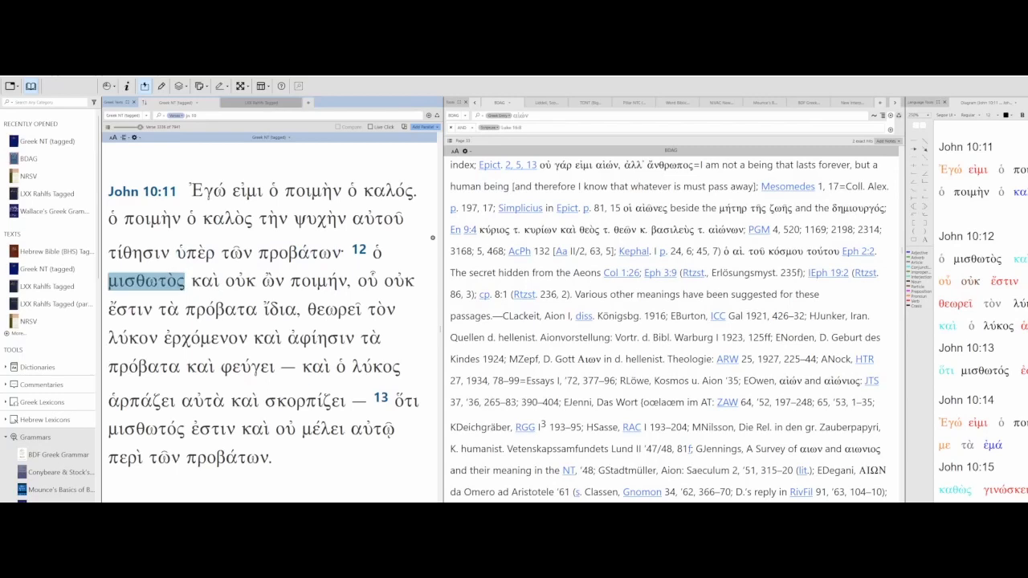
click(212, 281)
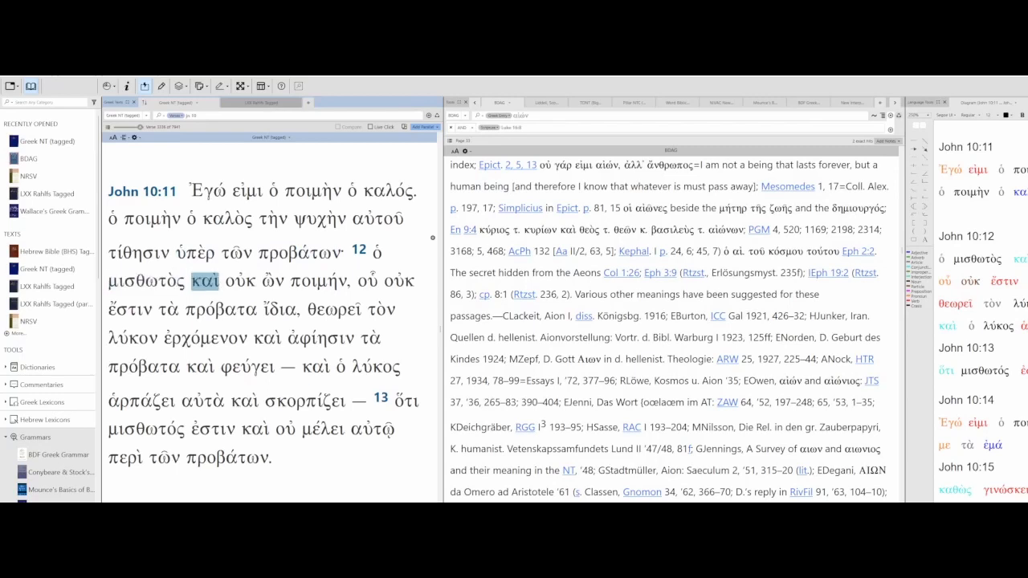
click(319, 281)
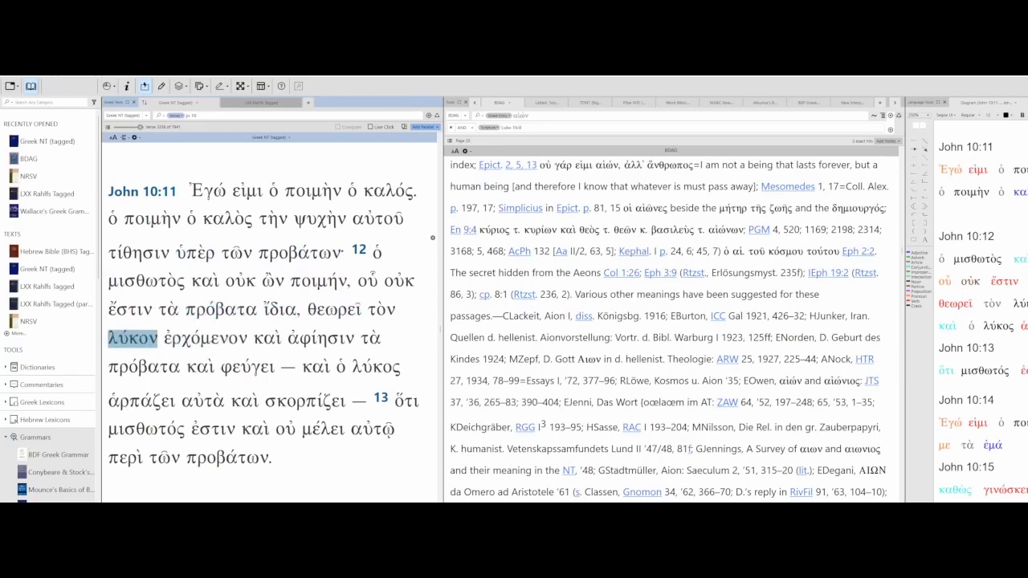
click(265, 338)
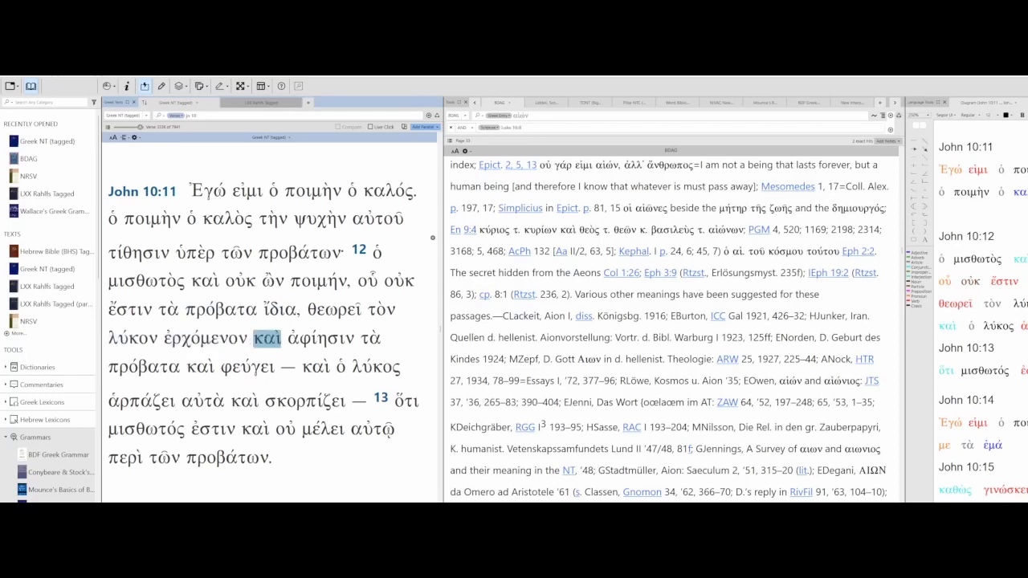
click(143, 367)
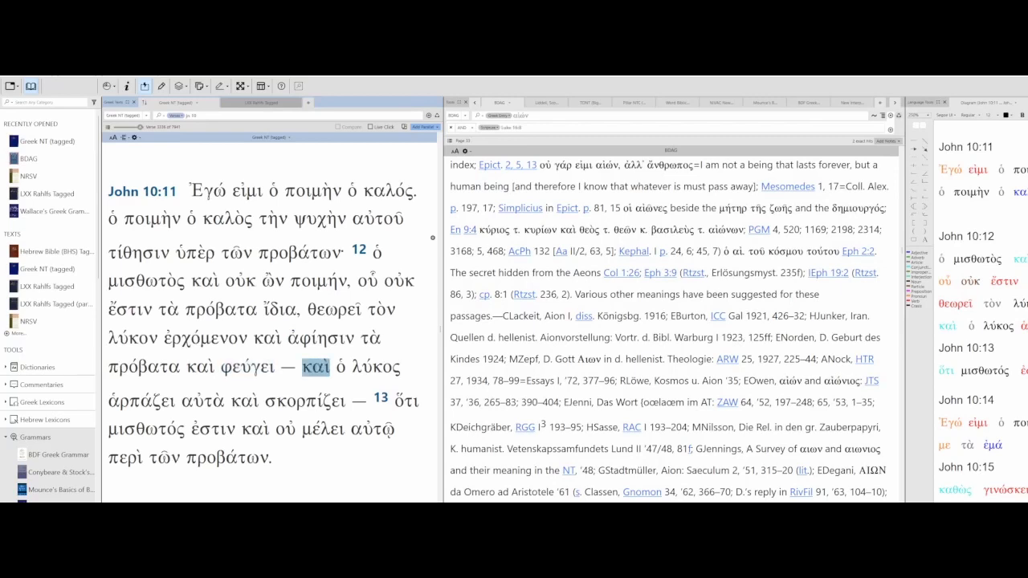
click(142, 398)
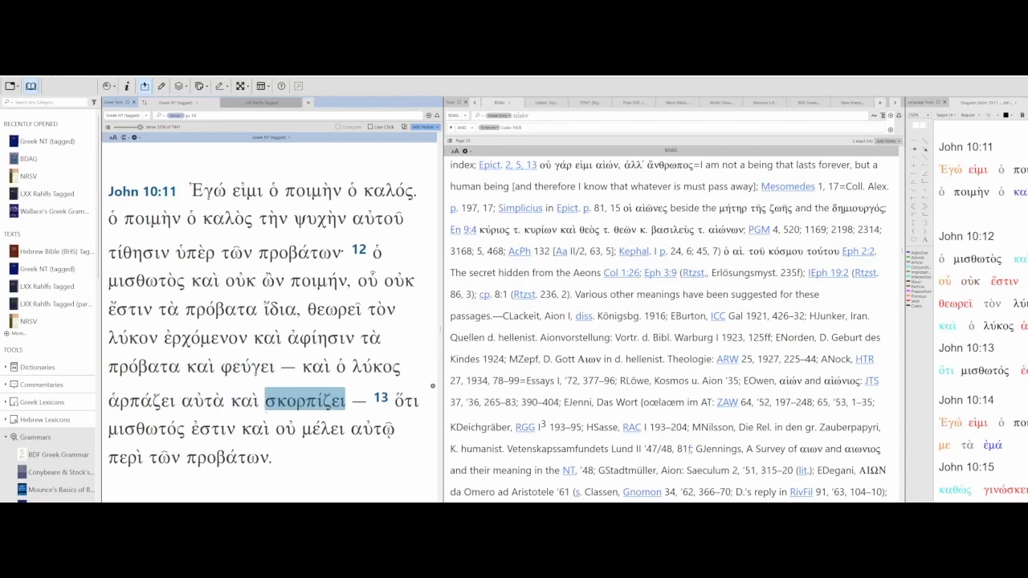
click(145, 429)
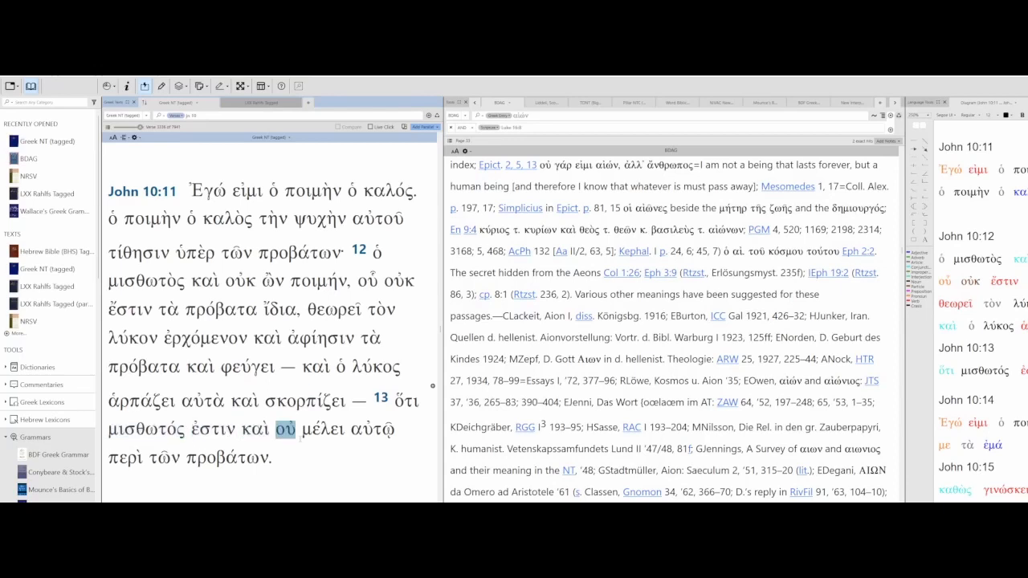
click(166, 459)
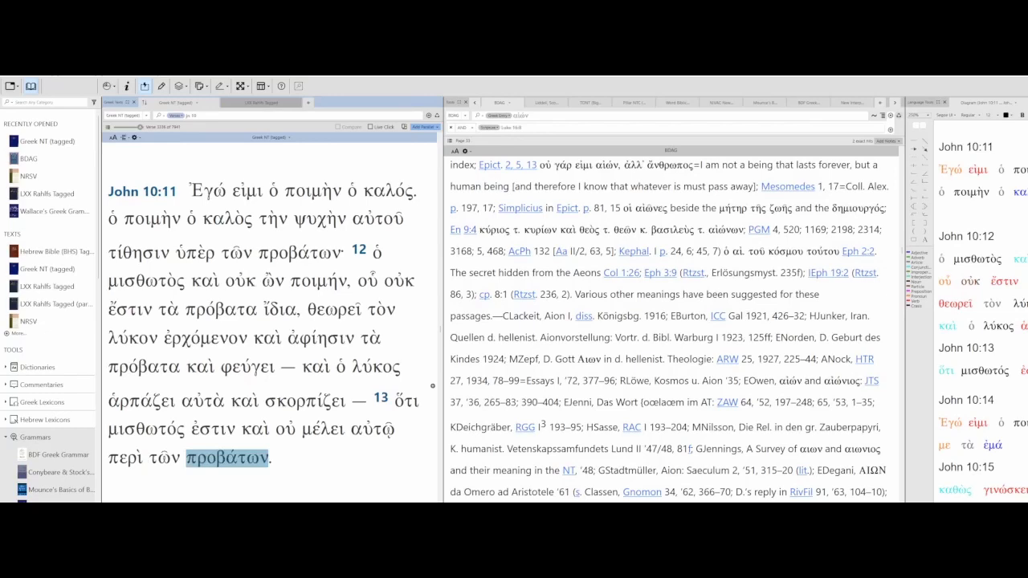
Step: Select more words on the lower lines of the diagram
scroll(down, 3)
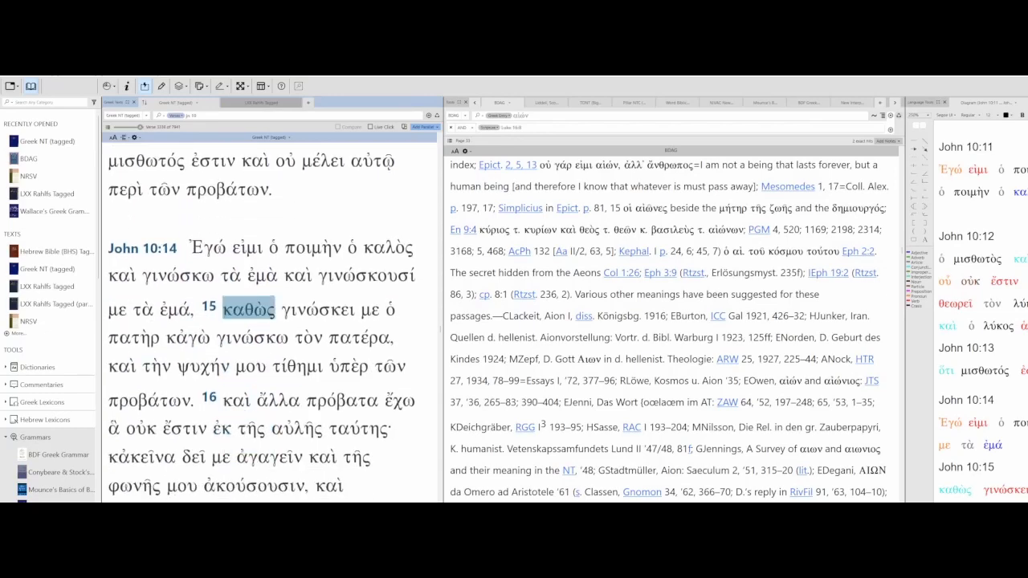
click(313, 248)
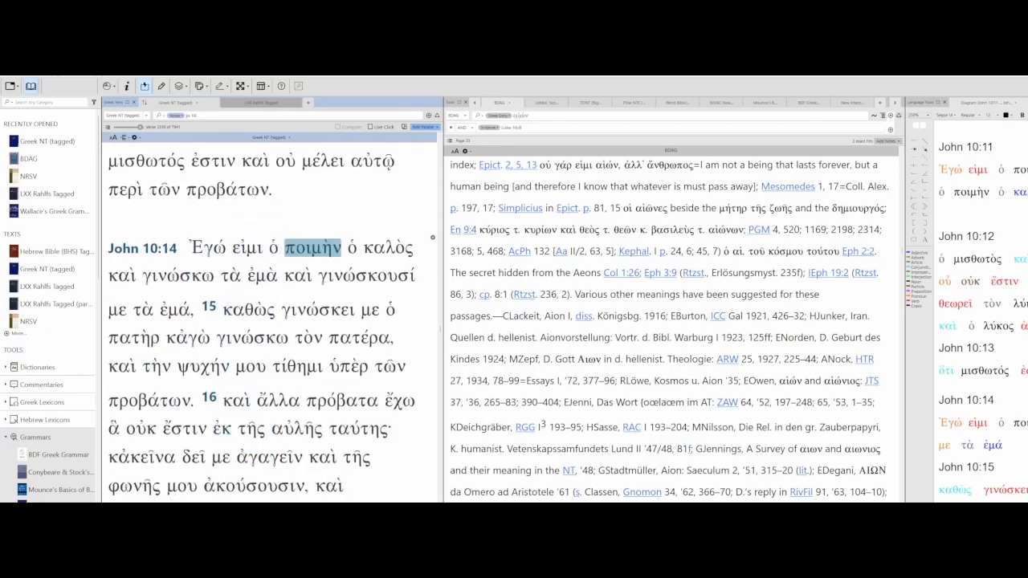
click(388, 248)
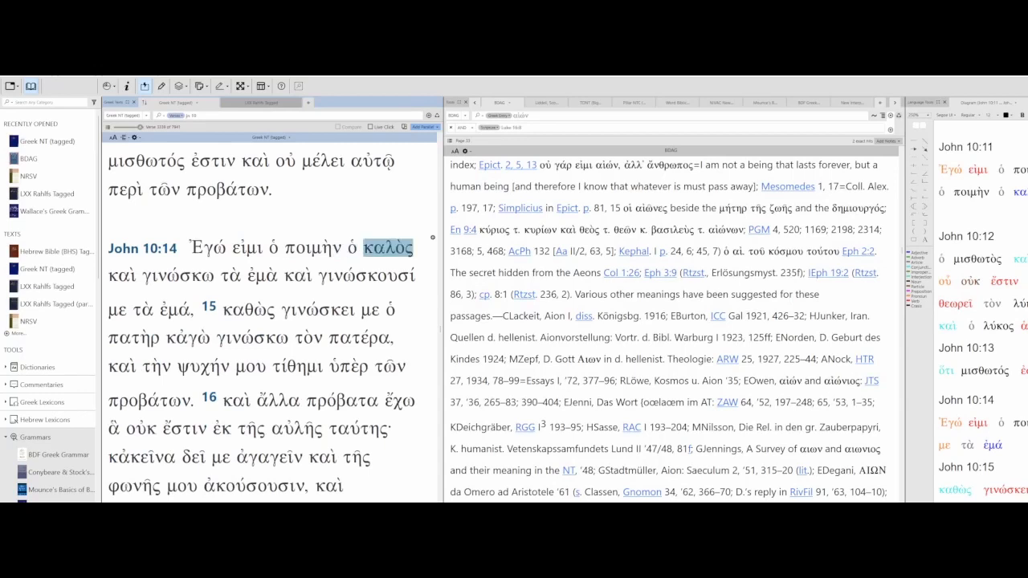
click(258, 275)
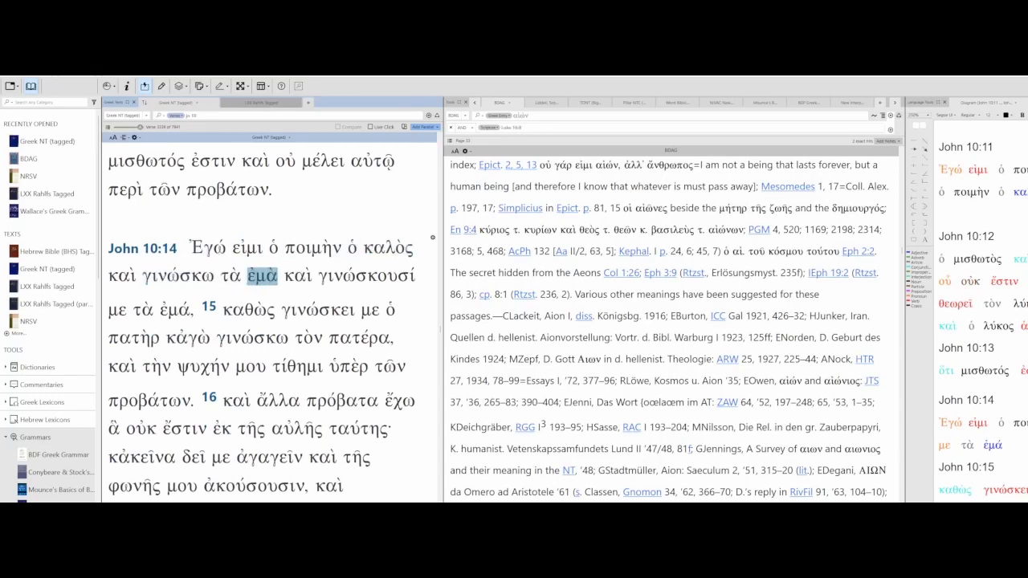
click(375, 276)
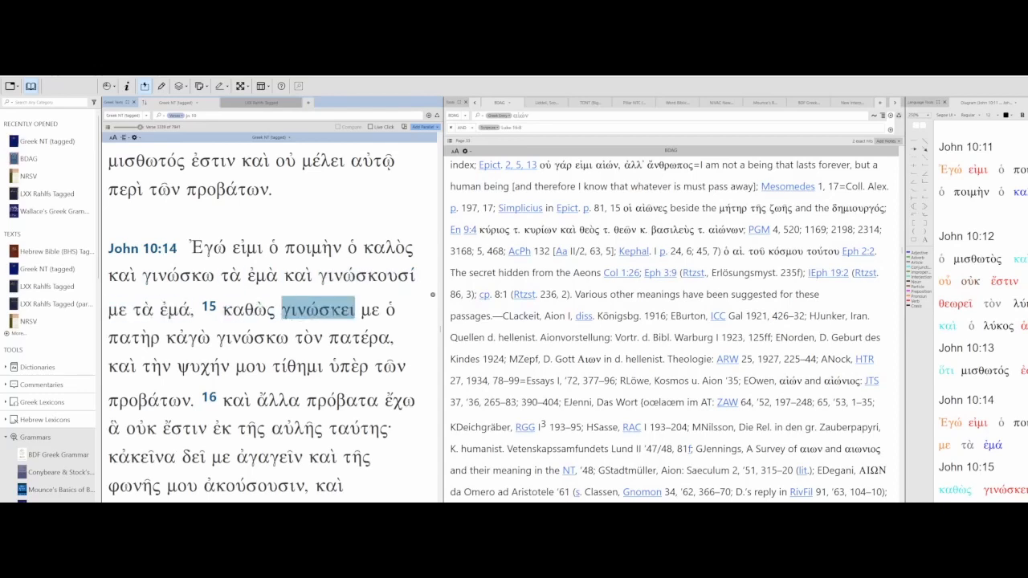
click(187, 338)
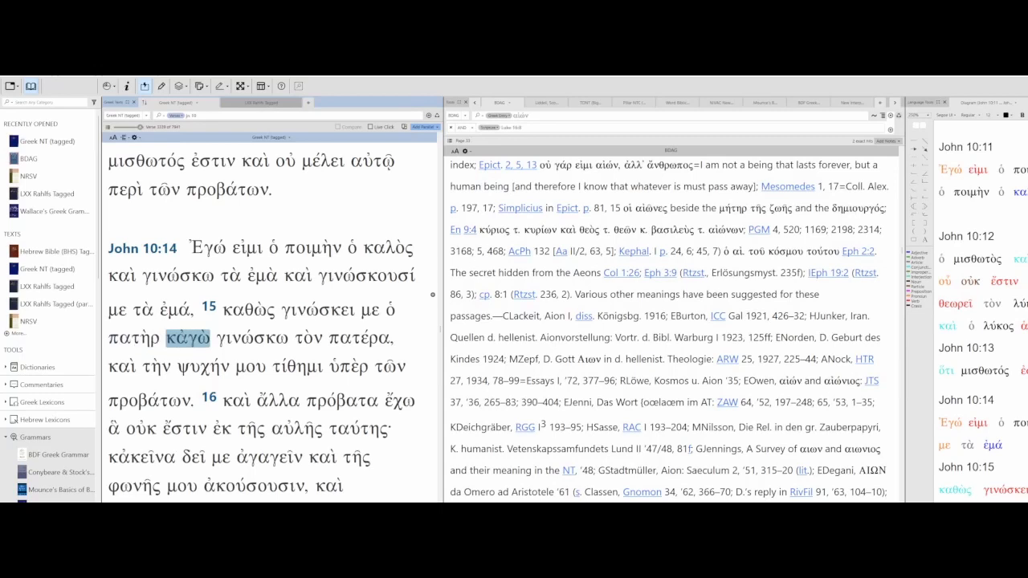
click(370, 338)
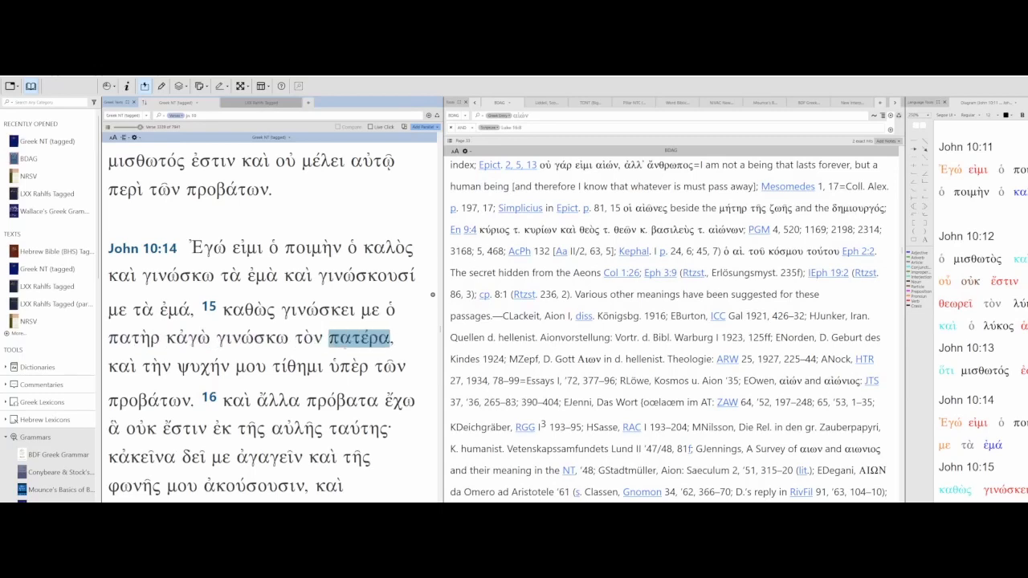
click(156, 367)
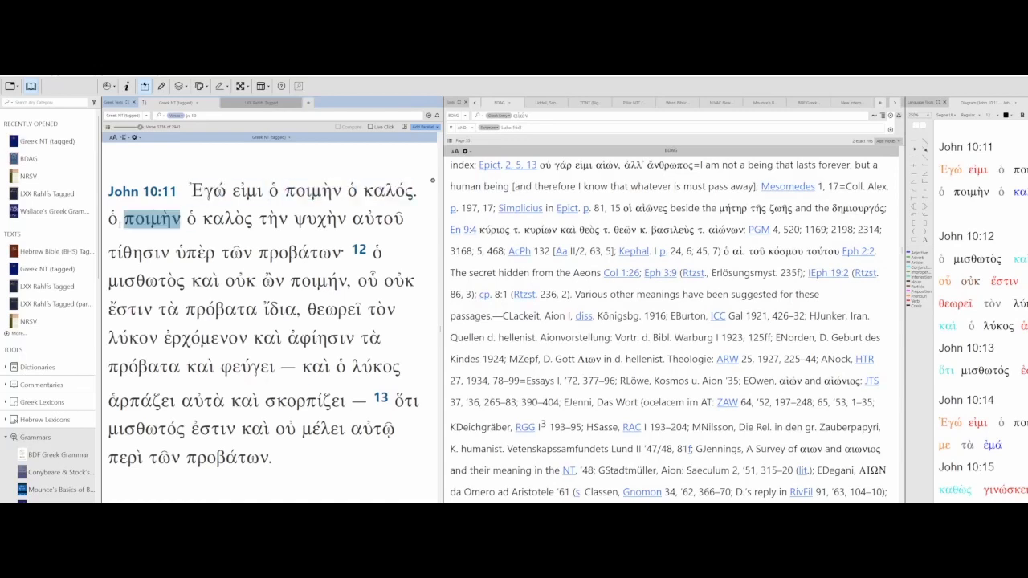
Step: Click through the words on the John 10:11–12 lines again
click(273, 219)
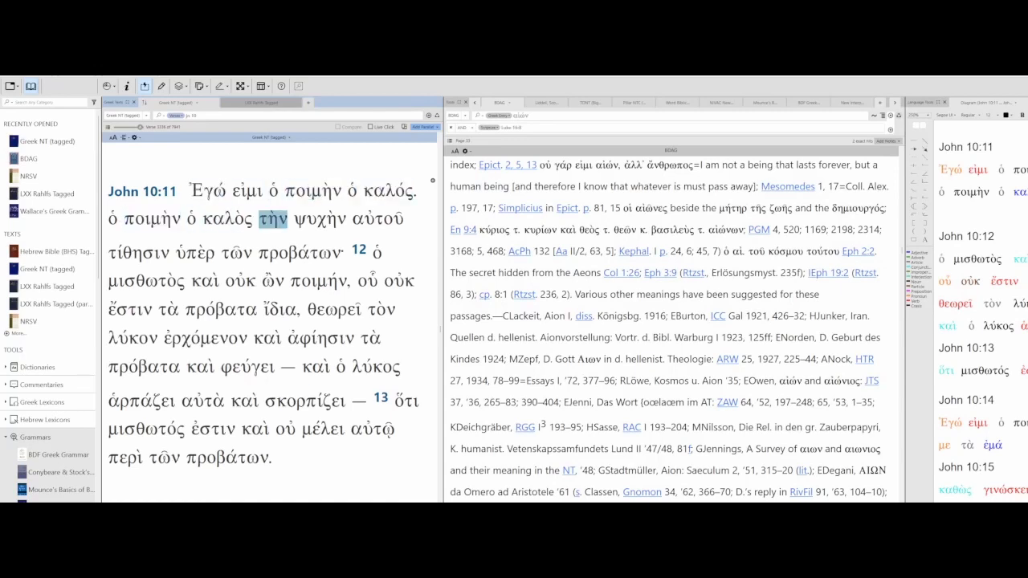
click(139, 251)
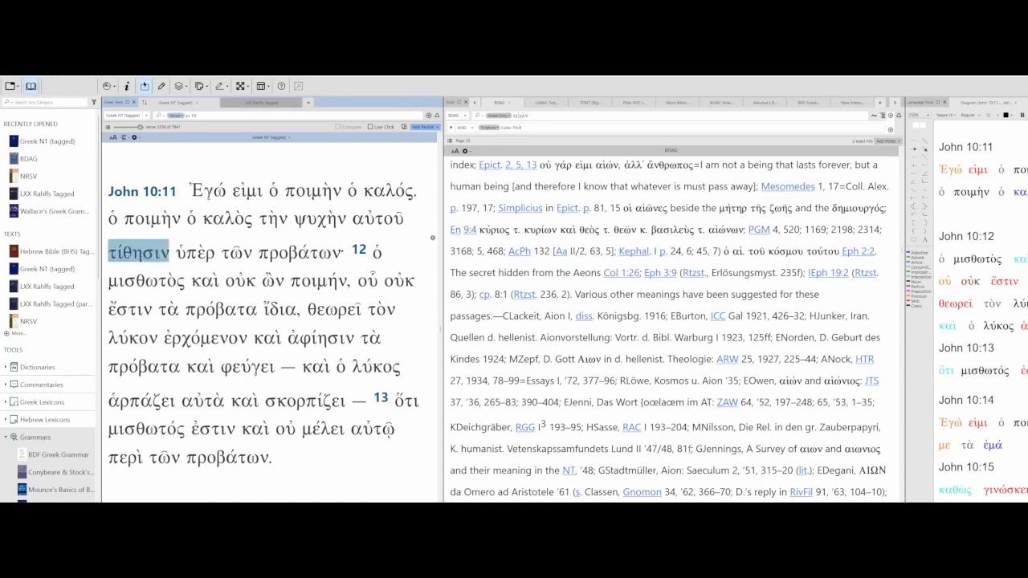
click(195, 252)
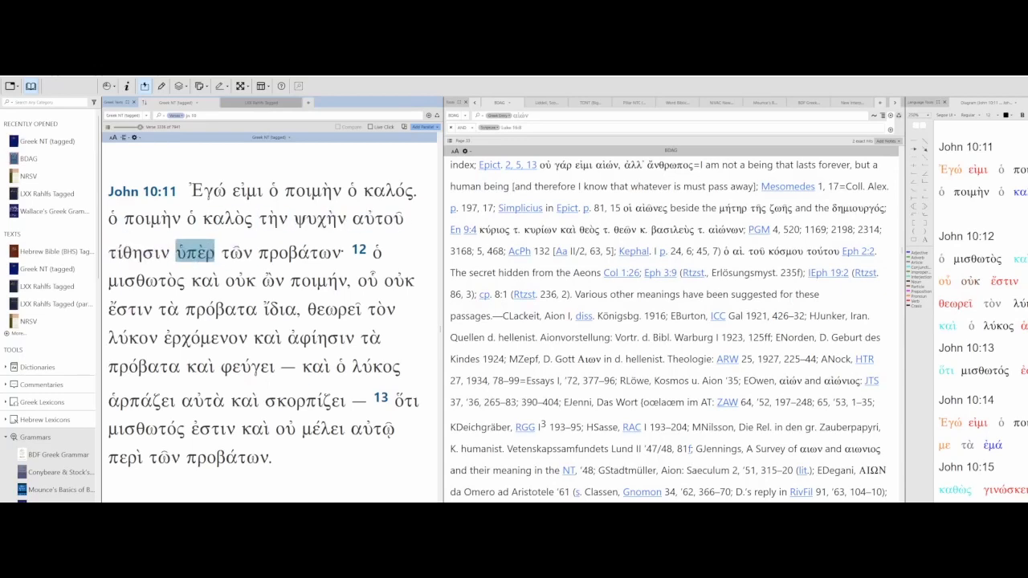
click(301, 252)
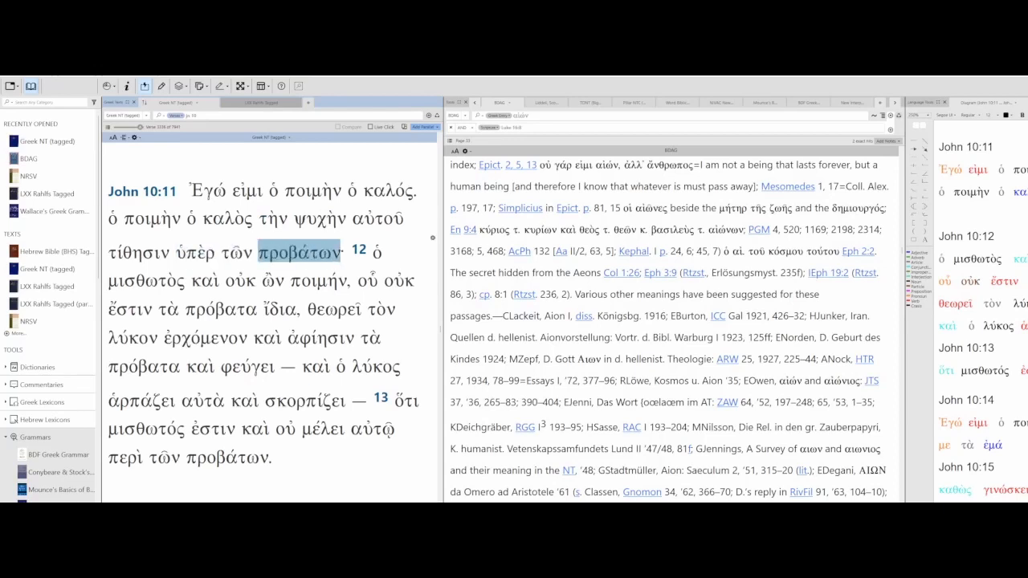
click(148, 282)
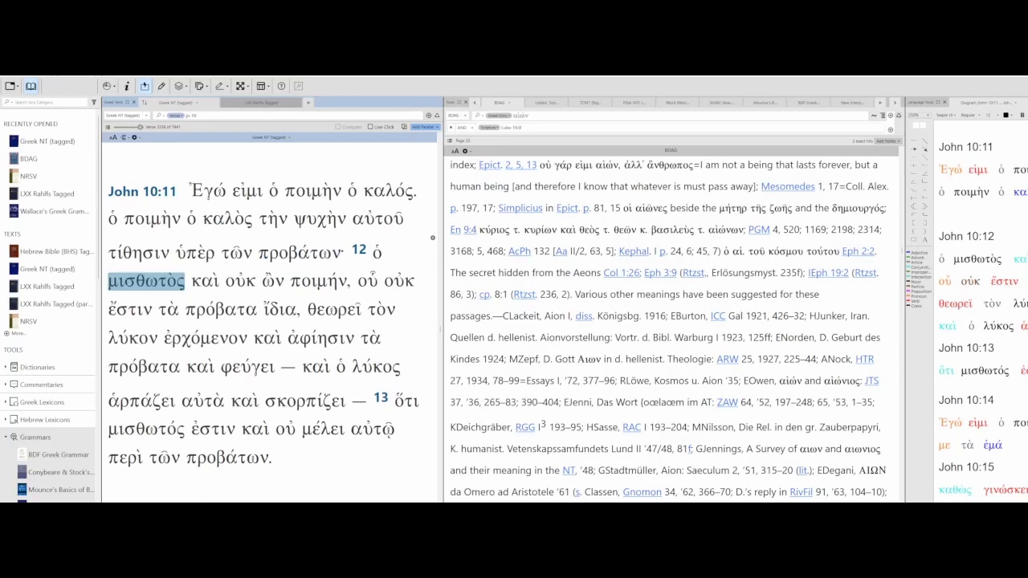
click(221, 309)
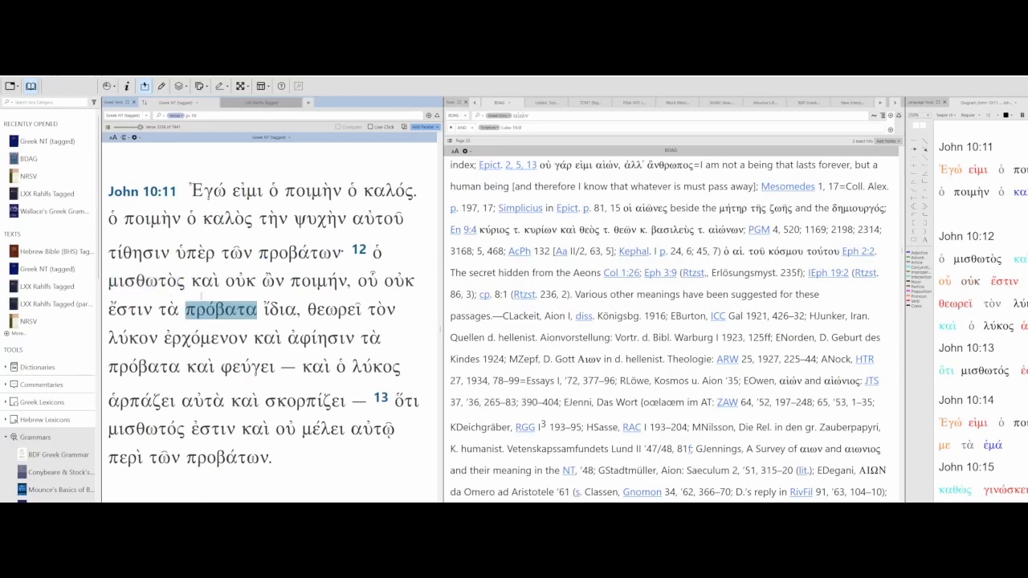
click(205, 281)
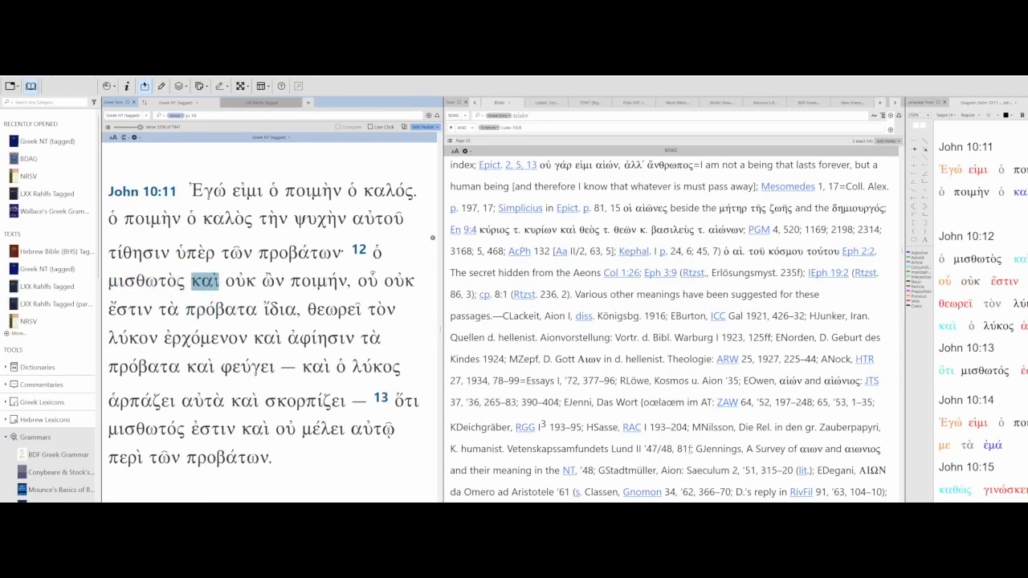
click(239, 281)
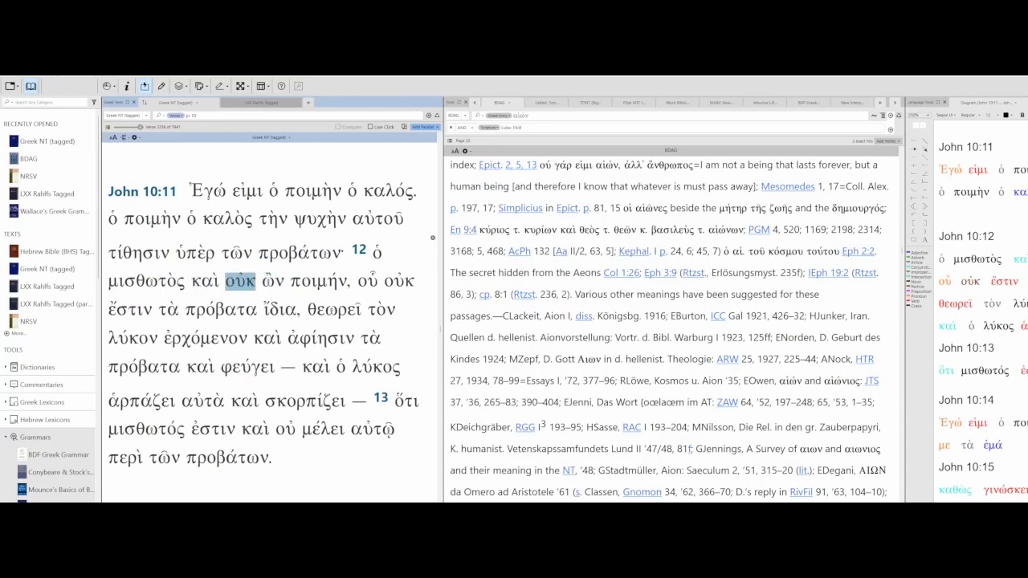
Step: Check the grammar of οὐκ, ποιμήν, οὗ, μισθωτὸς, θεωρεῖ, λύκον, ἀφίησιν, ἁρπάζει, ἐστιν, αὐτῷ
click(319, 281)
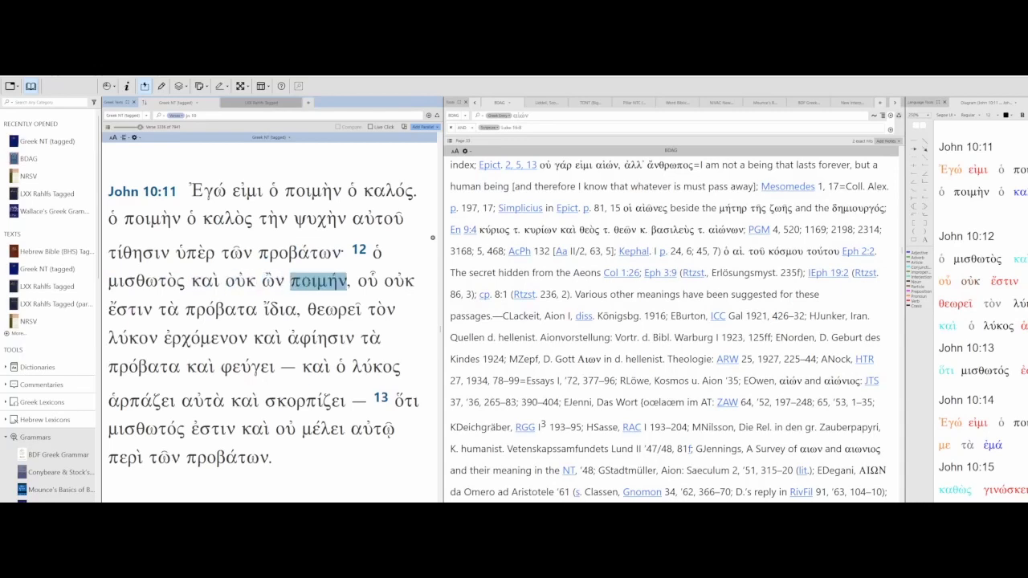
click(368, 281)
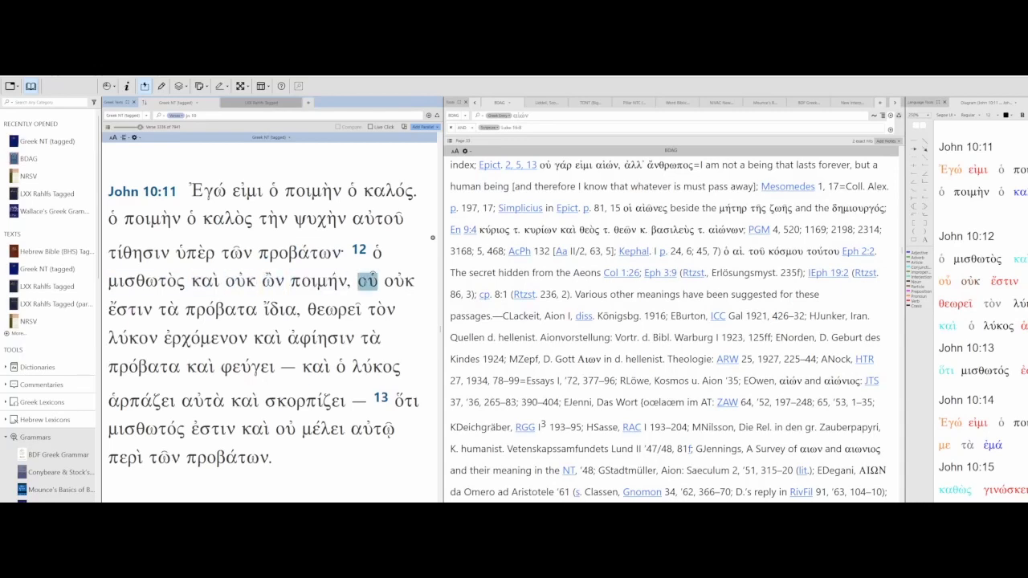
click(398, 281)
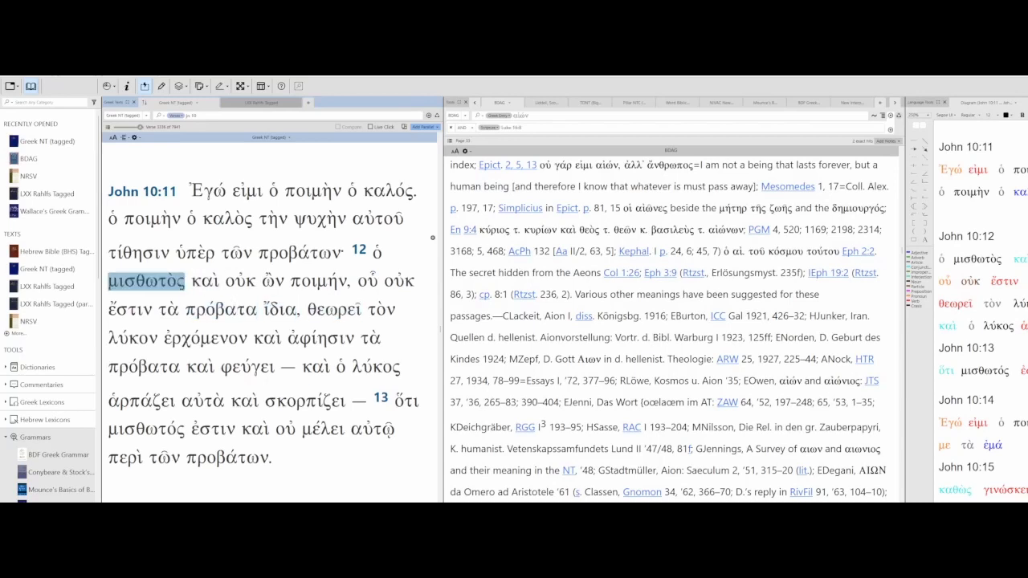
click(338, 309)
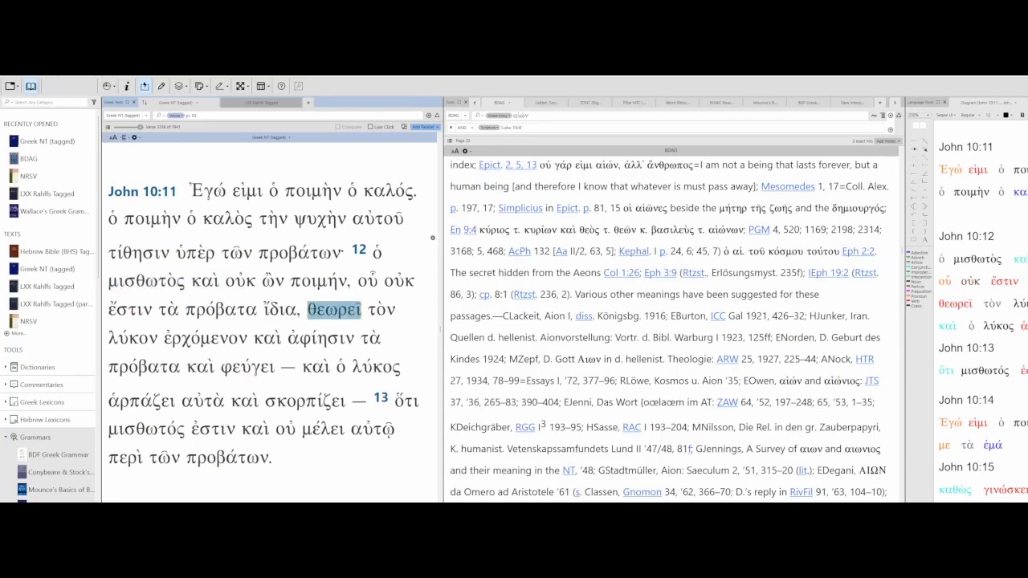
click(131, 338)
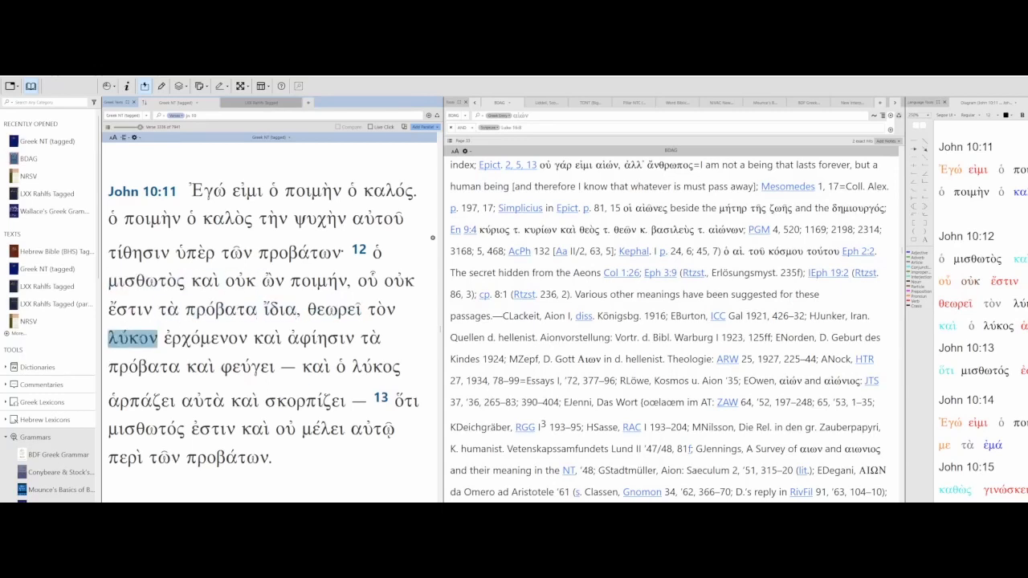
click(280, 309)
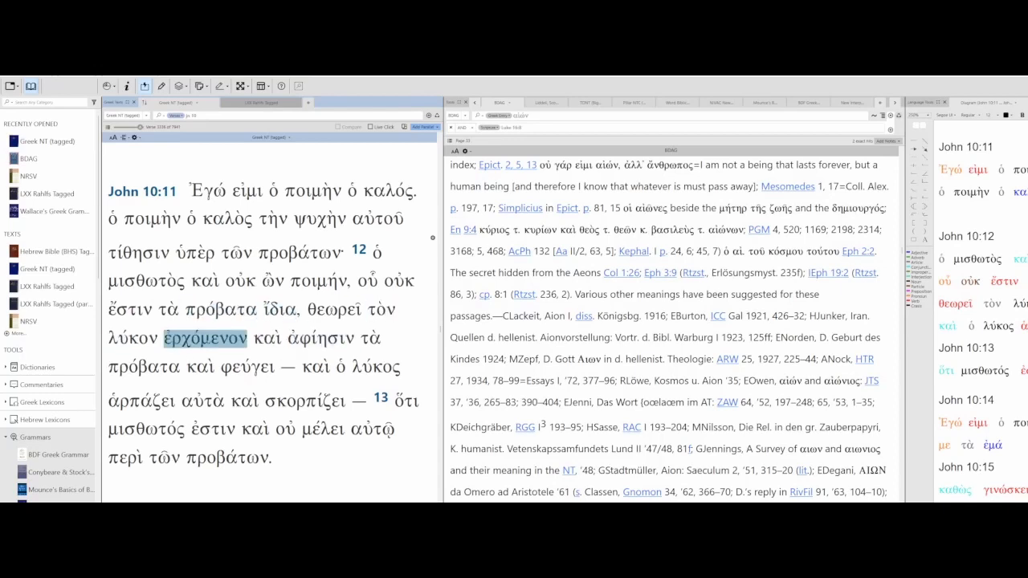
click(379, 309)
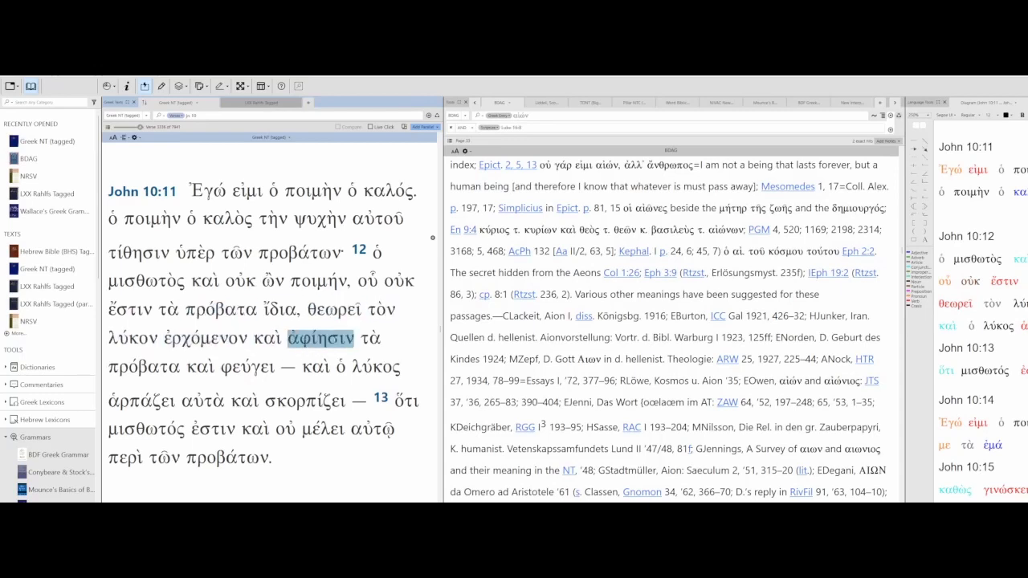
click(145, 367)
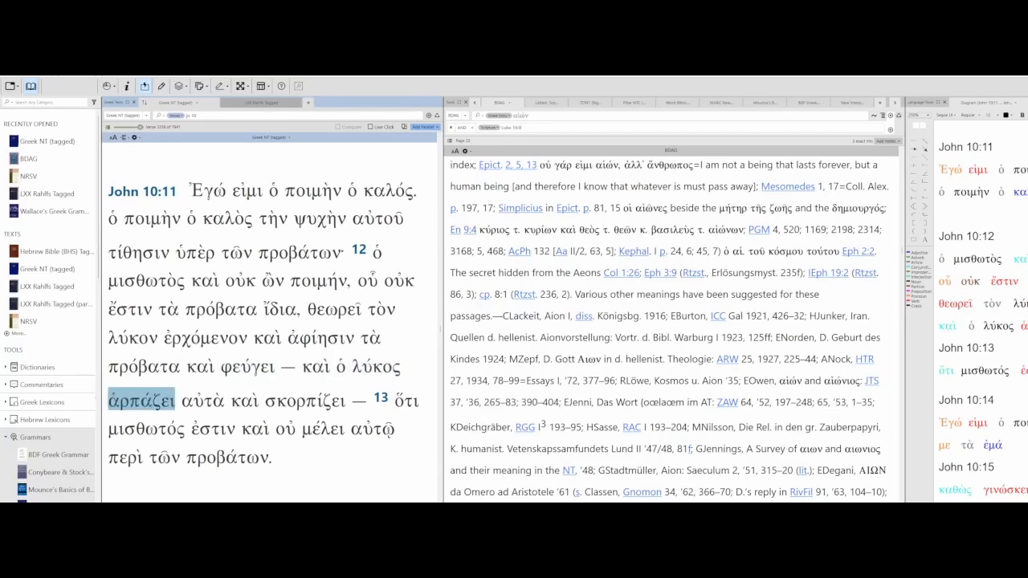
click(203, 398)
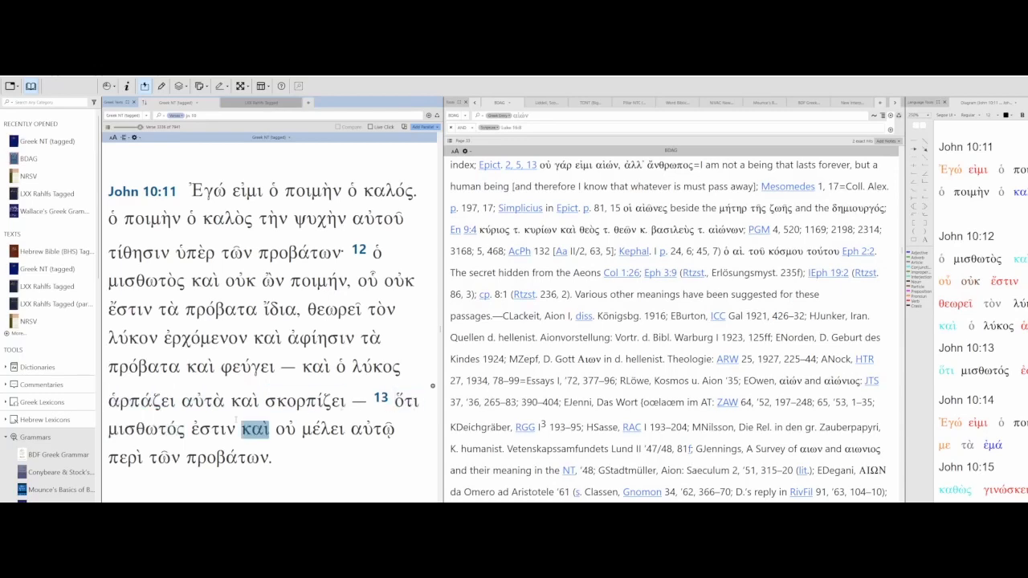
click(144, 430)
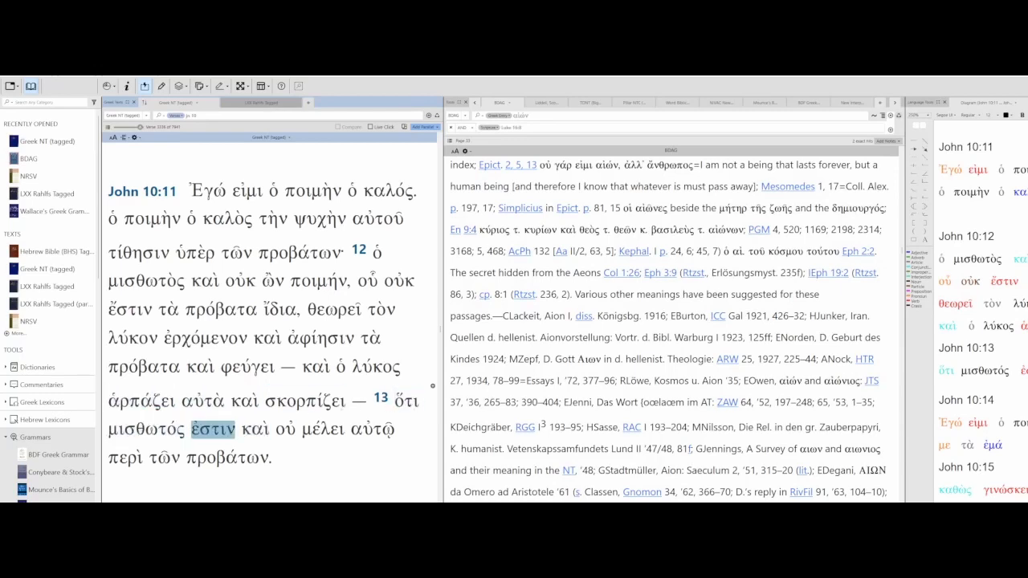
double_click(149, 429)
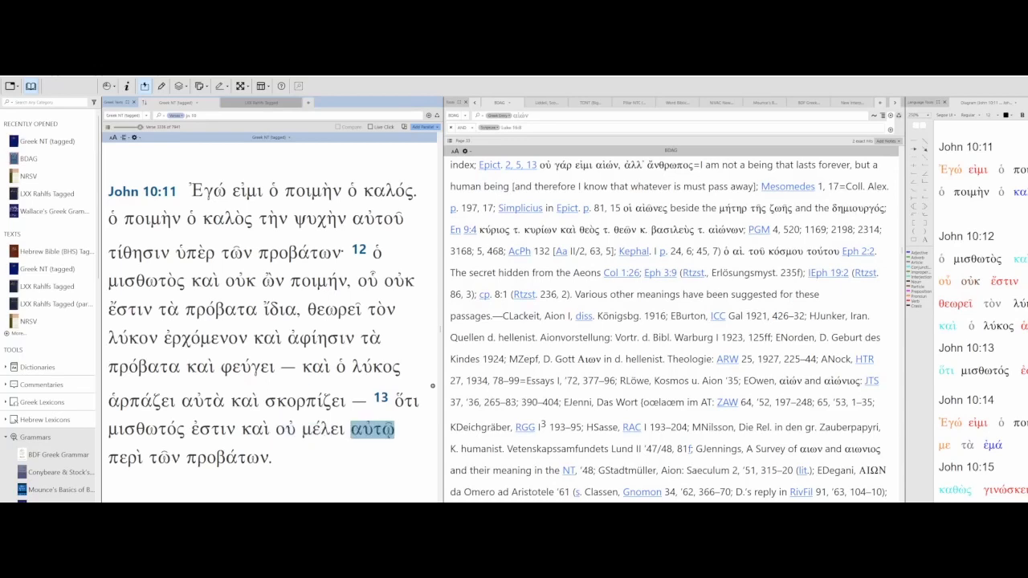
click(165, 458)
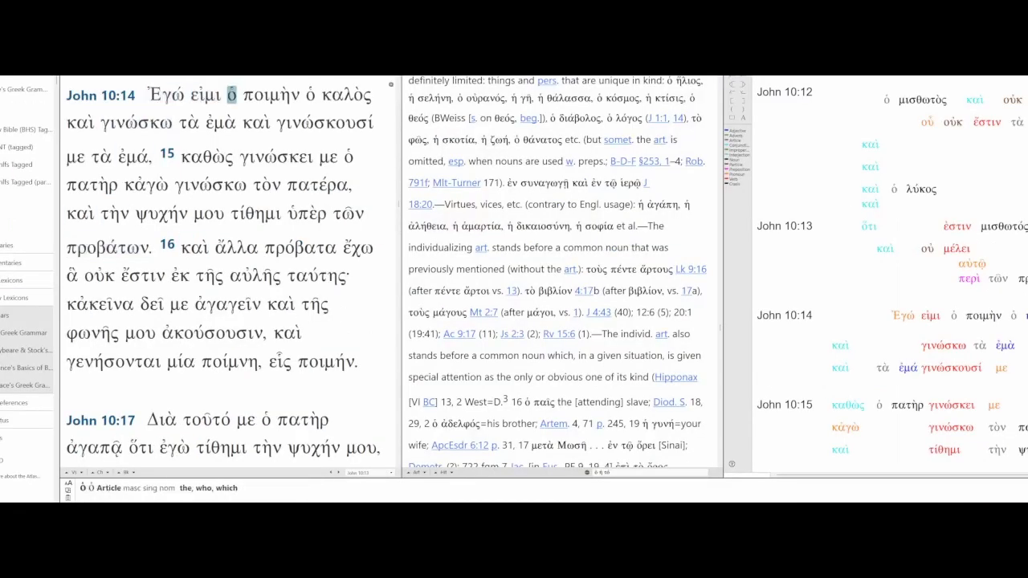
Step: View the parsing of ὁ, γινώσκουσί, καθὼς, ἐμά, γινώσκει, γινώσκω, καὶ, τίθημι and ψυχὴν
click(79, 122)
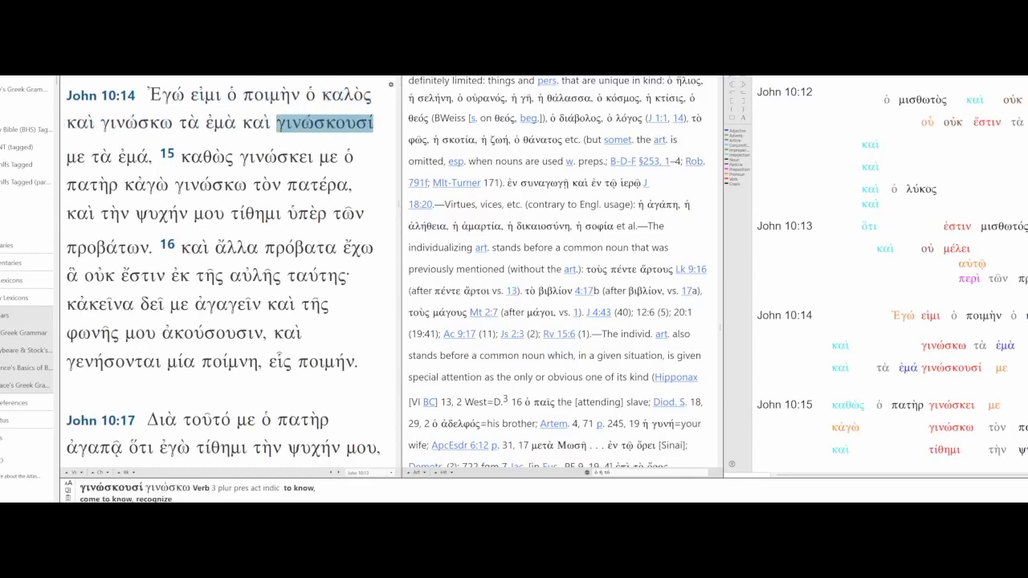
click(208, 156)
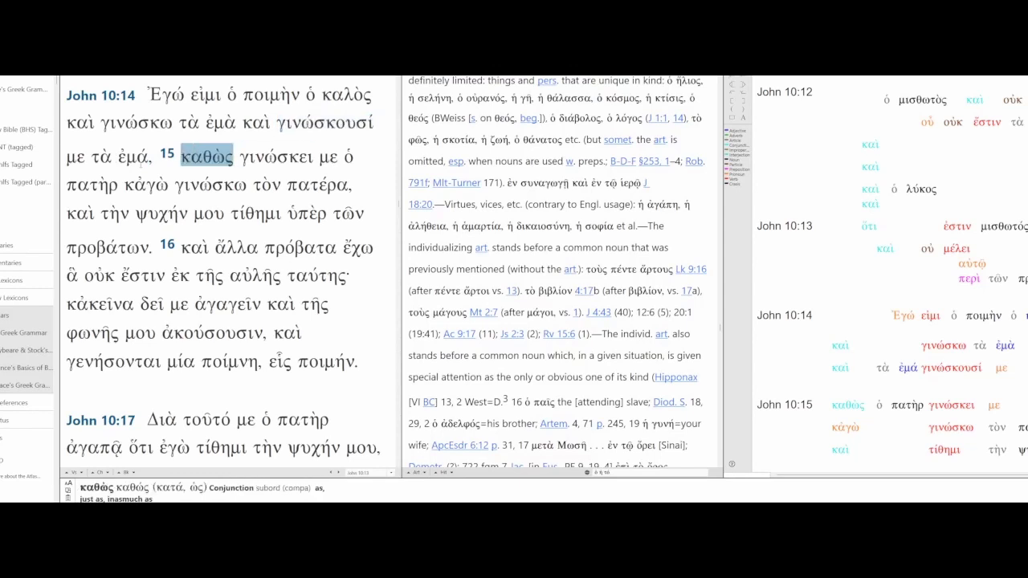
click(134, 154)
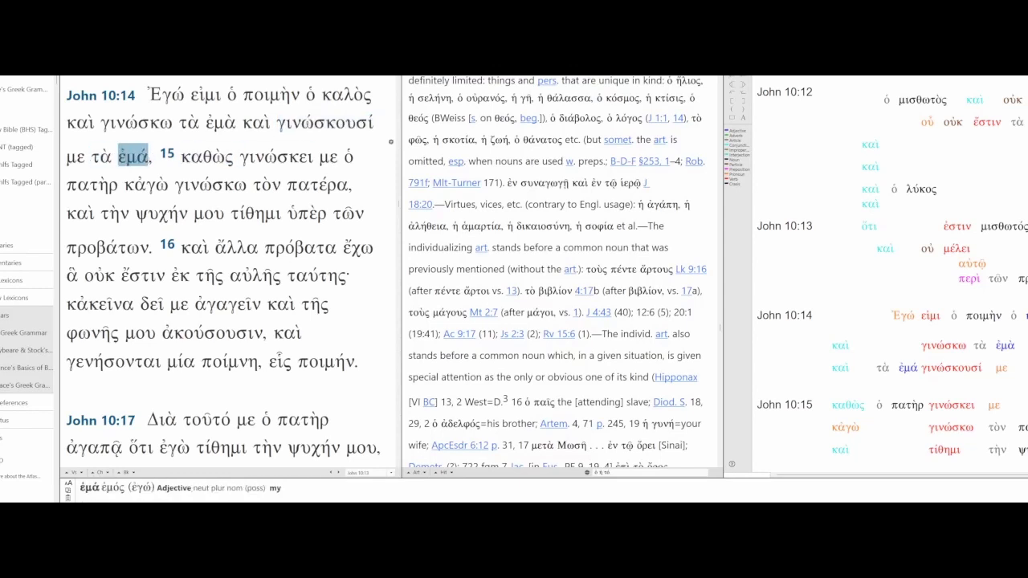
click(207, 154)
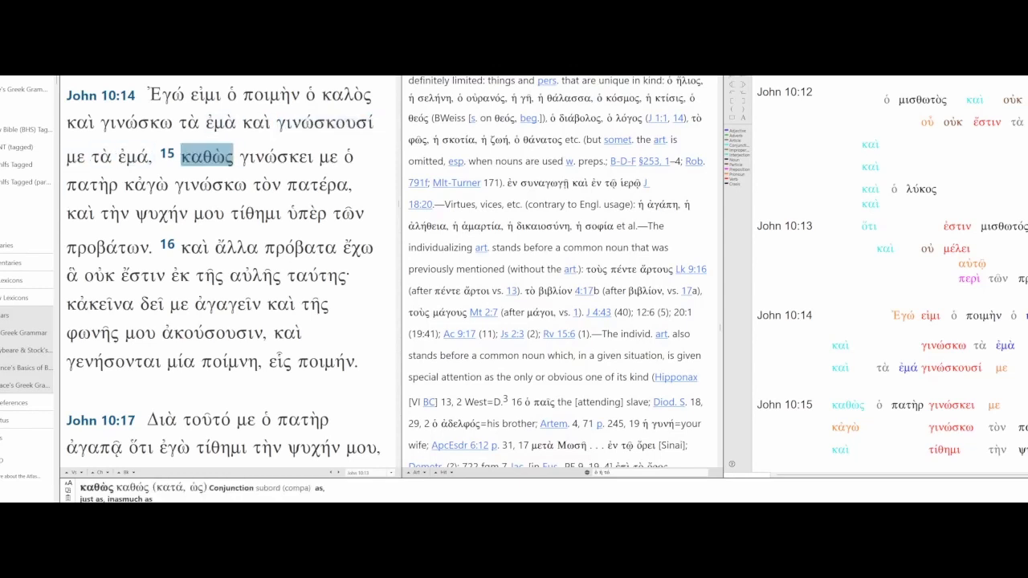
click(280, 157)
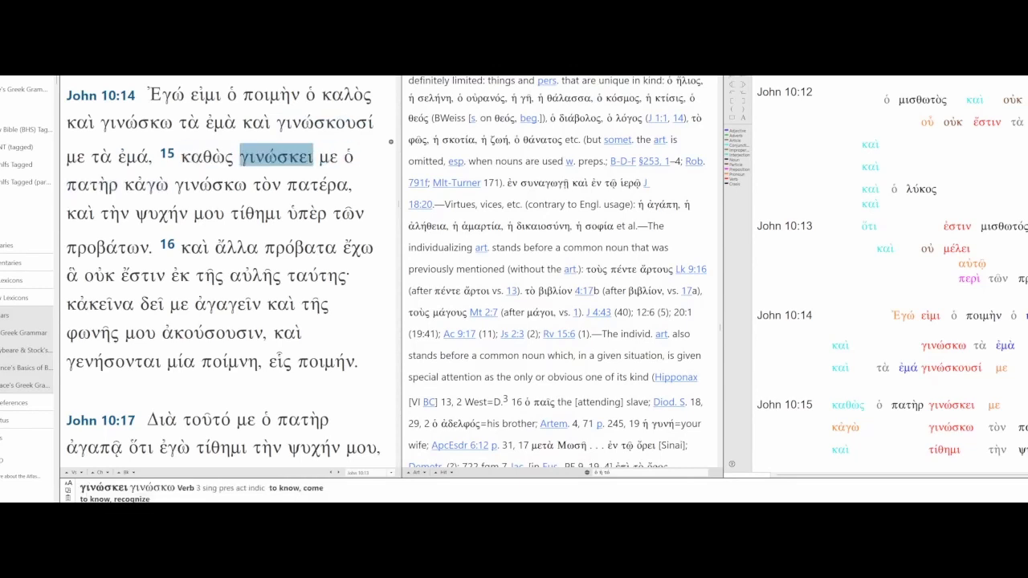
click(213, 184)
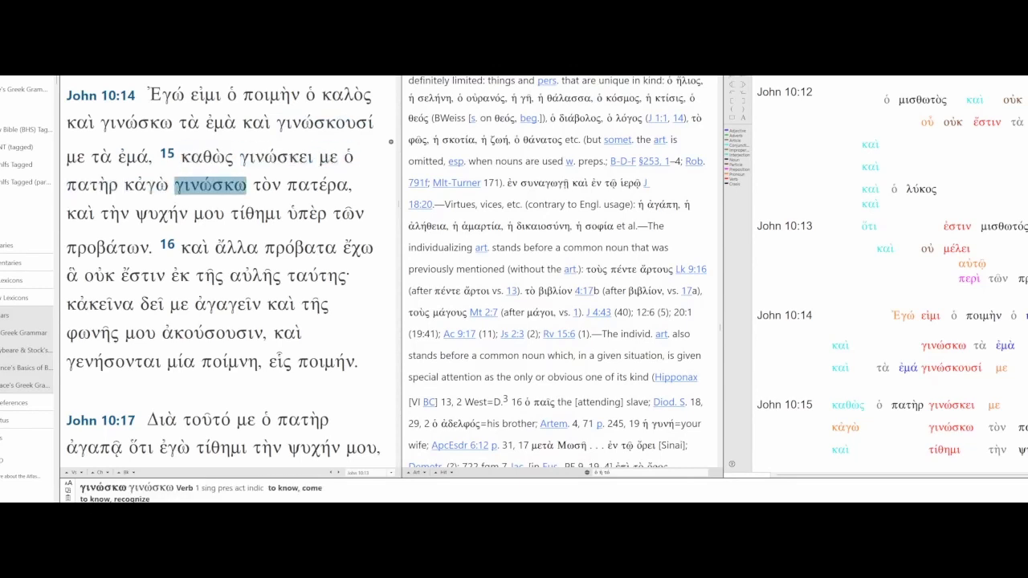
click(80, 213)
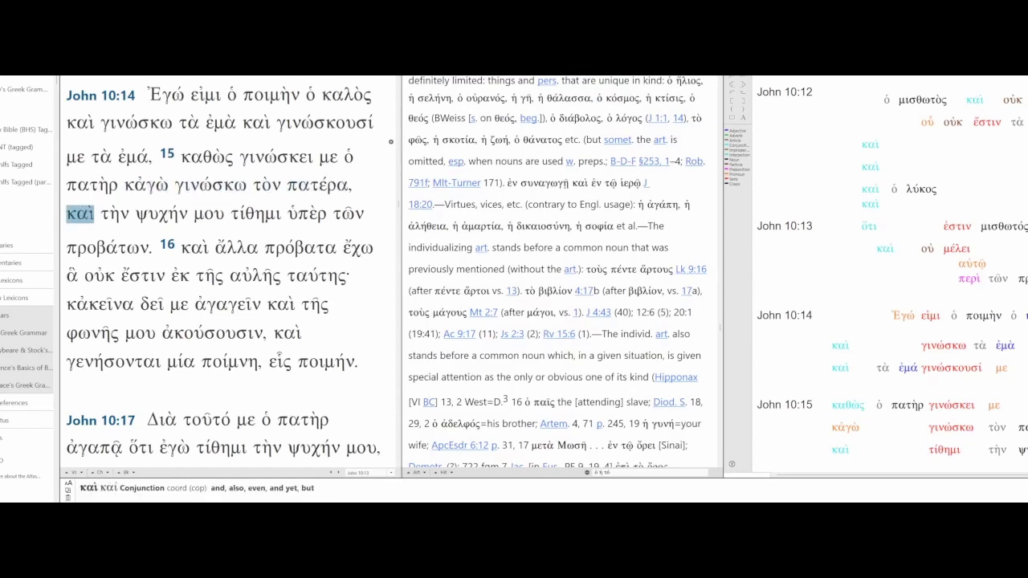
click(255, 212)
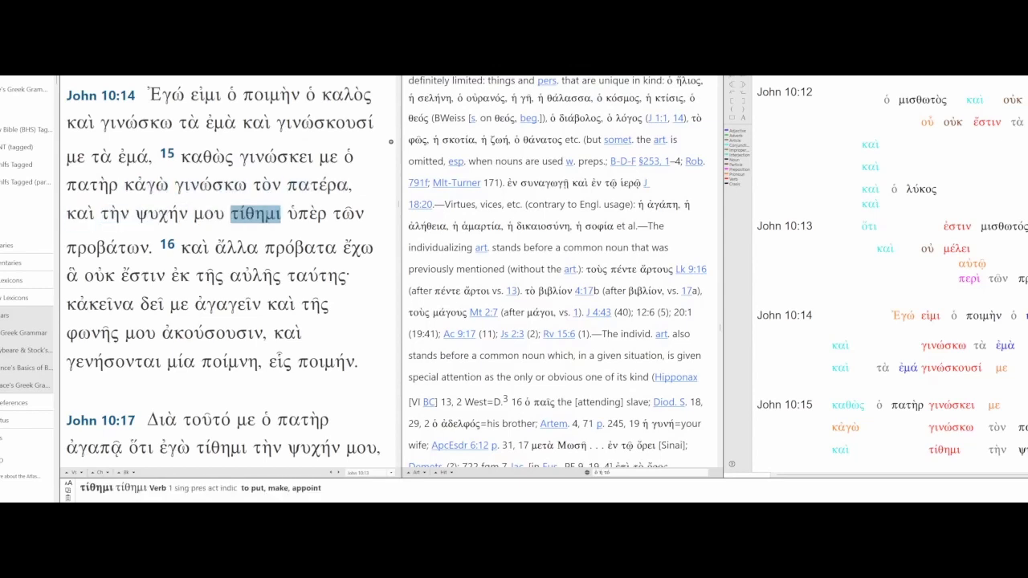
click(165, 214)
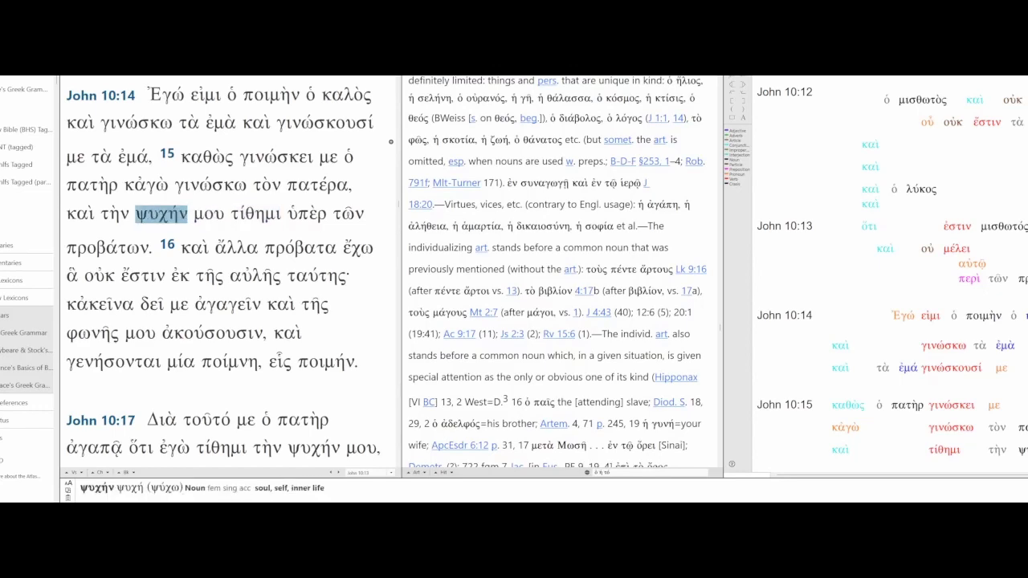
click(306, 214)
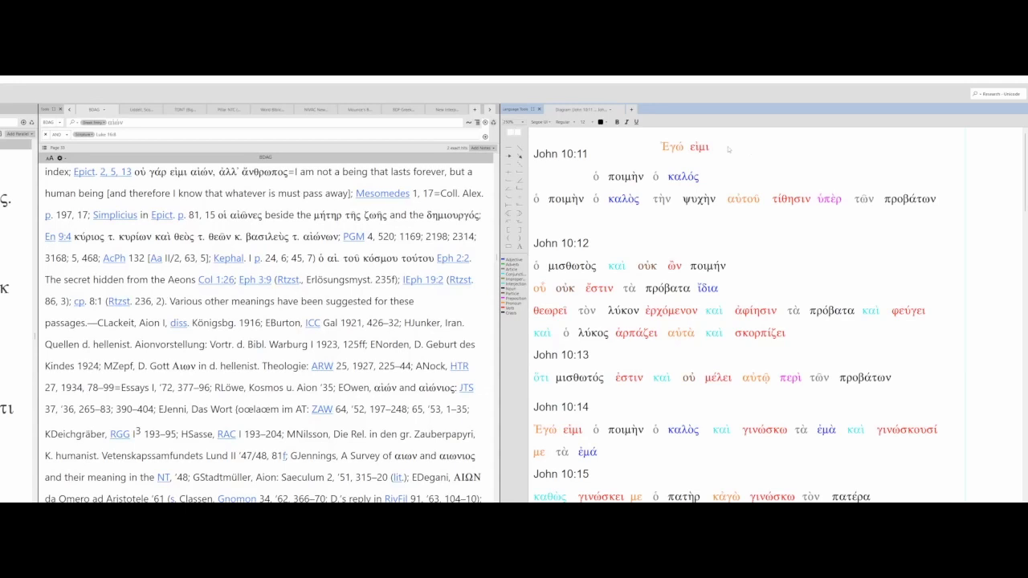
mouse_move(584, 180)
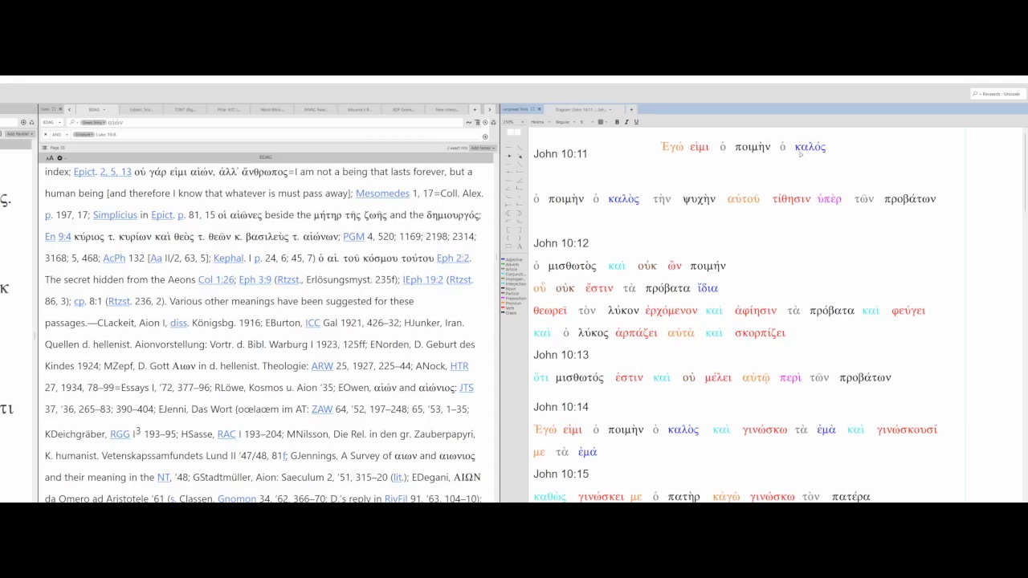
mouse_move(726, 152)
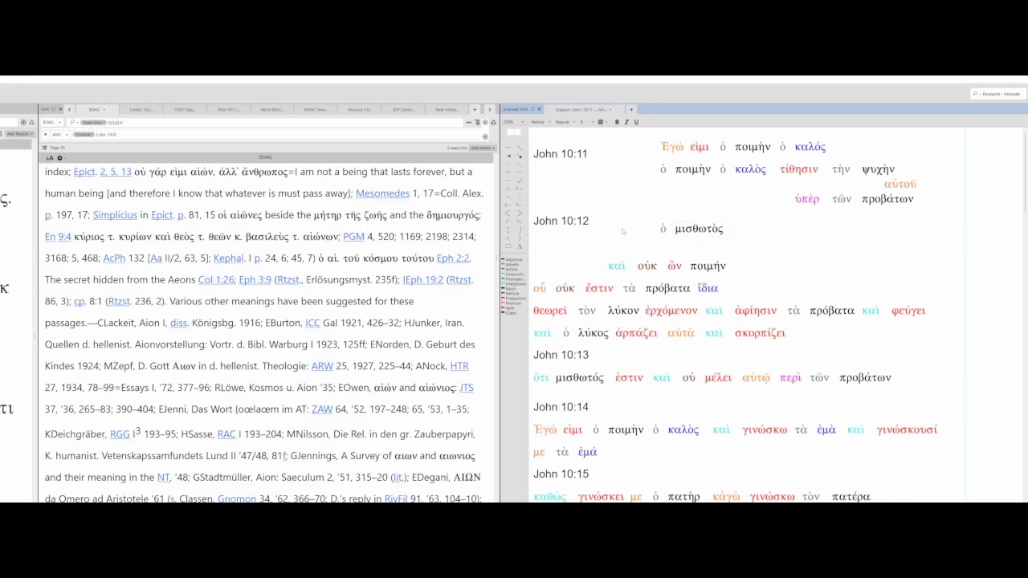
mouse_move(602, 273)
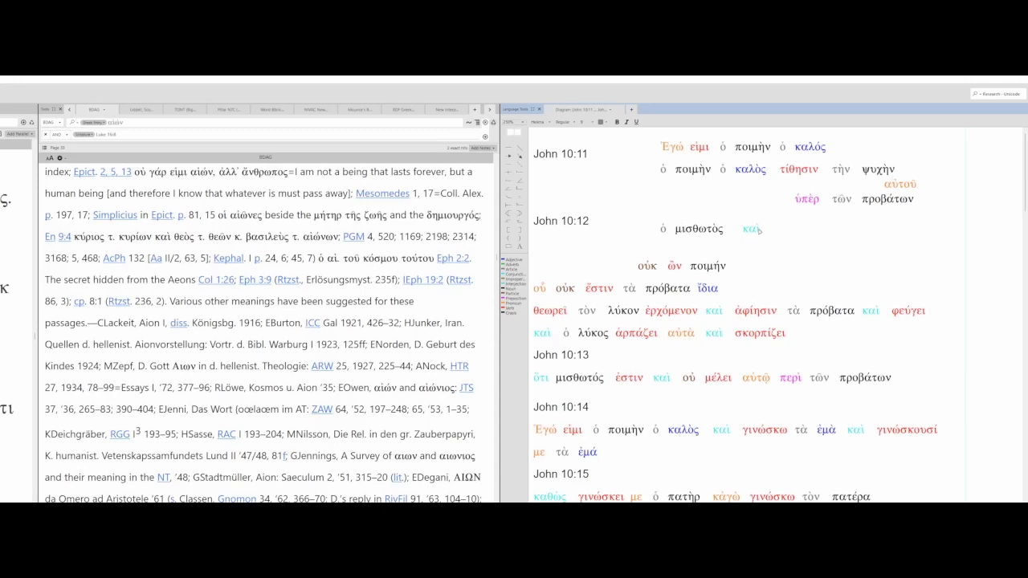
mouse_move(747, 234)
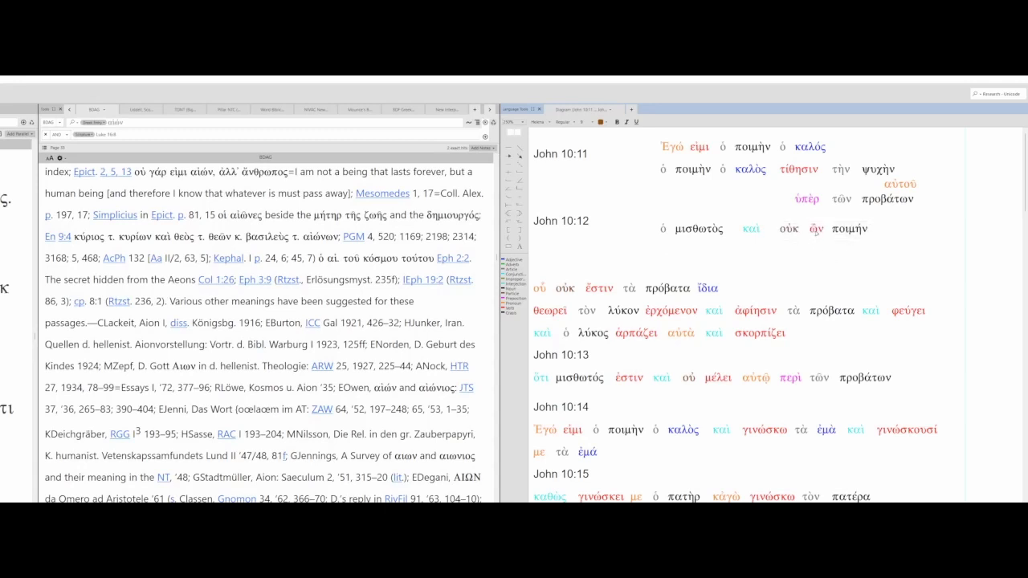
mouse_move(810, 262)
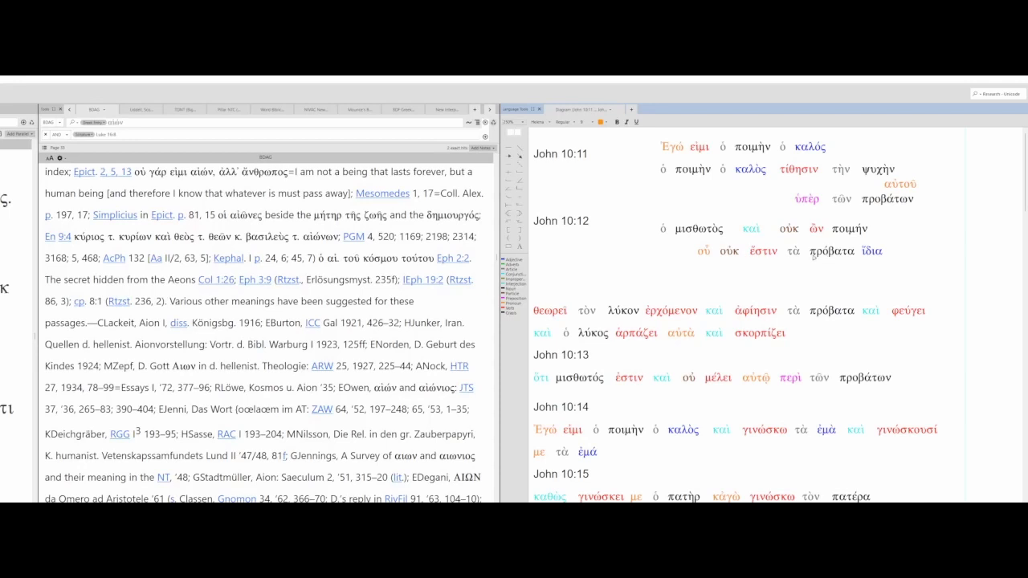
mouse_move(857, 273)
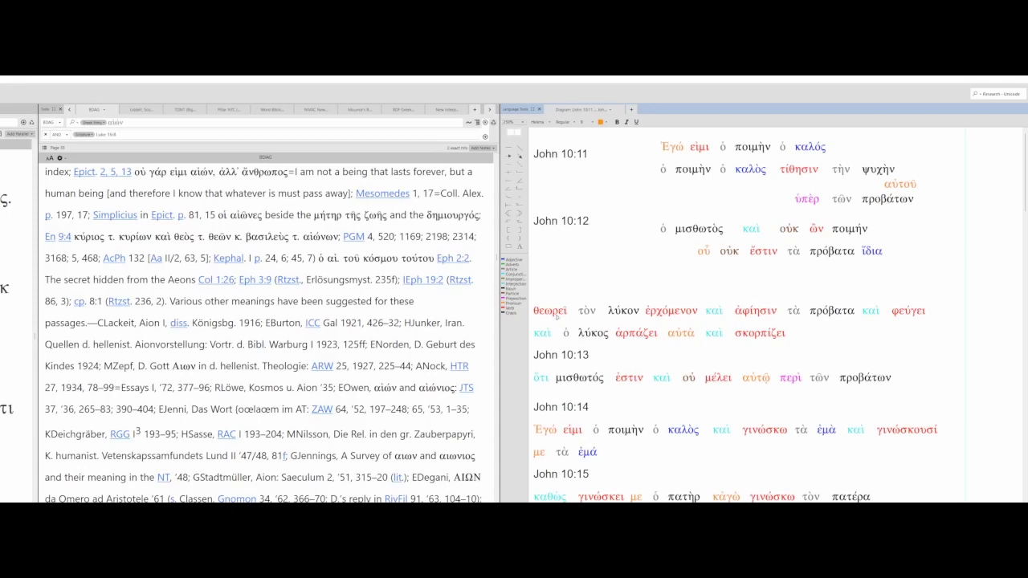
Step: Pick up the θεωρεῖ τὸν λύκον ἐρχόμενον clause to reposition it
click(550, 312)
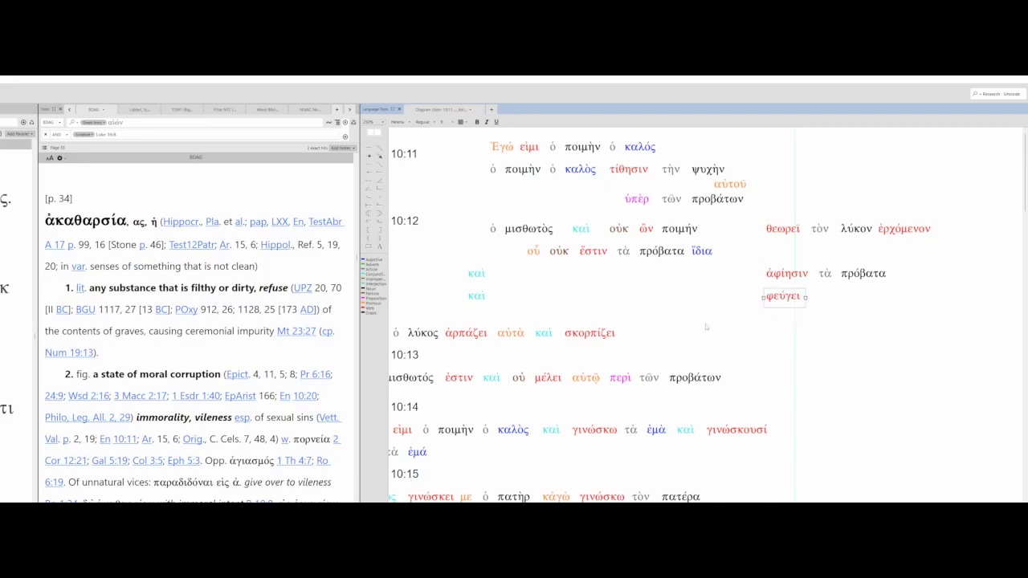
mouse_move(709, 324)
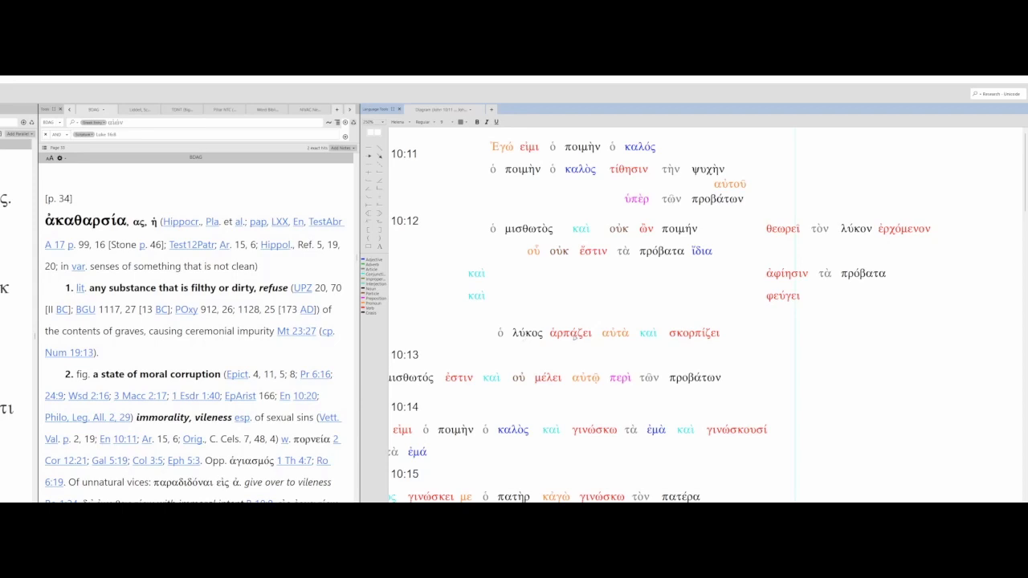
mouse_move(632, 337)
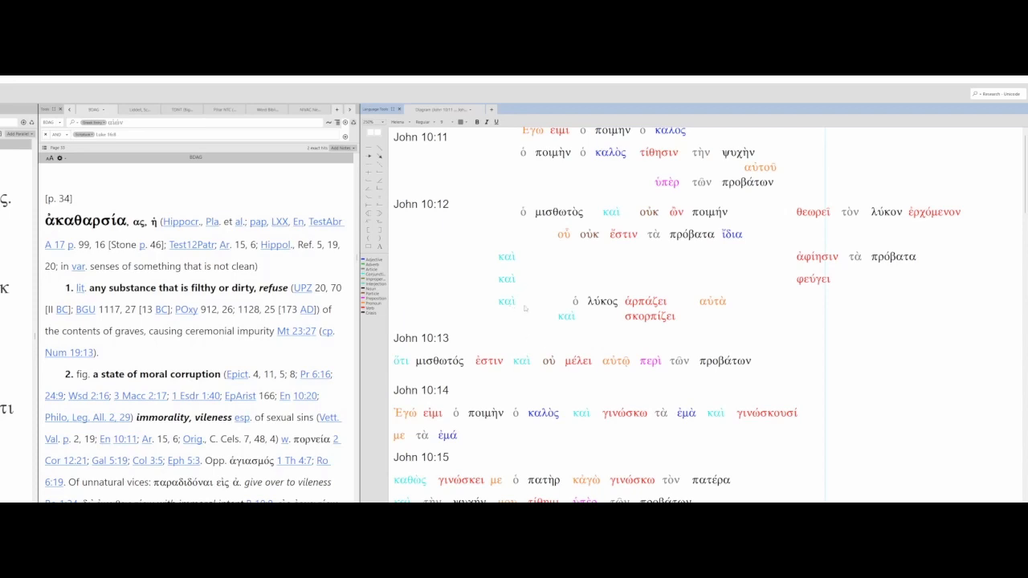
mouse_move(795, 317)
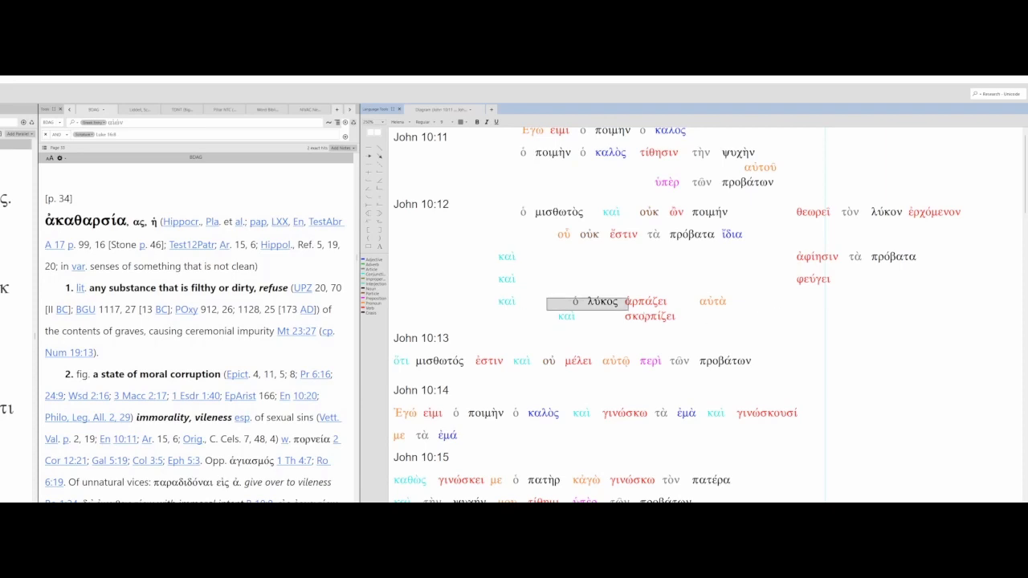
Step: Move ὁ λύκος left and lower the αὐτῷ phrase onto its own line
click(610, 301)
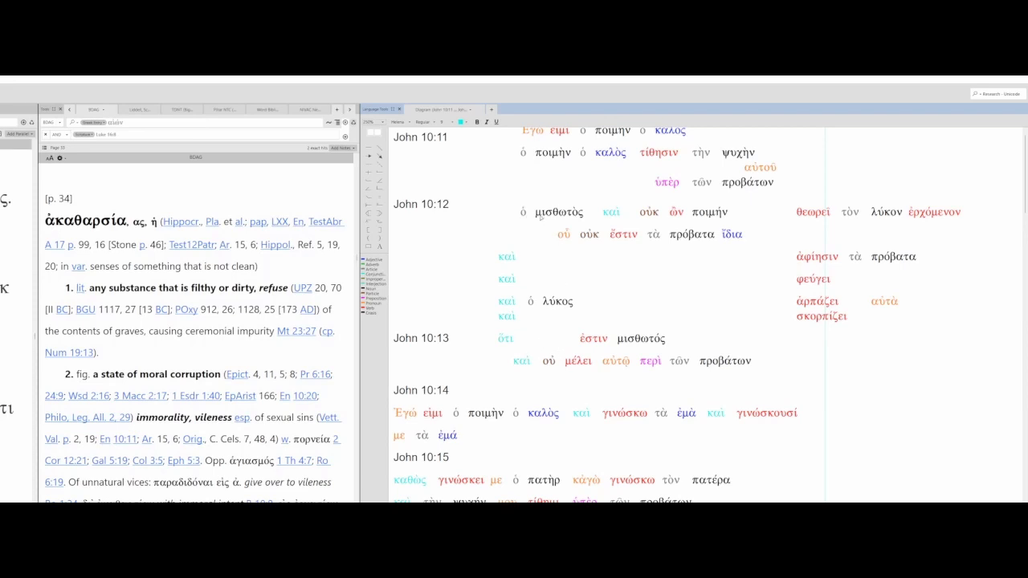
mouse_move(550, 342)
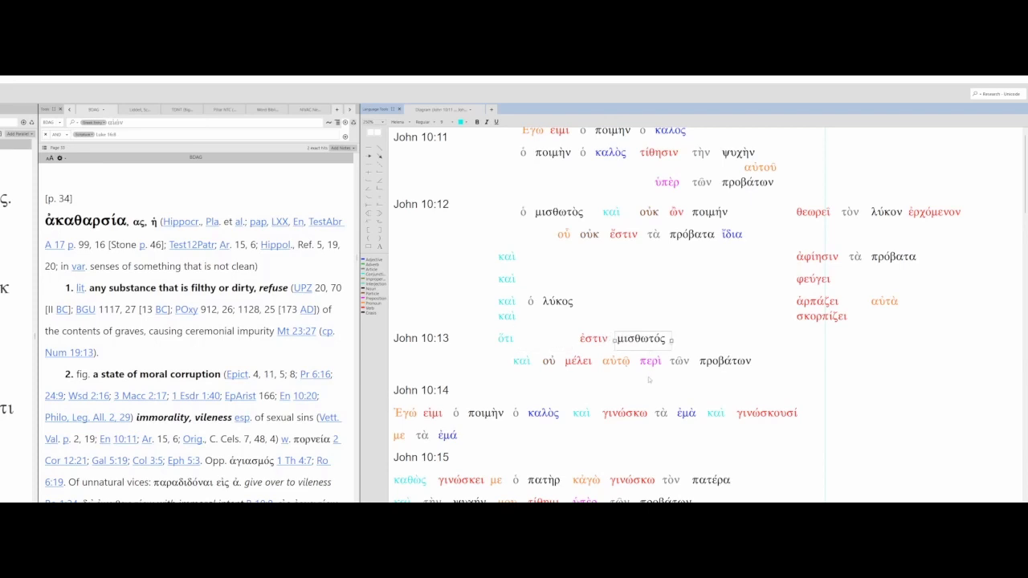
mouse_move(664, 387)
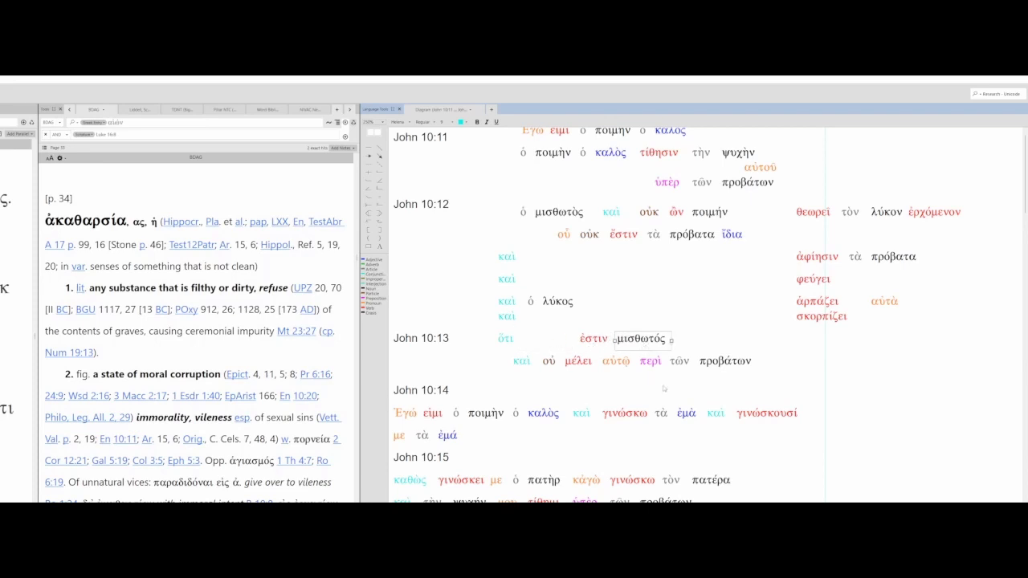
click(637, 339)
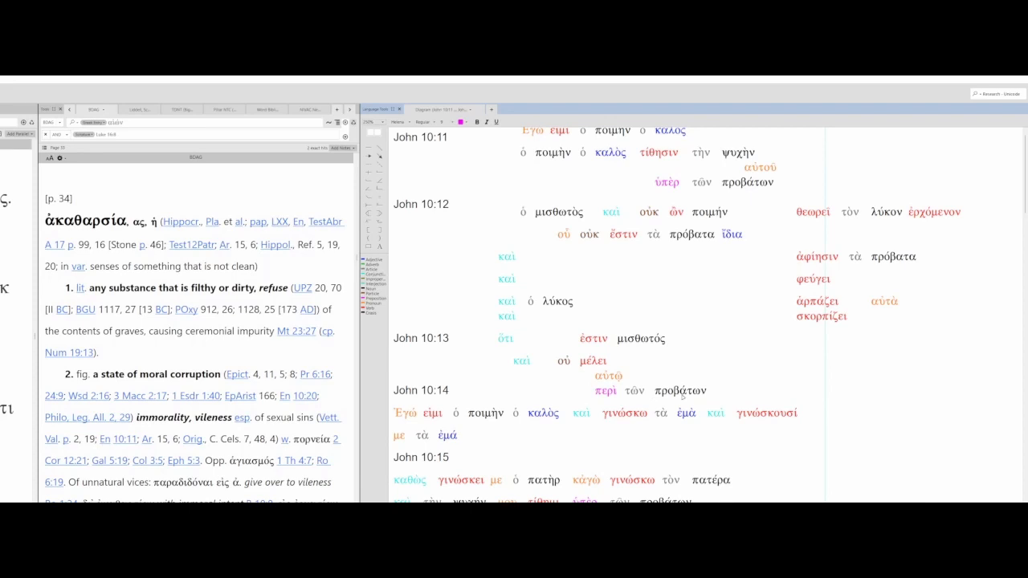
mouse_move(697, 347)
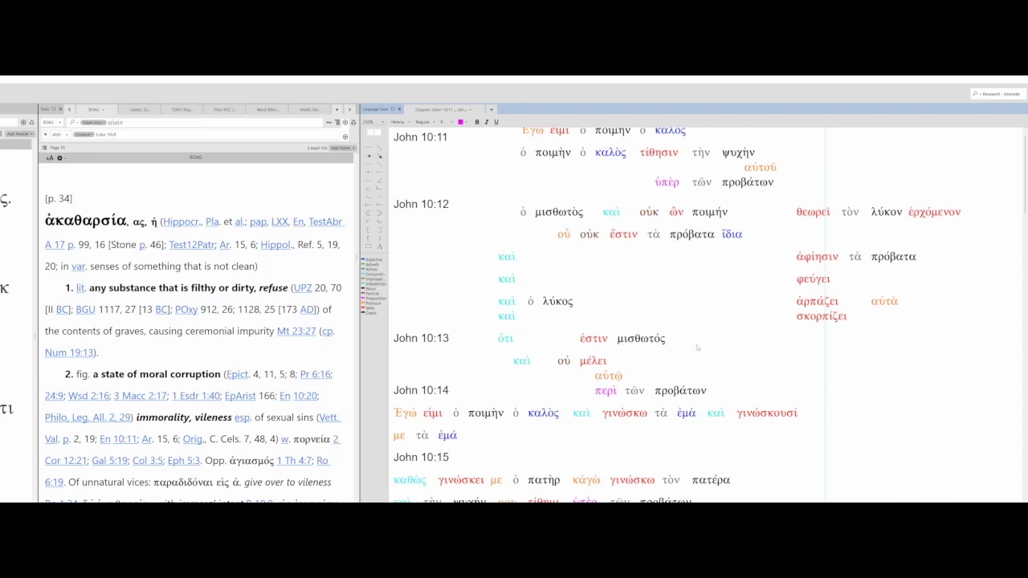
Step: Select John 10:14's Ἐγώ εἰμι ὁ ποιμὴν ὁ καλός and move it onto the heading line
scroll(down, 3)
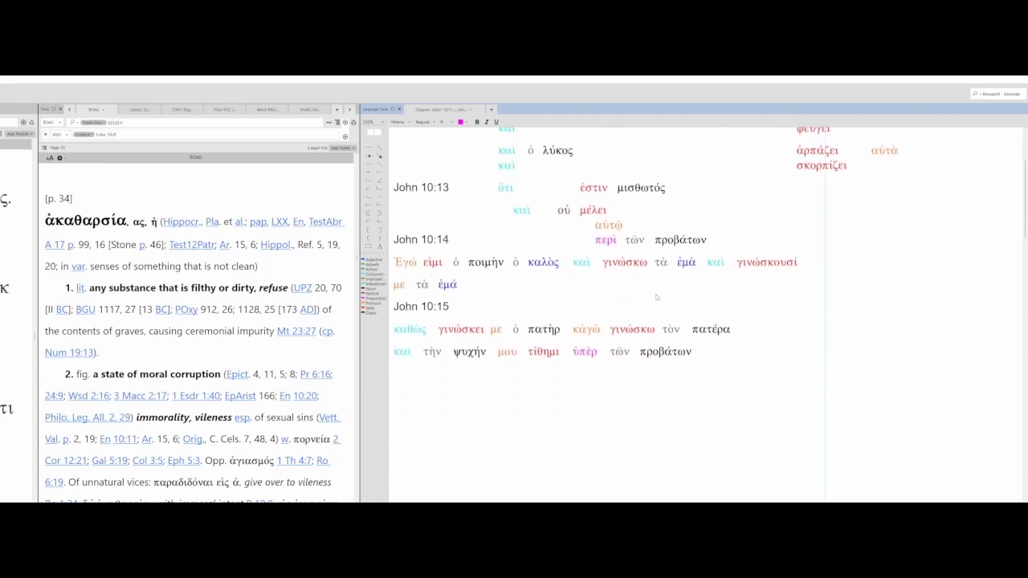
scroll(down, 3)
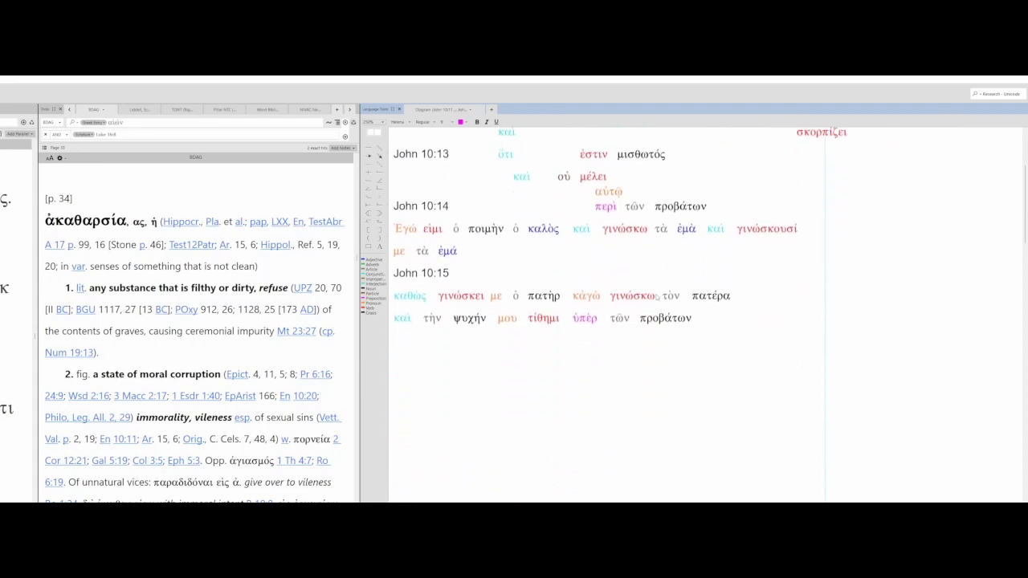
mouse_move(399, 348)
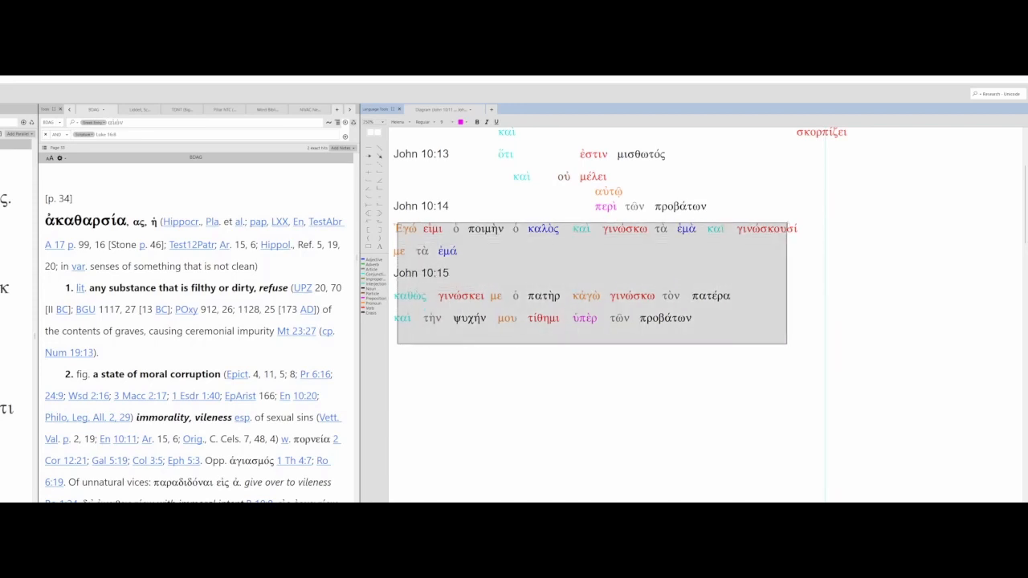
click(460, 122)
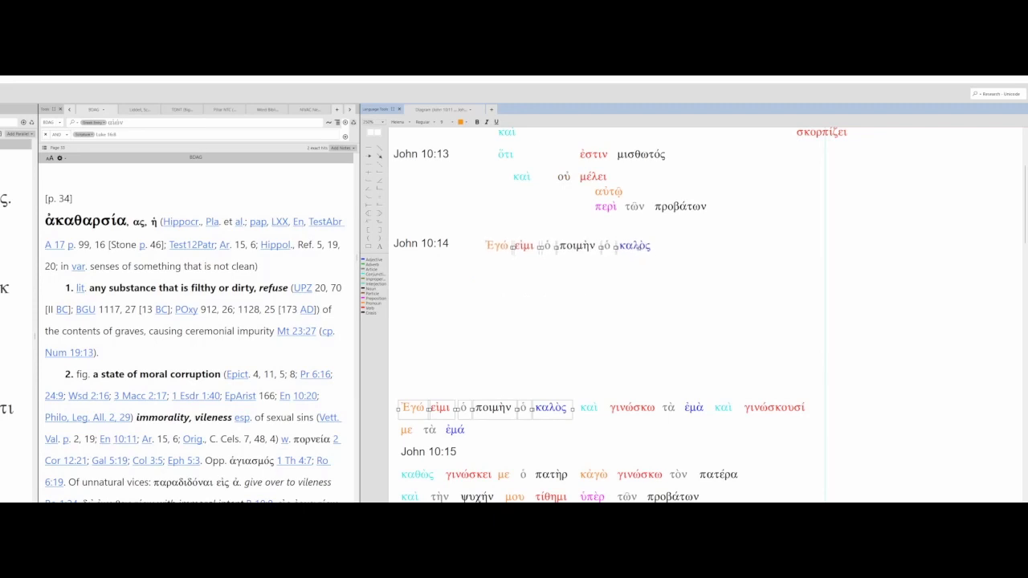
scroll(up, 3)
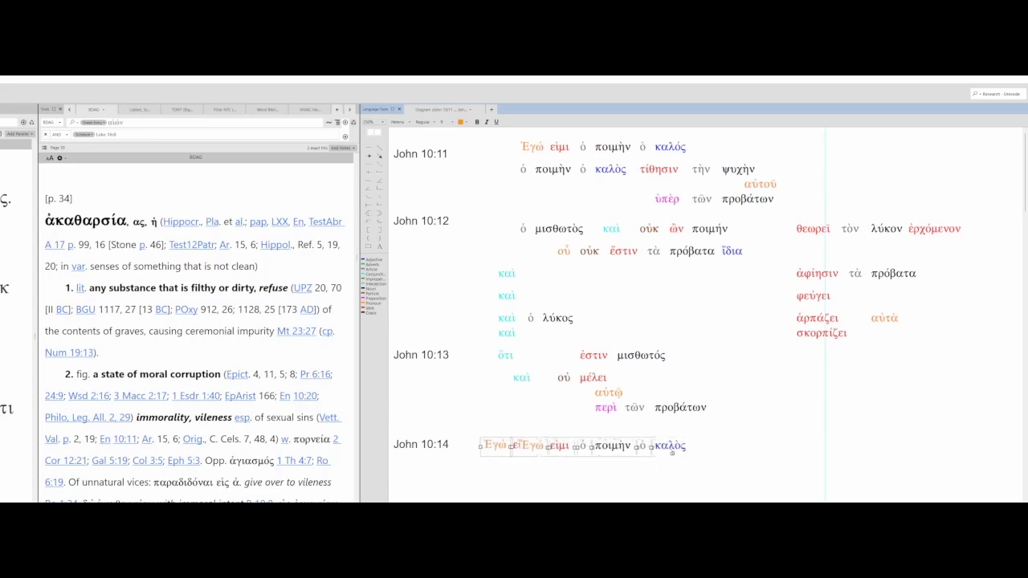
scroll(down, 3)
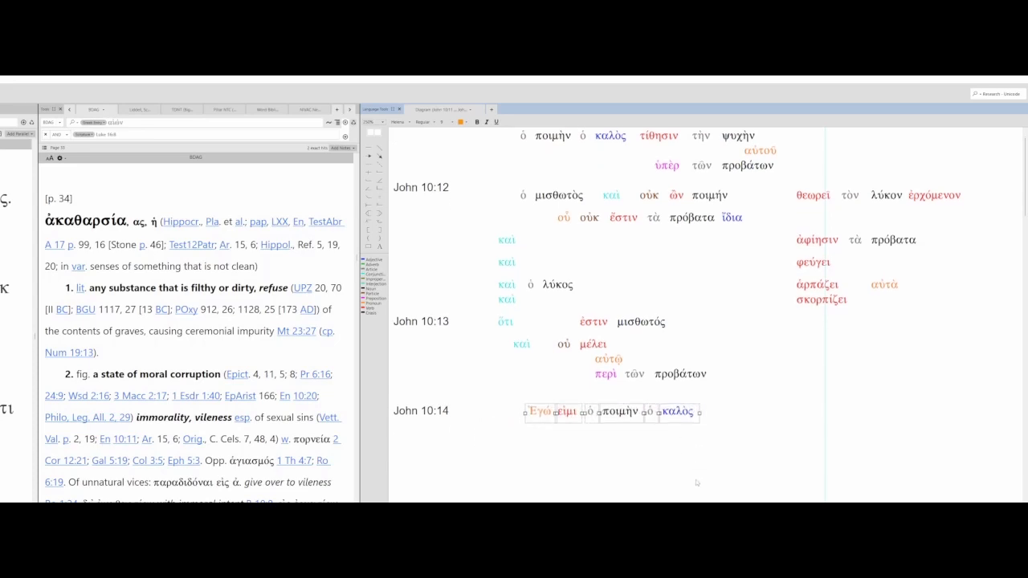
Step: Bring τὰ ἐμά beside γινώσκω and move γινώσκουσί onto the second καὶ line
scroll(down, 3)
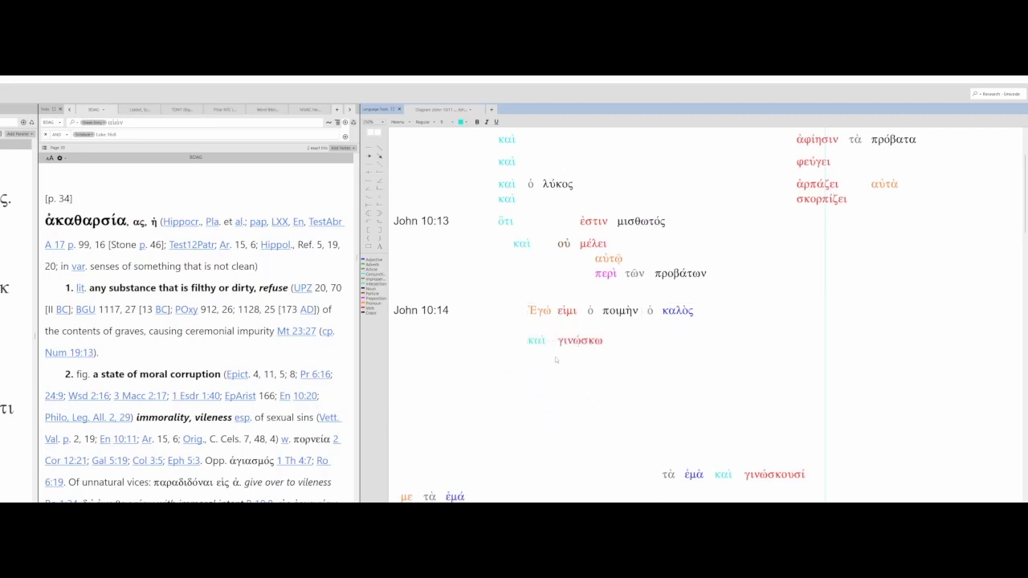
click(536, 340)
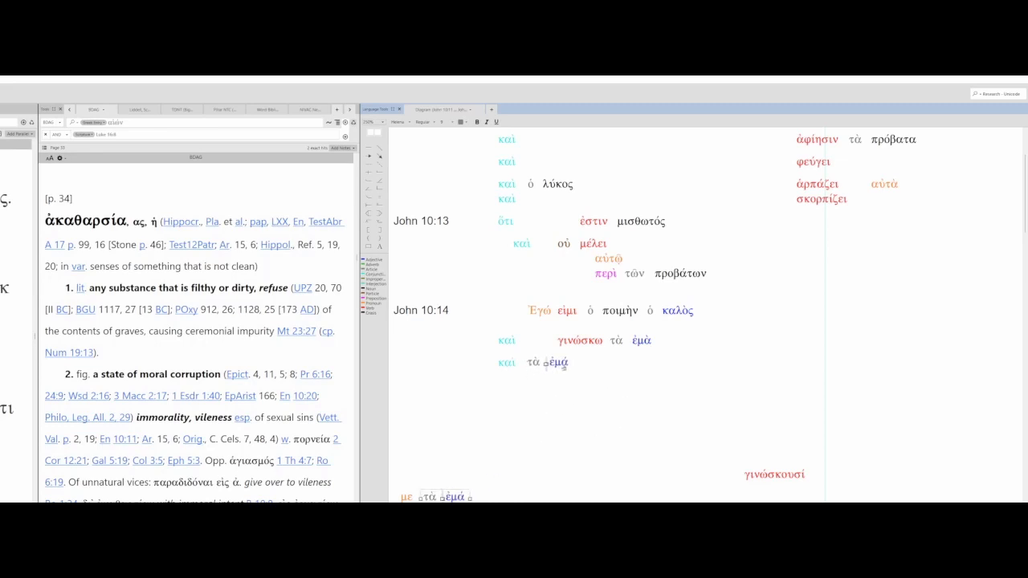
click(548, 362)
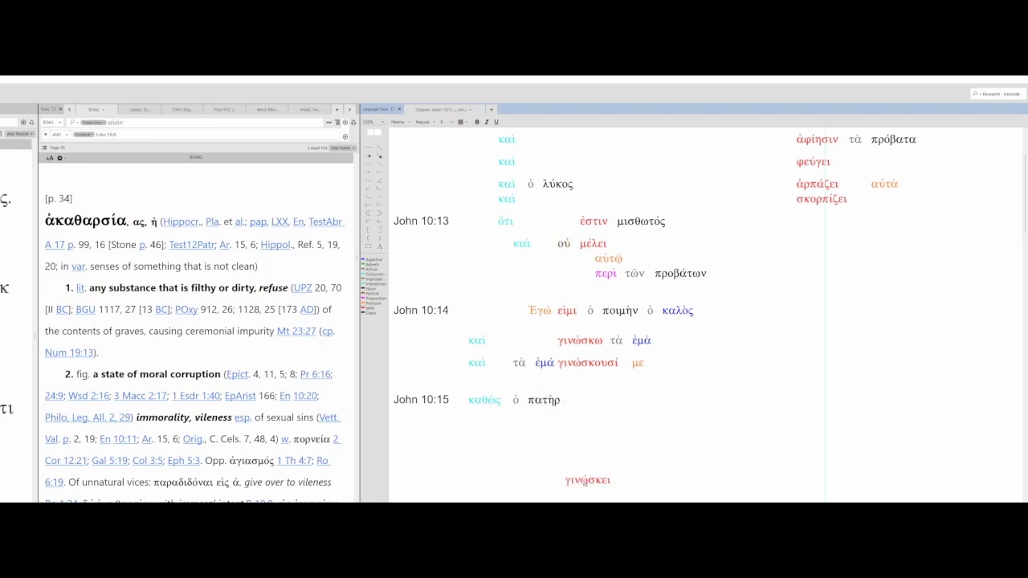
Step: Select γινώσκει to place it beside ὁ πατὴρ
click(587, 480)
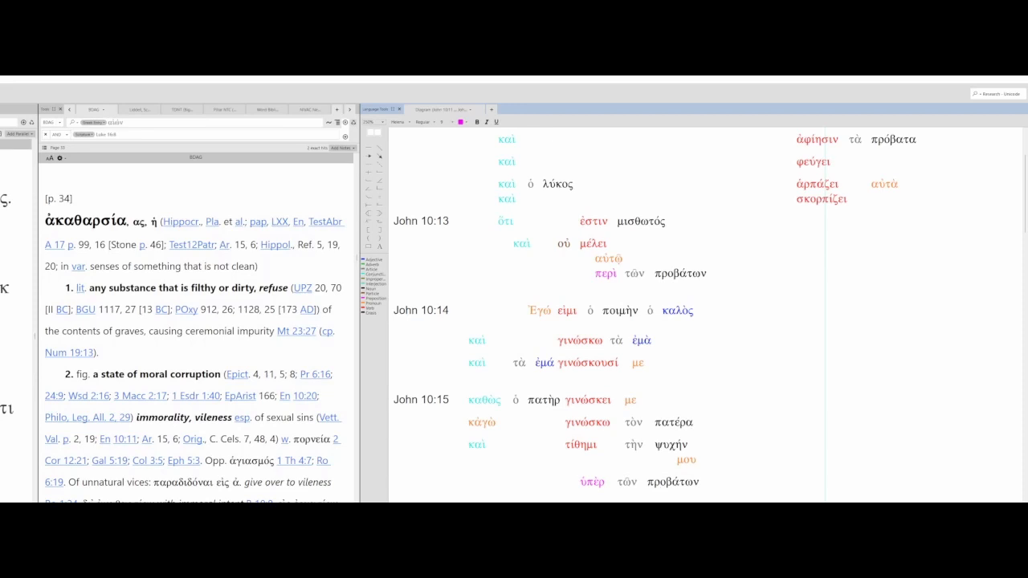
mouse_move(745, 472)
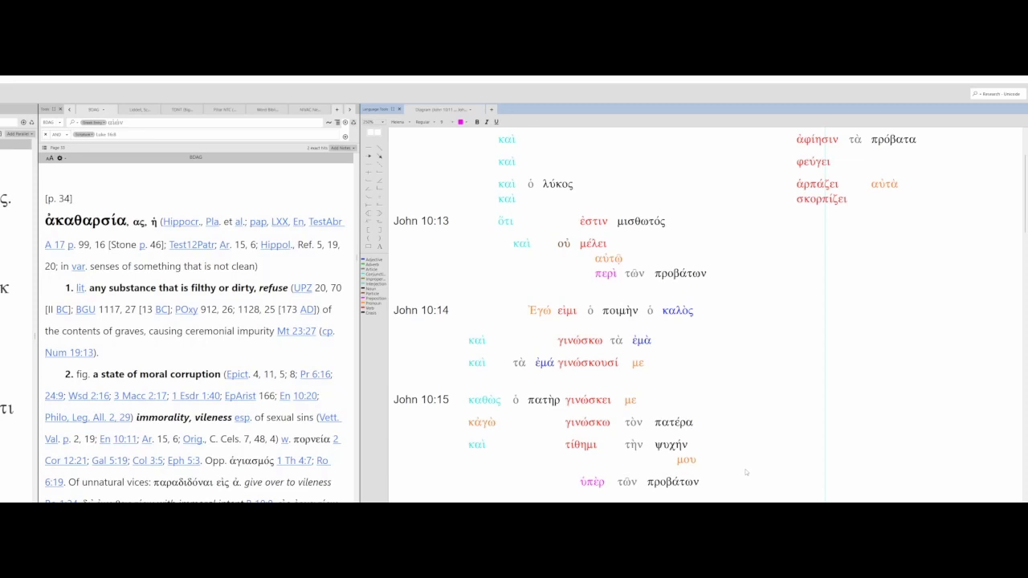
scroll(up, 3)
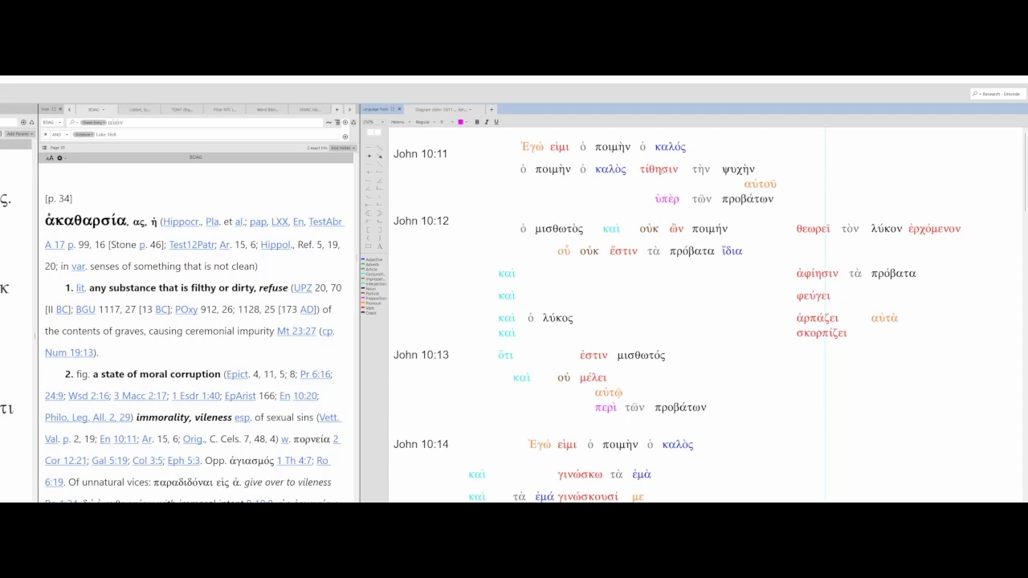
scroll(down, 3)
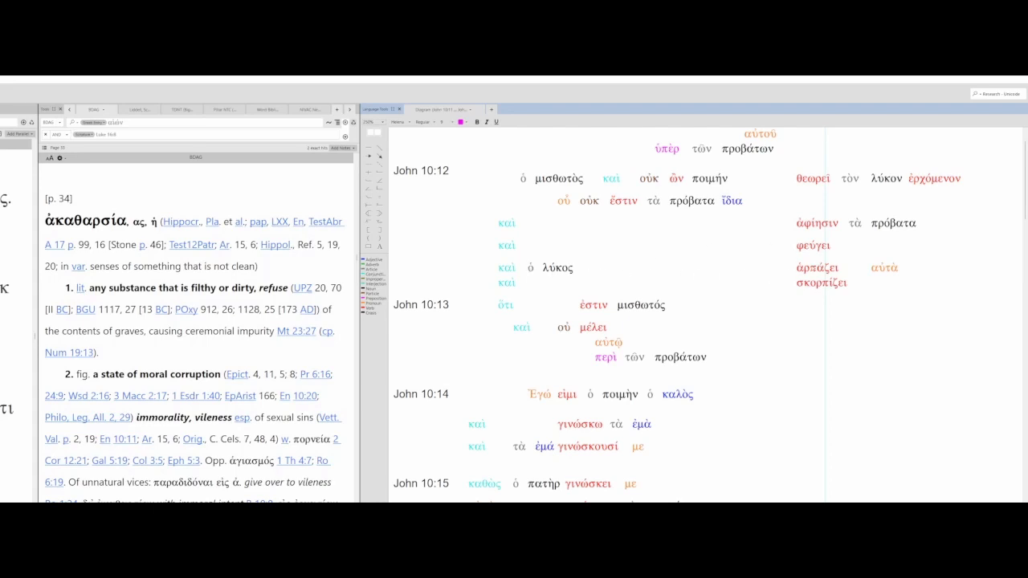
mouse_move(582, 279)
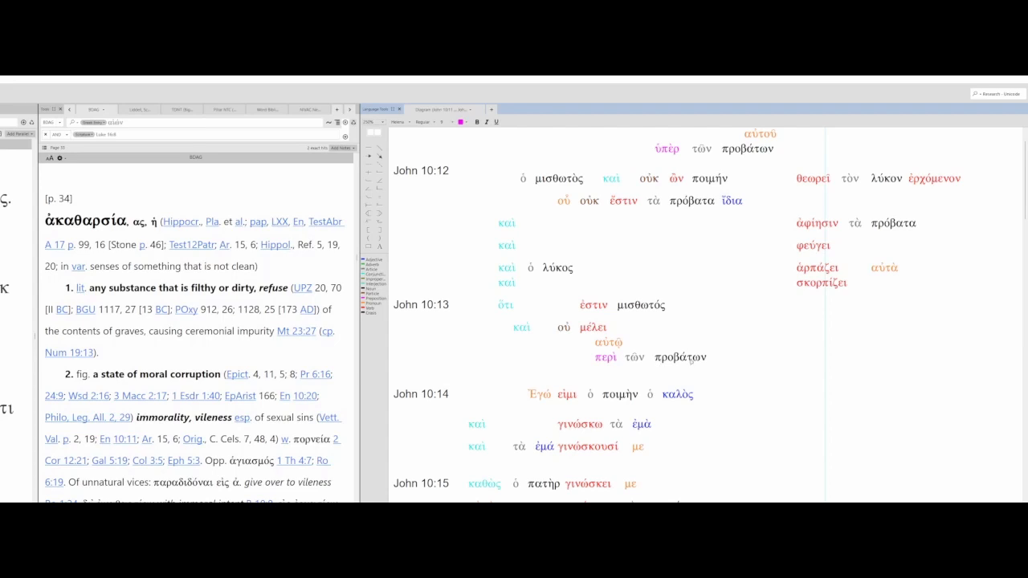
mouse_move(612, 432)
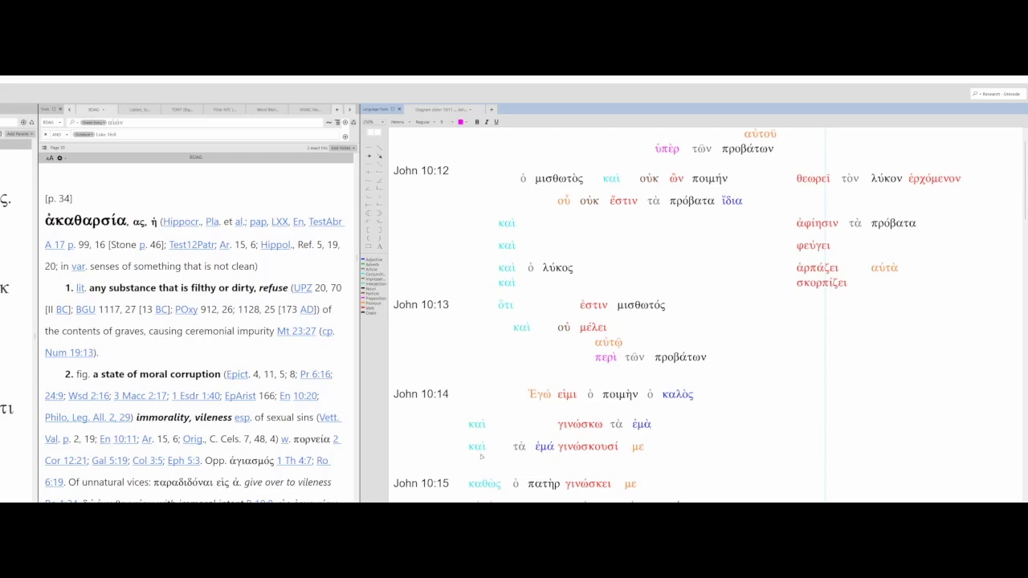
scroll(down, 3)
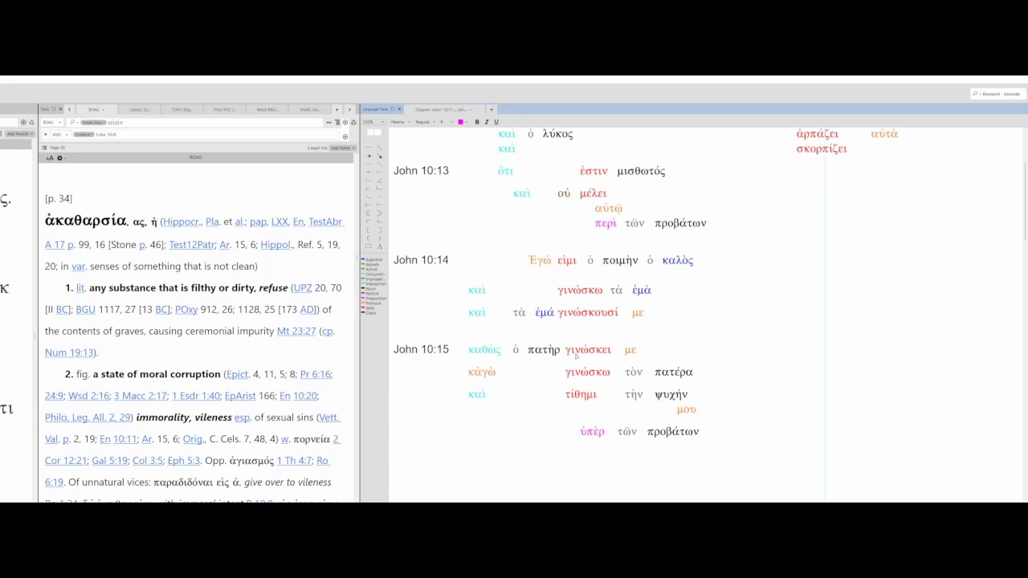
mouse_move(545, 401)
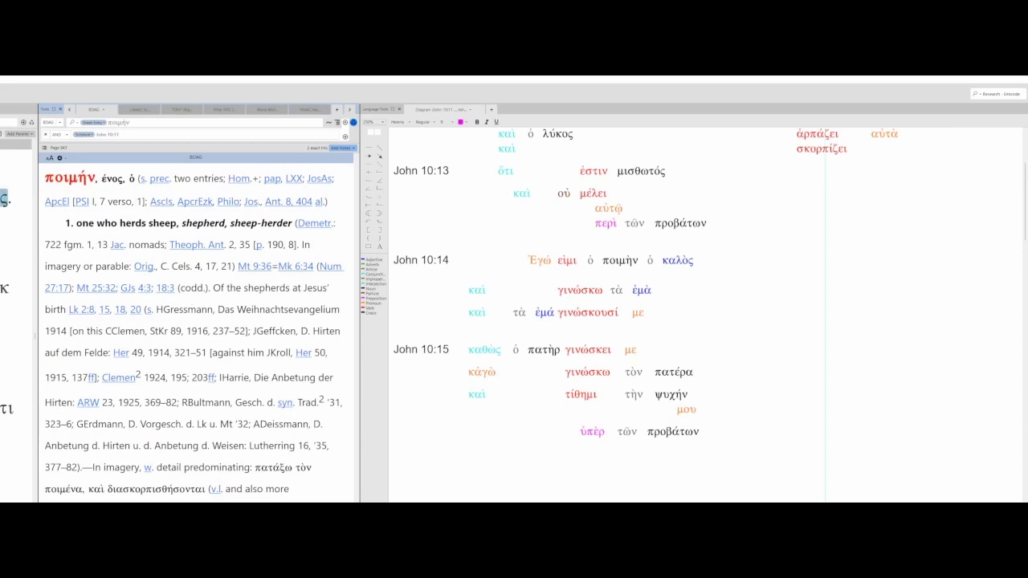
Step: Look up ψυχή in BDAG and scroll through the opening of its entry
click(677, 259)
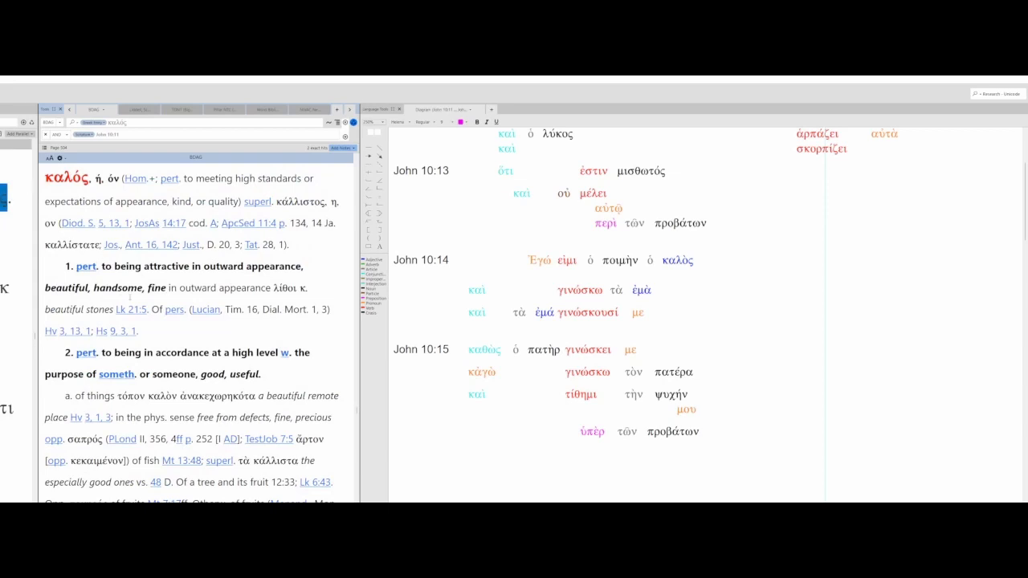
scroll(down, 3)
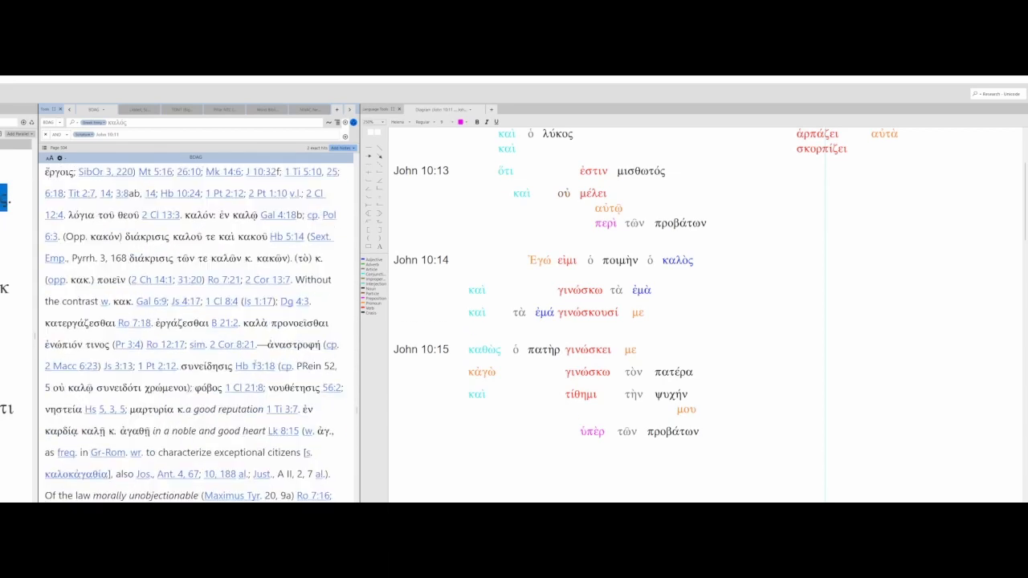
scroll(down, 3)
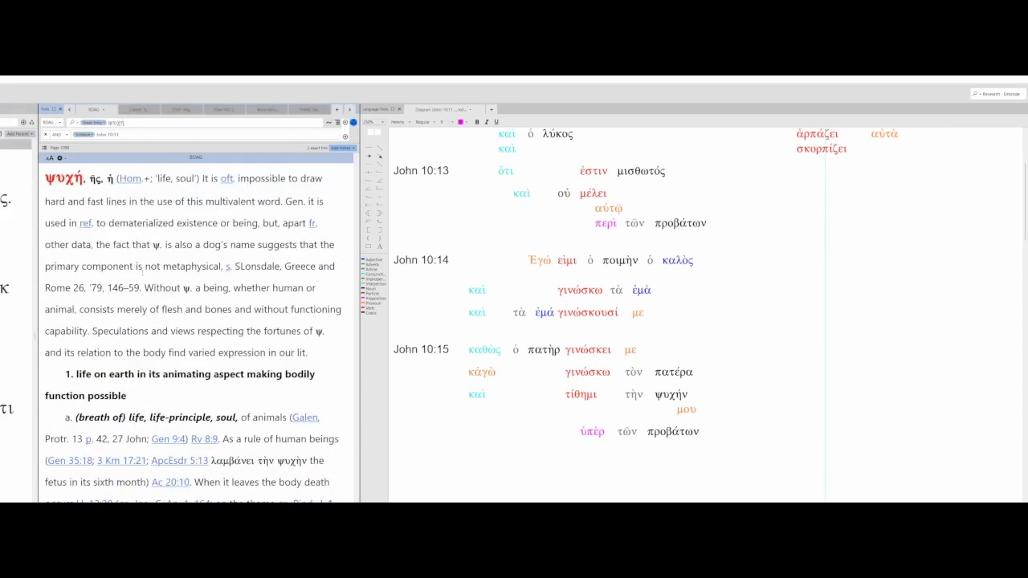
scroll(down, 3)
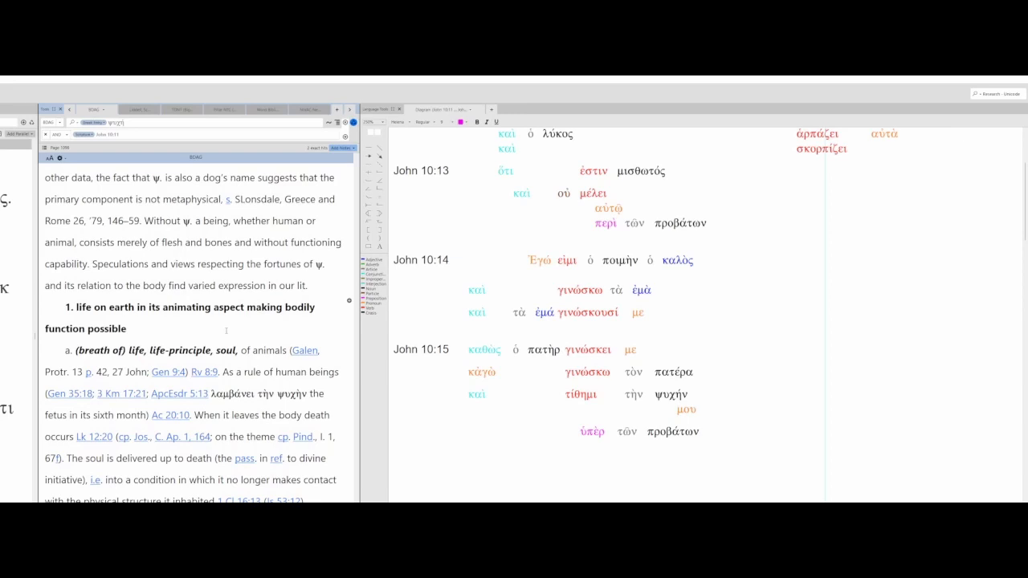
scroll(down, 3)
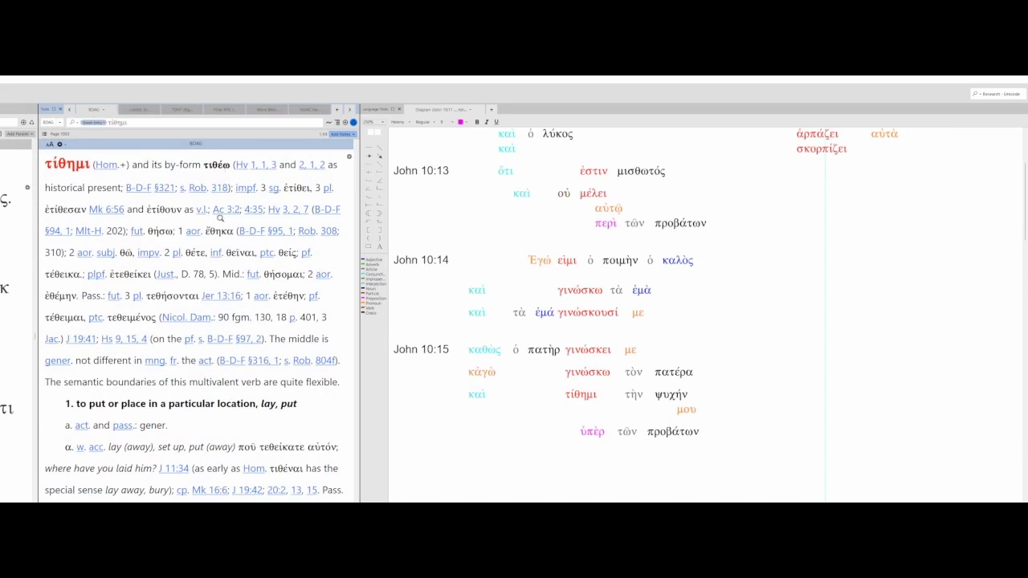
Step: Scroll through the numbered senses of BDAG's τίθημι entry
scroll(down, 3)
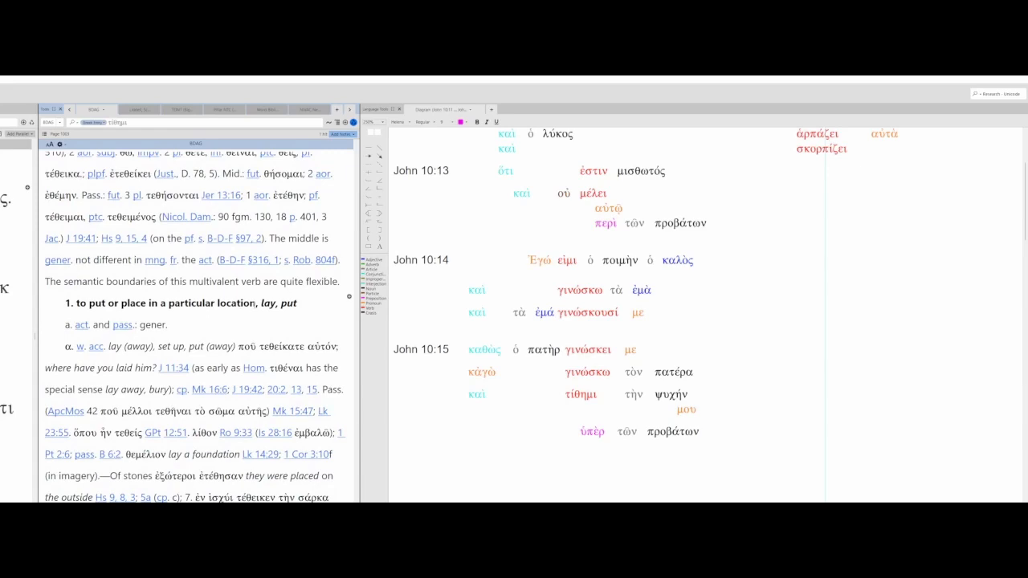
scroll(down, 3)
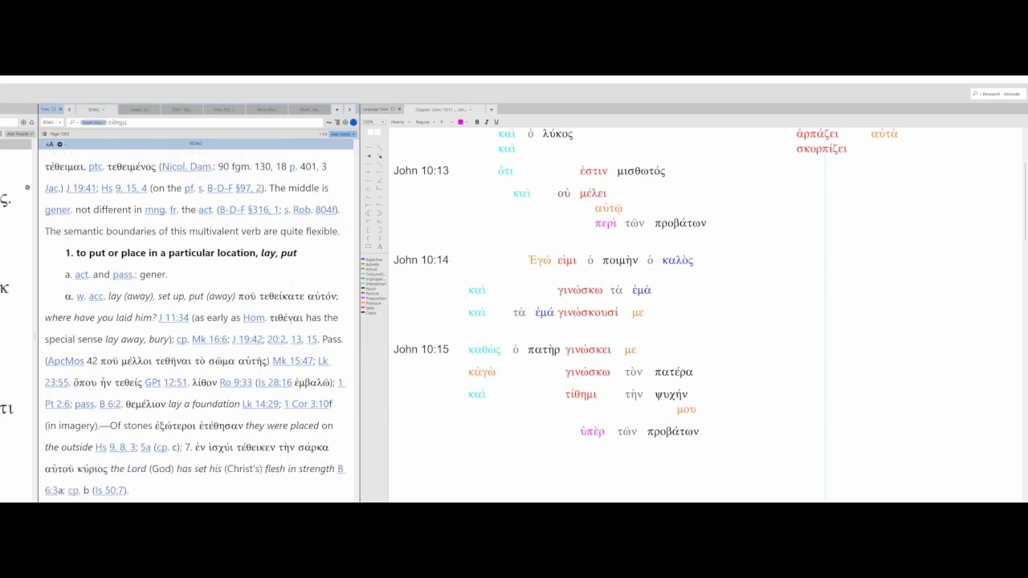
scroll(down, 3)
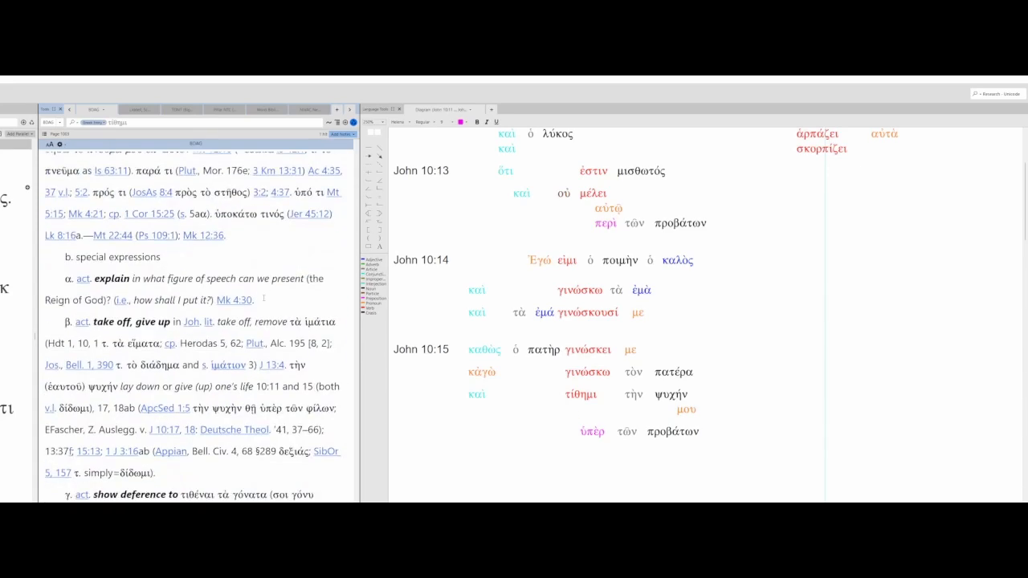
scroll(down, 3)
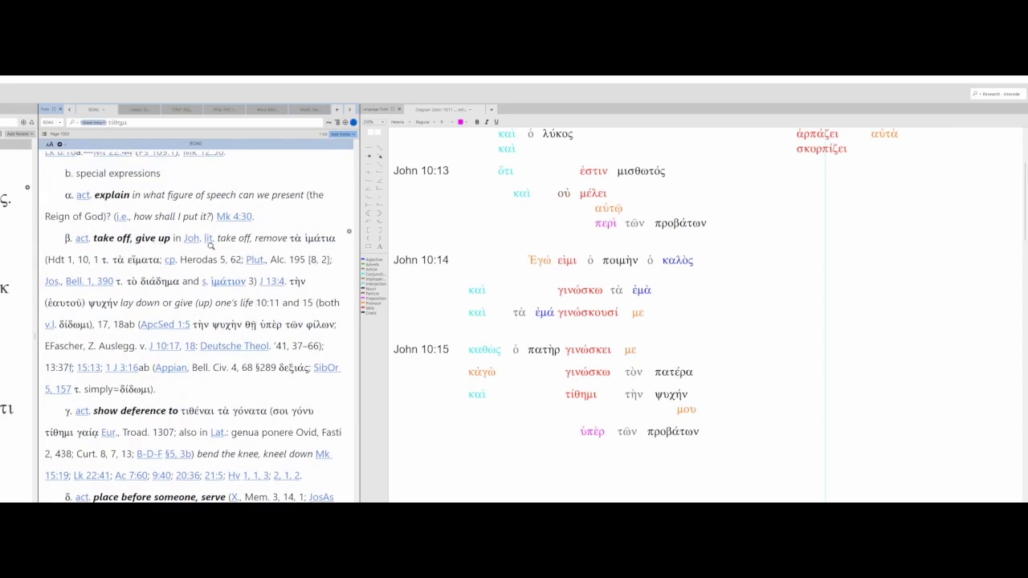
scroll(down, 3)
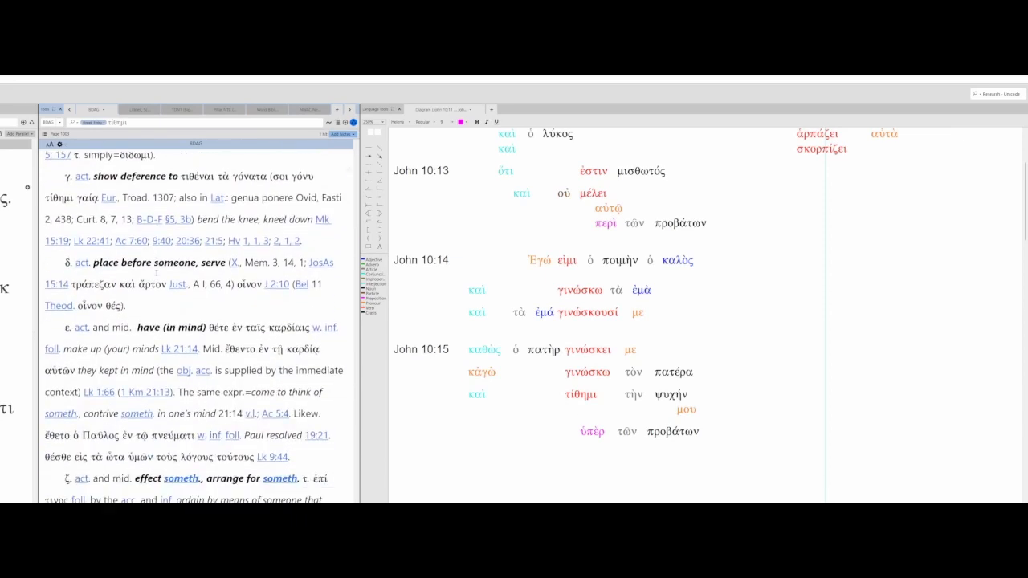
scroll(down, 3)
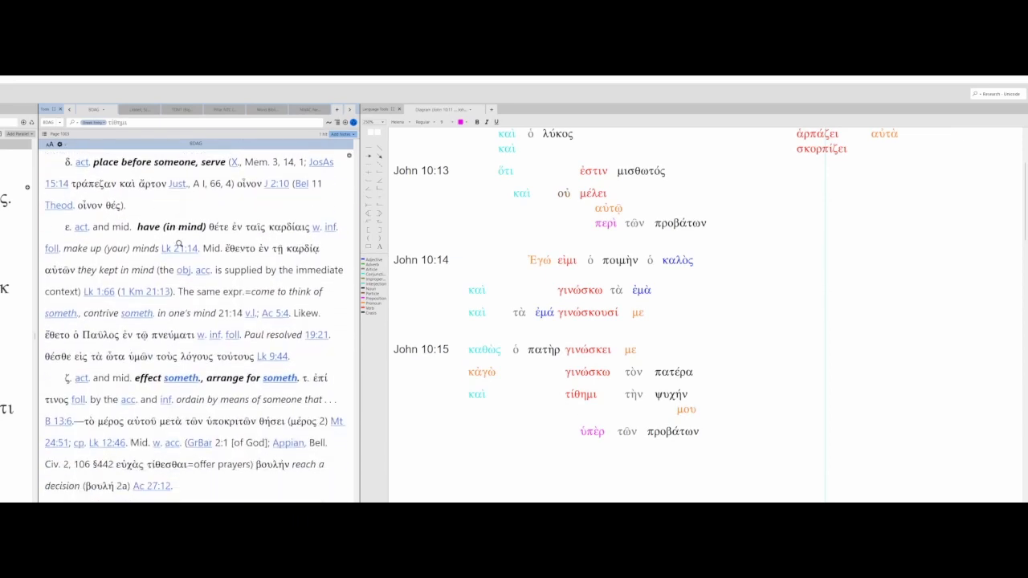
scroll(down, 3)
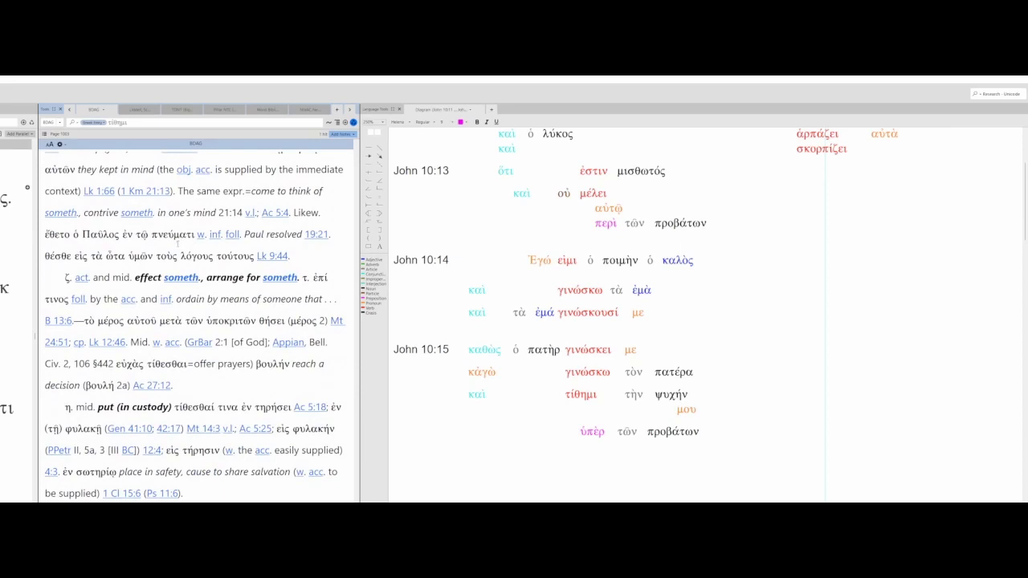
scroll(down, 3)
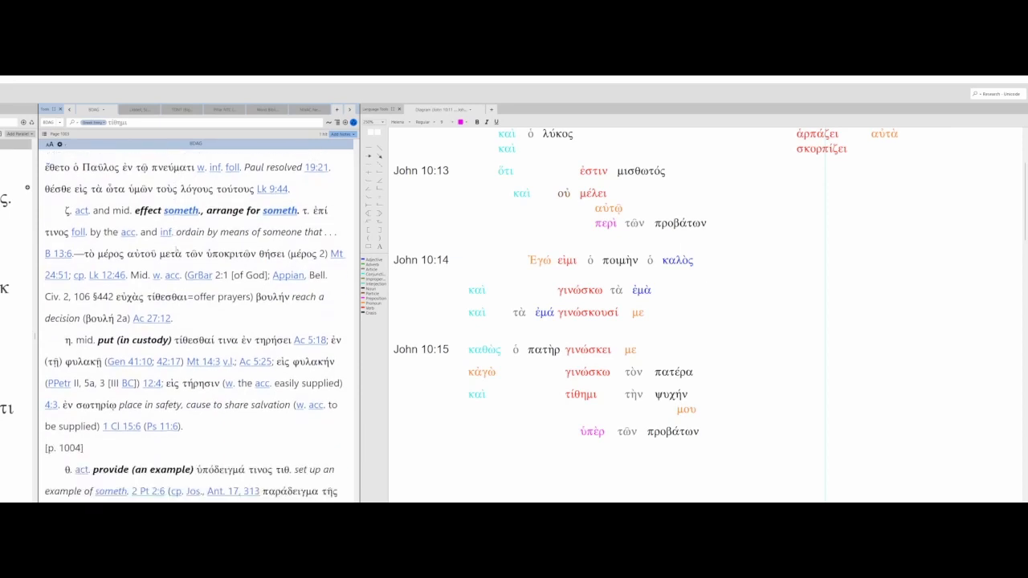
scroll(down, 3)
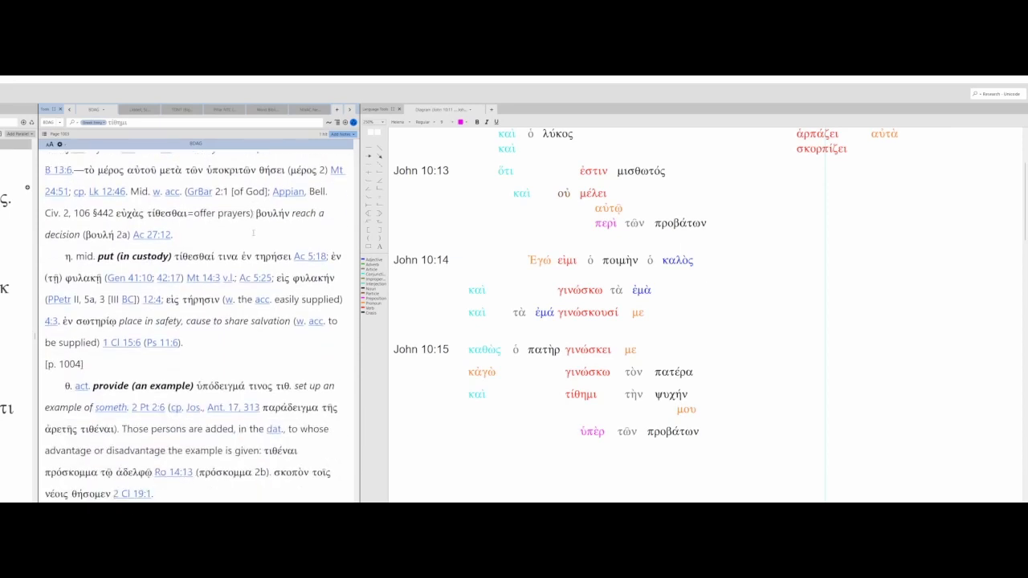
scroll(down, 3)
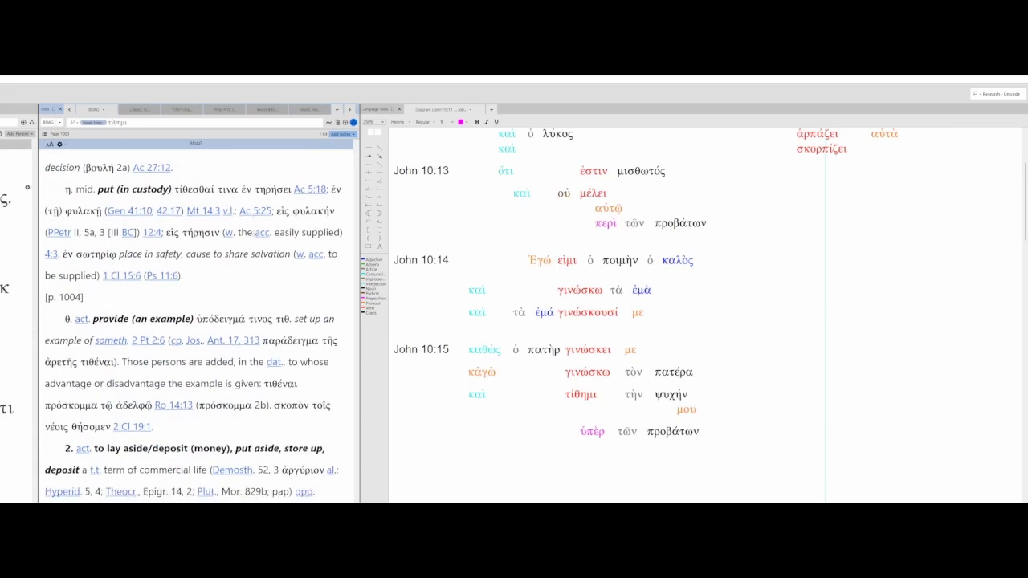
scroll(down, 3)
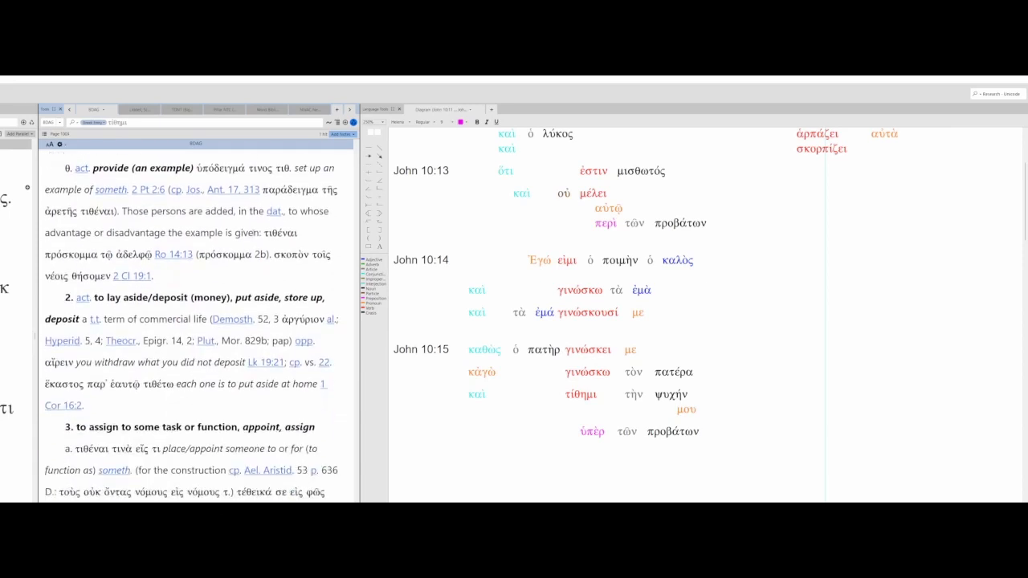
scroll(down, 3)
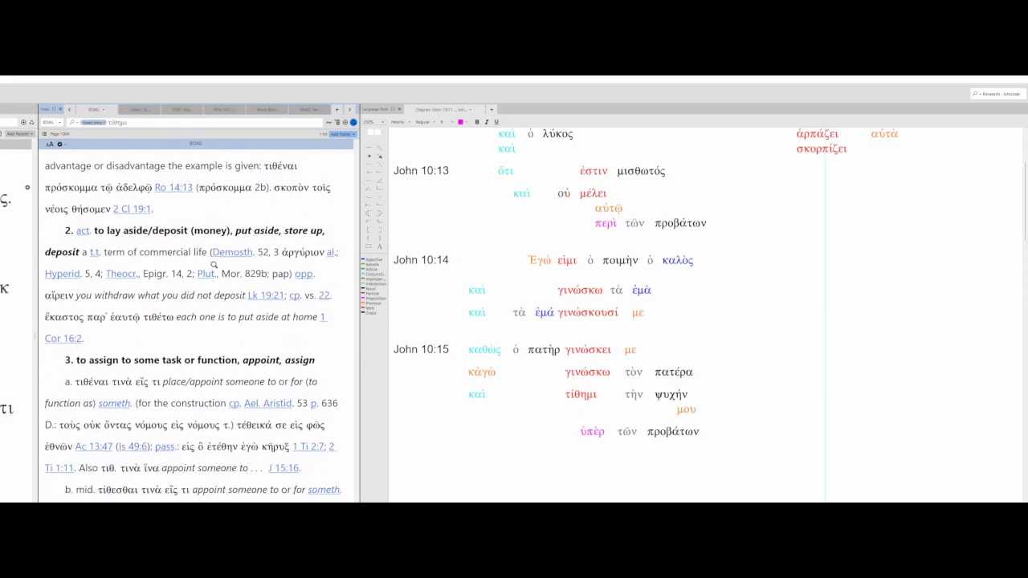
scroll(down, 3)
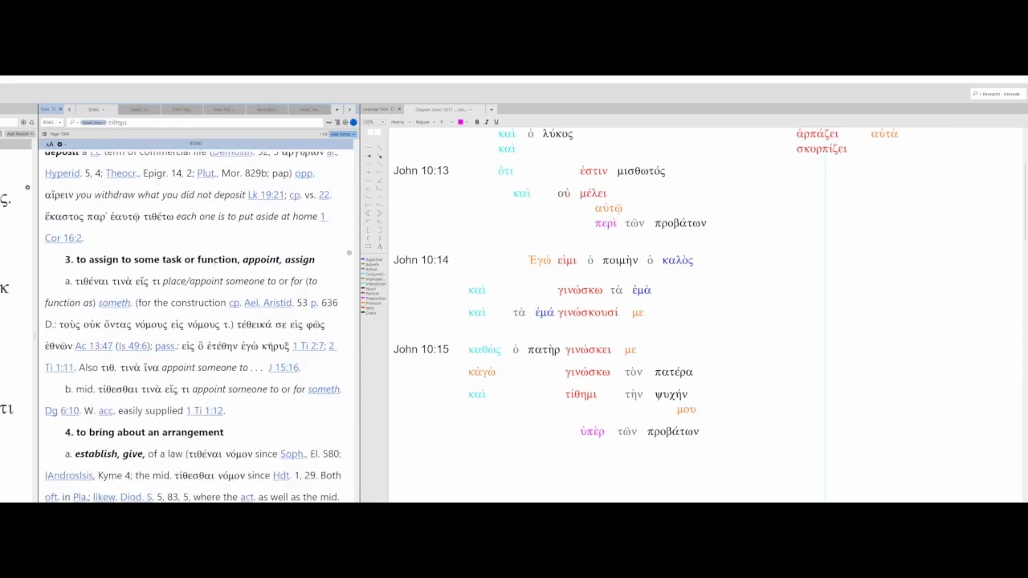
scroll(down, 3)
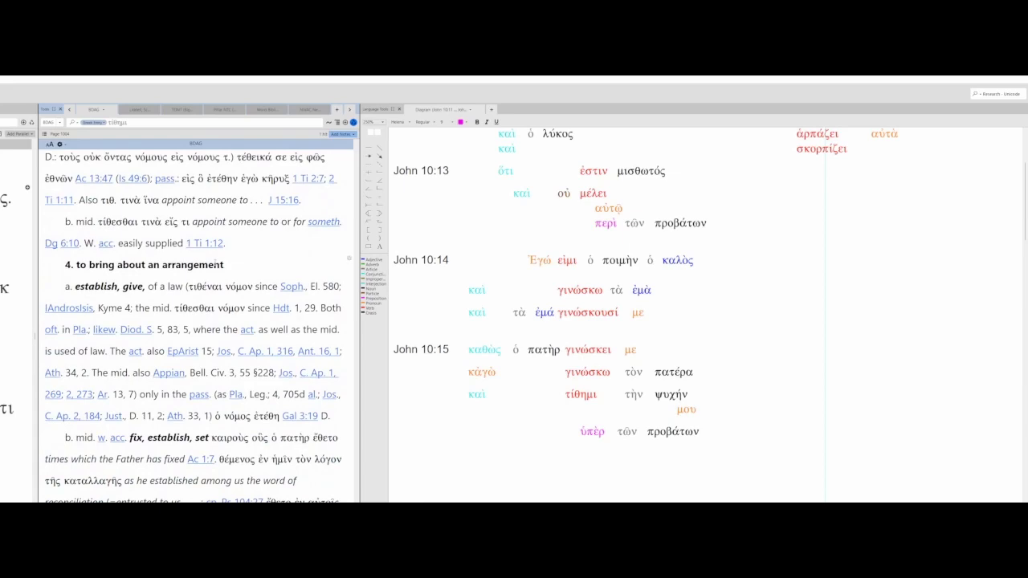
scroll(down, 3)
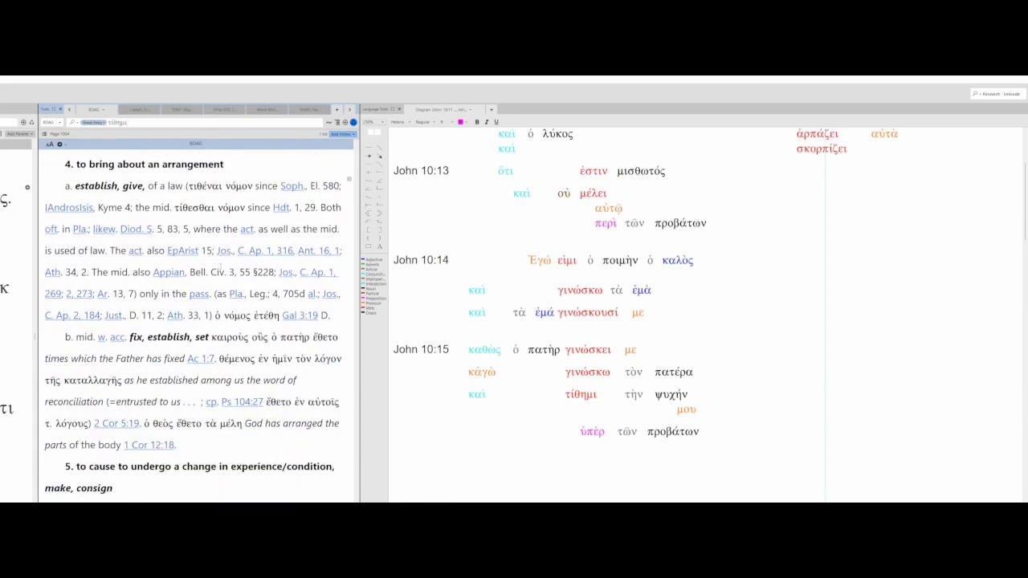
scroll(down, 3)
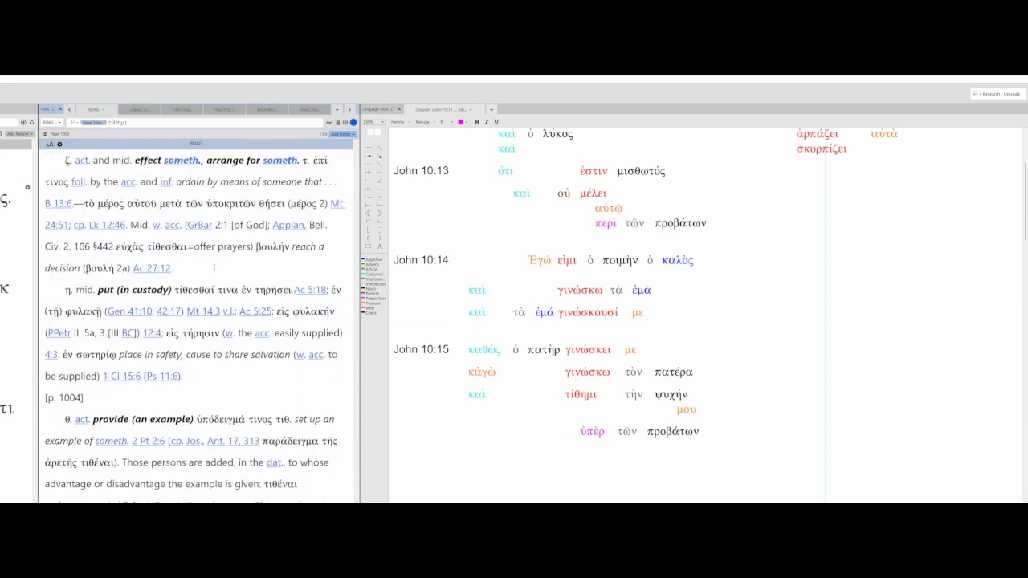
scroll(down, 3)
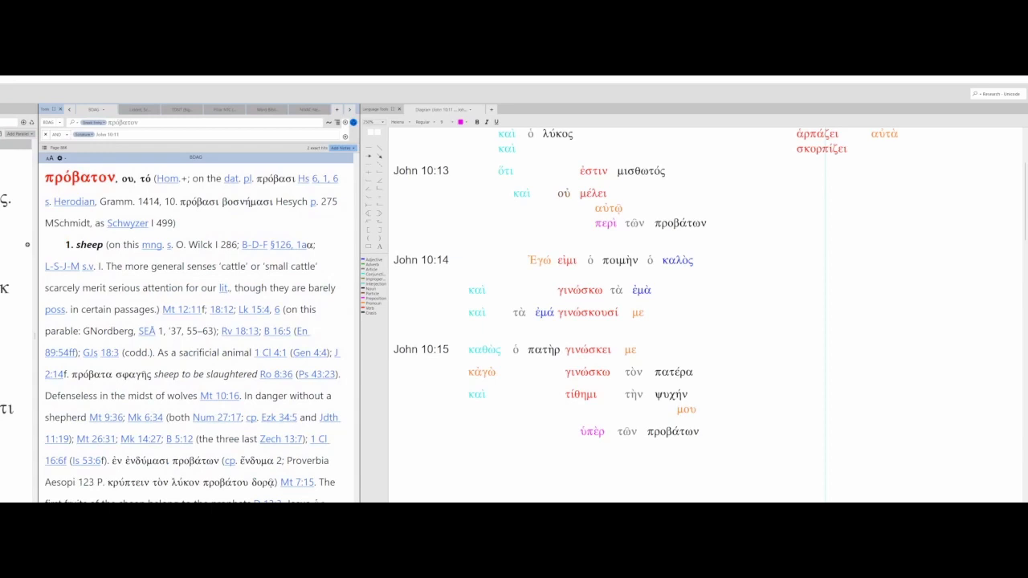
Step: Read BDAG's πρόβατον and μισθωτός entries, then open the καί entry from the text
scroll(down, 3)
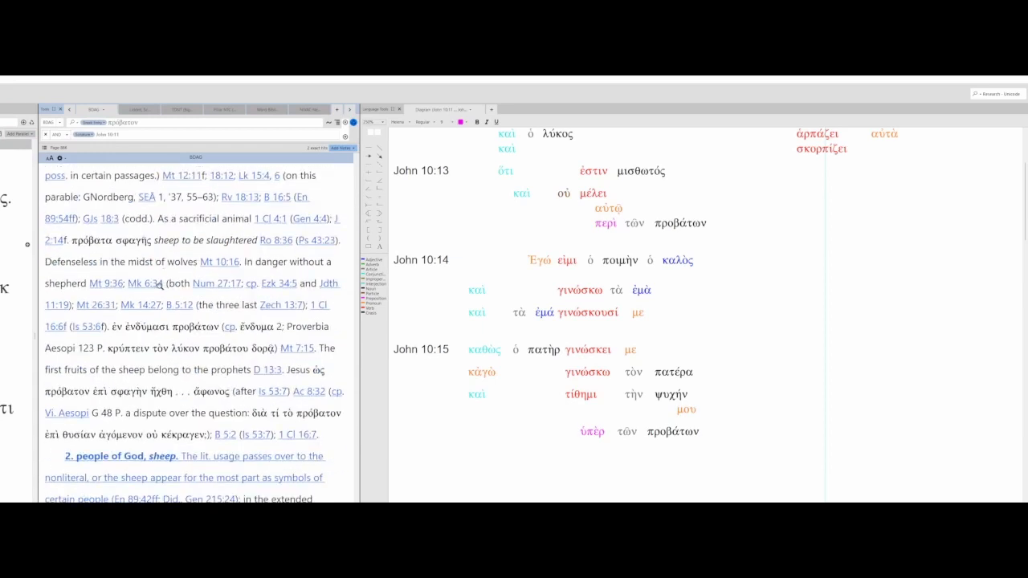
scroll(down, 3)
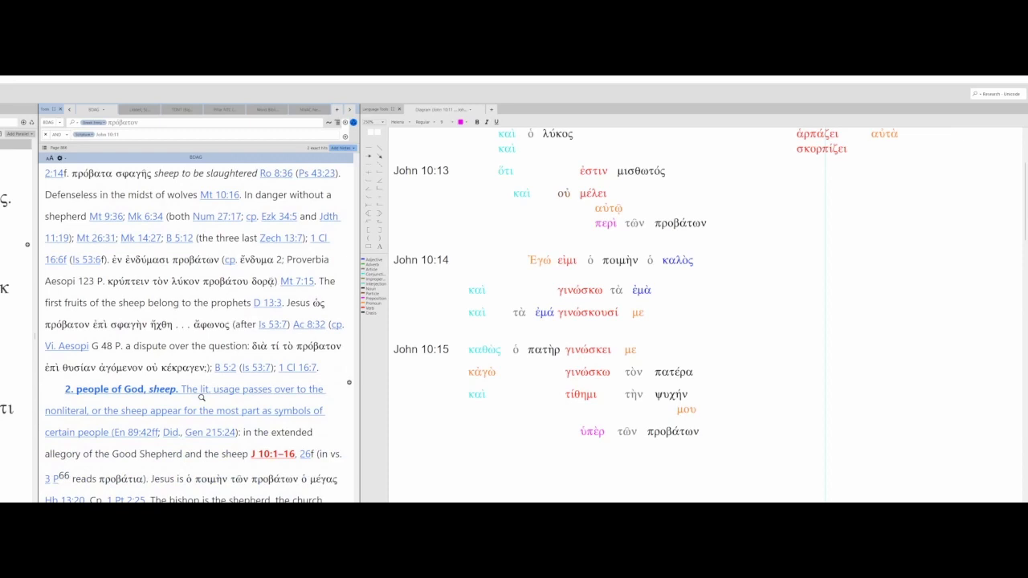
scroll(down, 3)
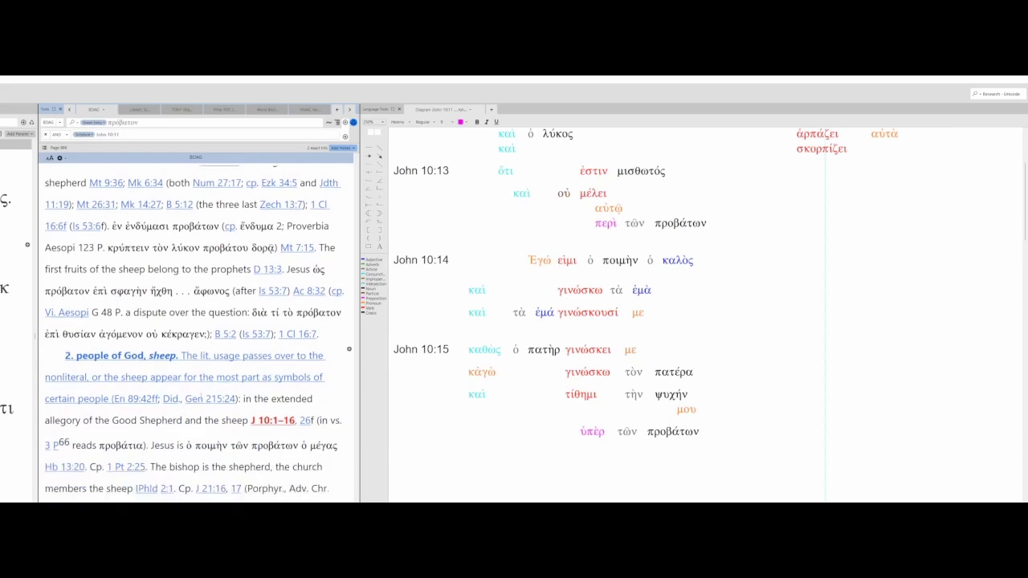
scroll(down, 3)
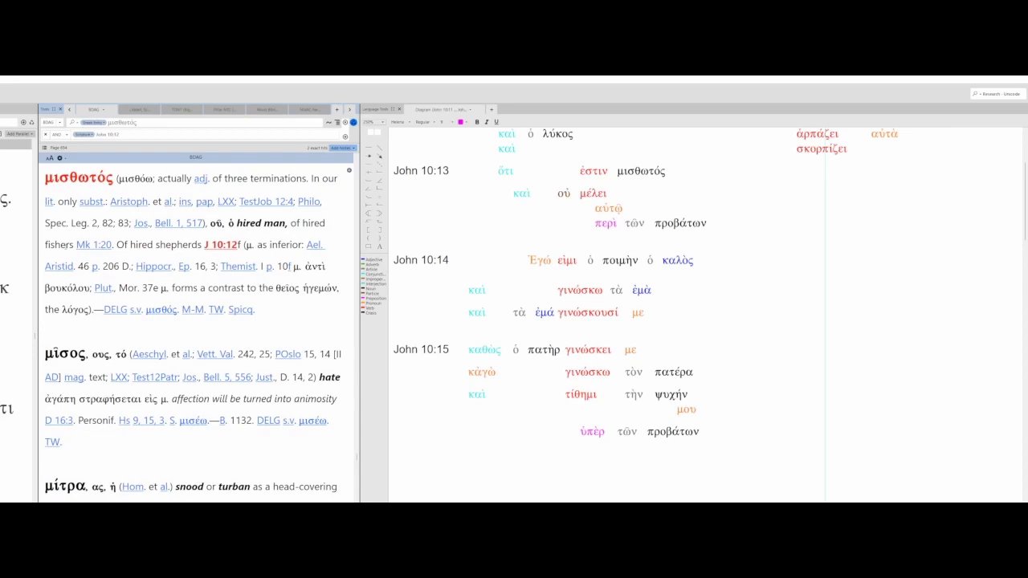
double_click(161, 245)
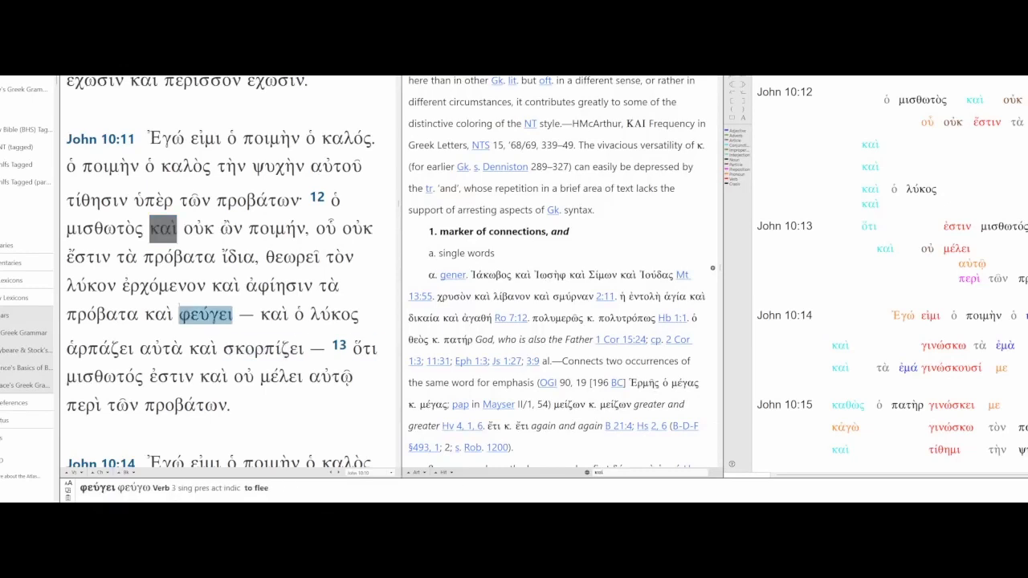
Step: View the parsing of καί and οὐκ in John 10:12 and scroll the καί entry
click(162, 228)
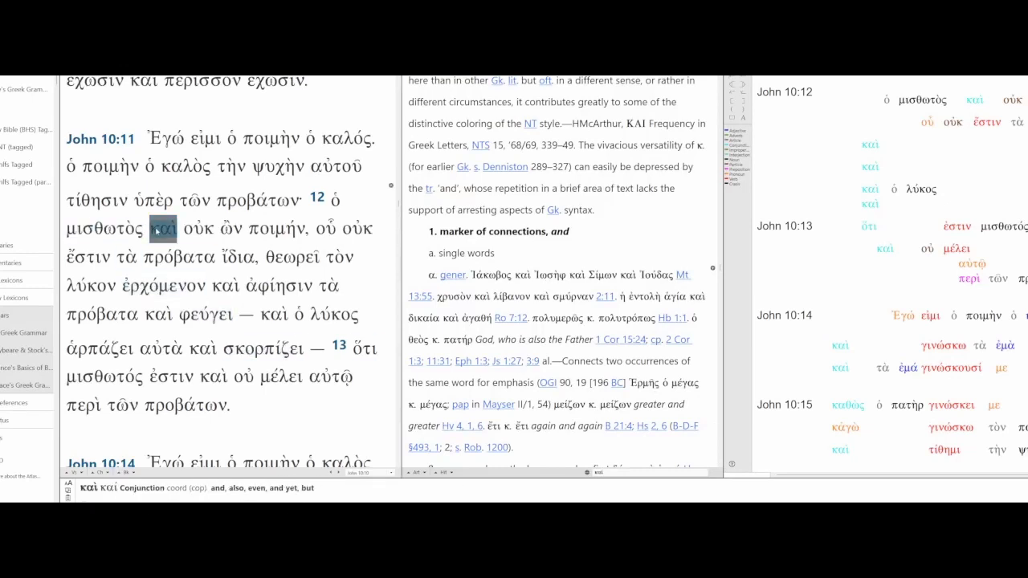
click(110, 229)
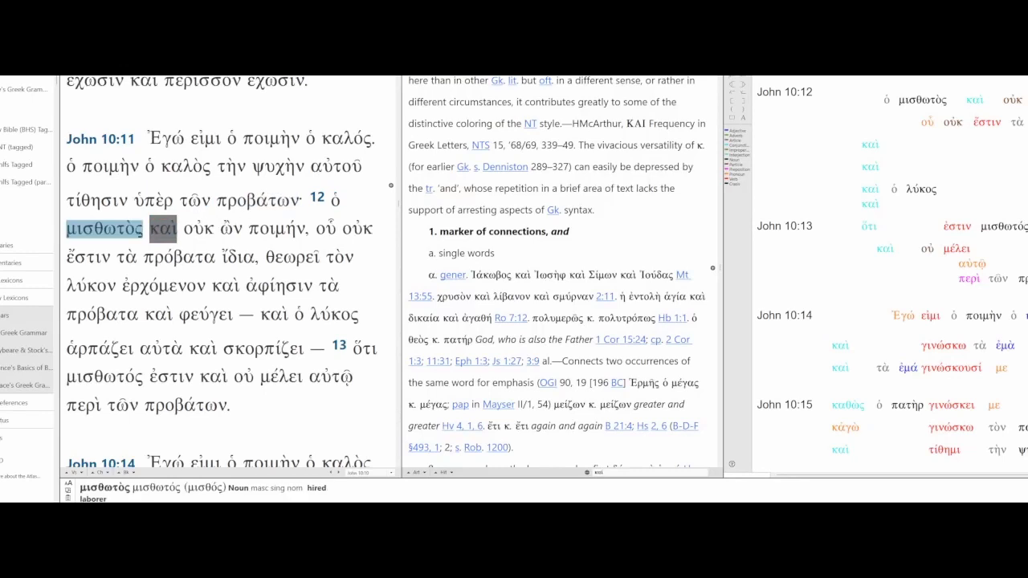
click(196, 228)
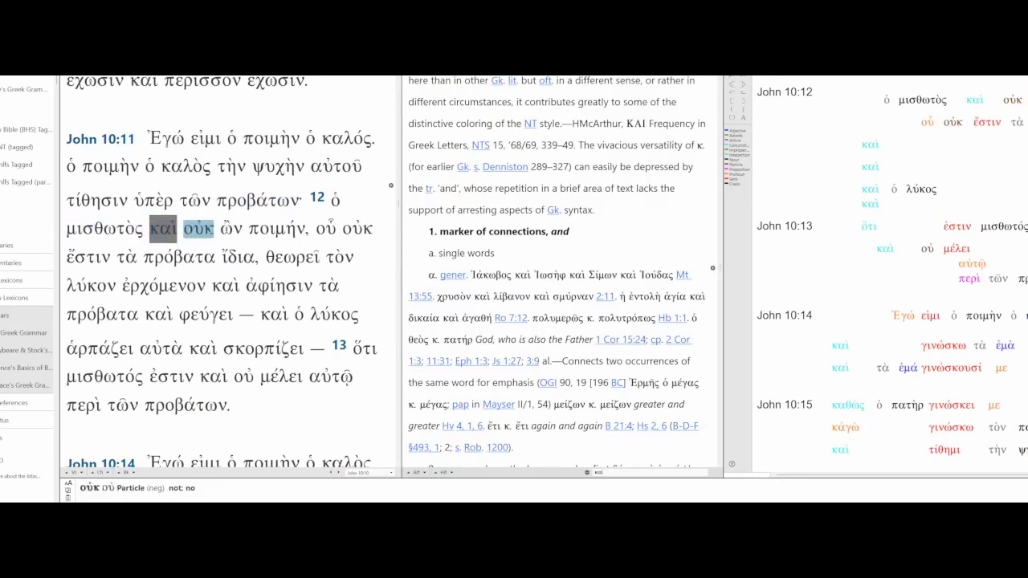
click(280, 228)
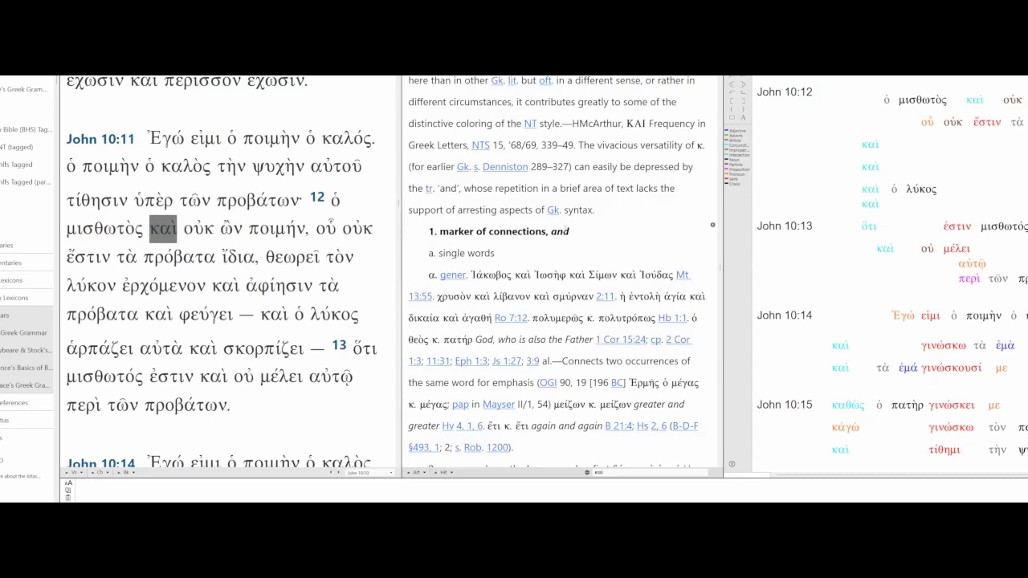
scroll(down, 3)
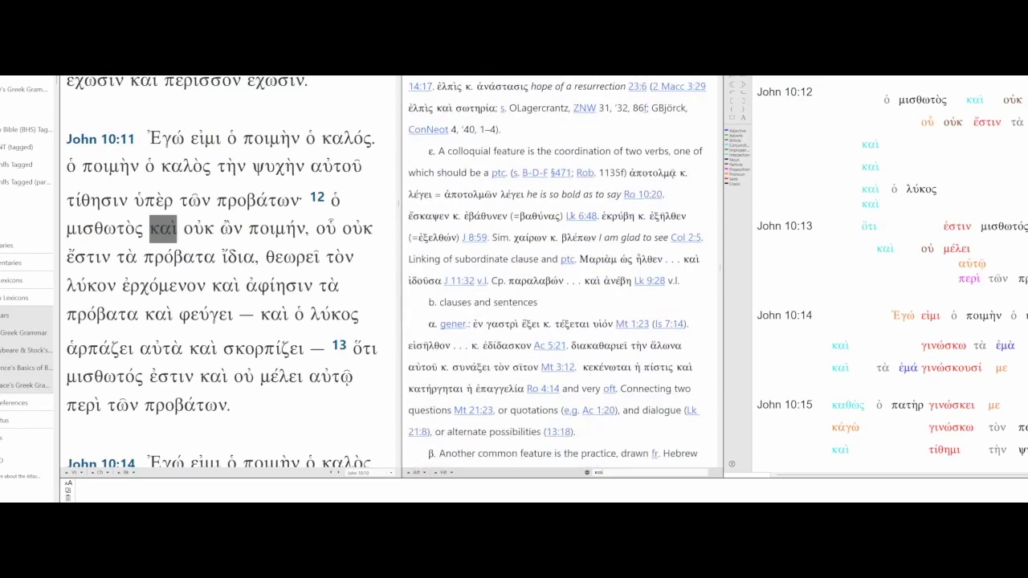
scroll(down, 3)
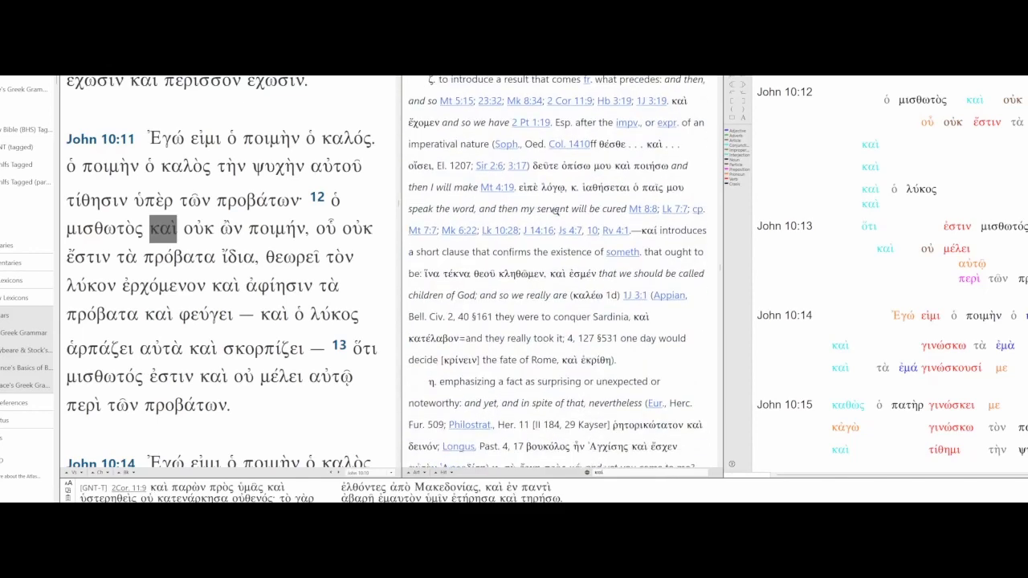
scroll(down, 3)
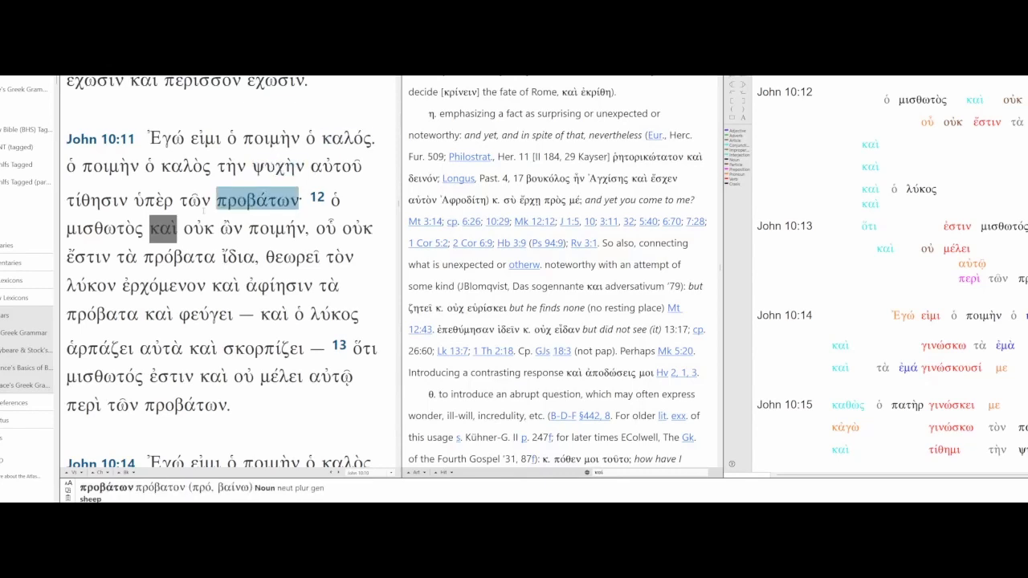
Step: View the parsing of μισθωτὸς, καλὸς, ποιμὴν and καὶ in John 10:11–12
click(102, 228)
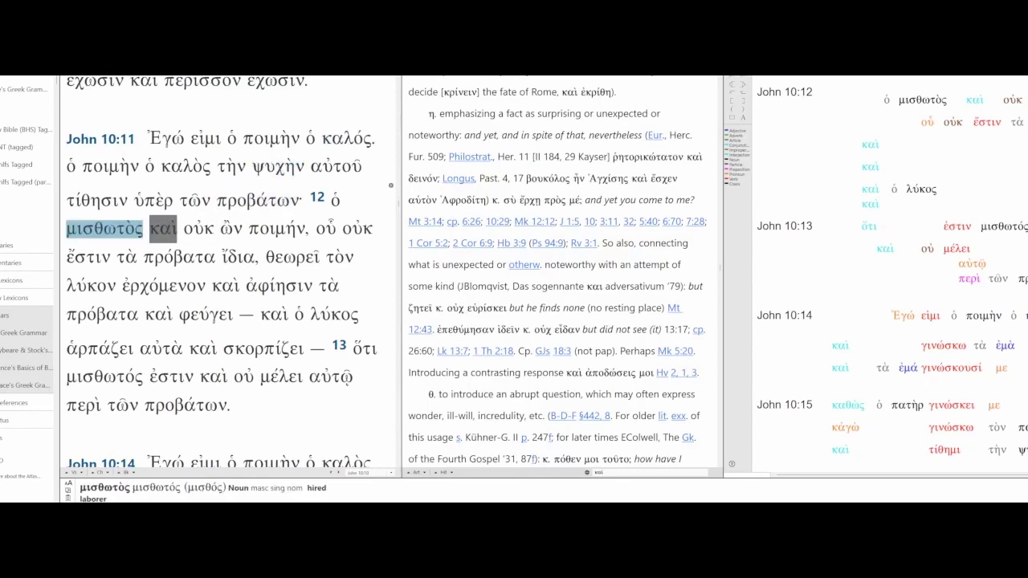
click(185, 167)
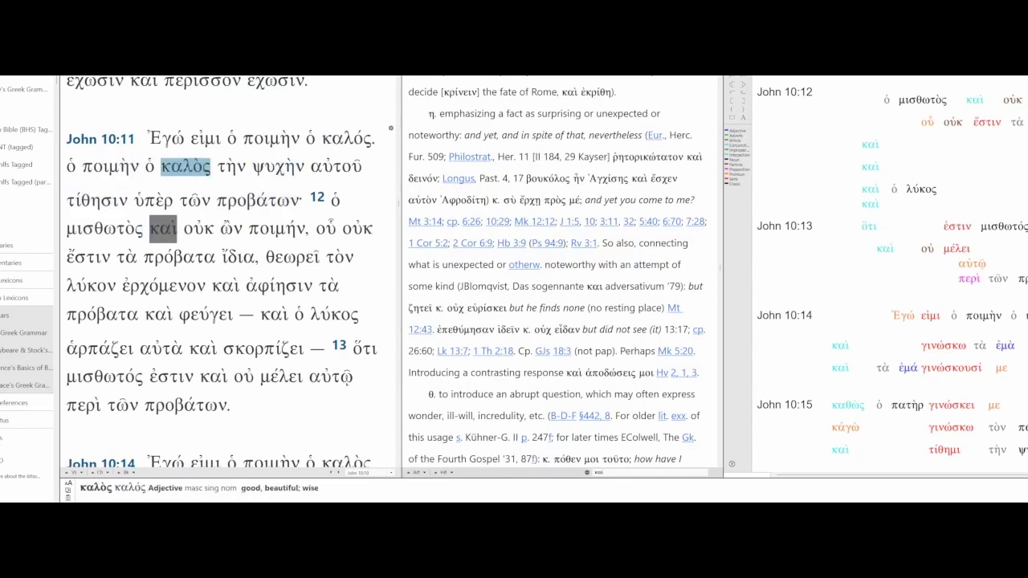
click(109, 167)
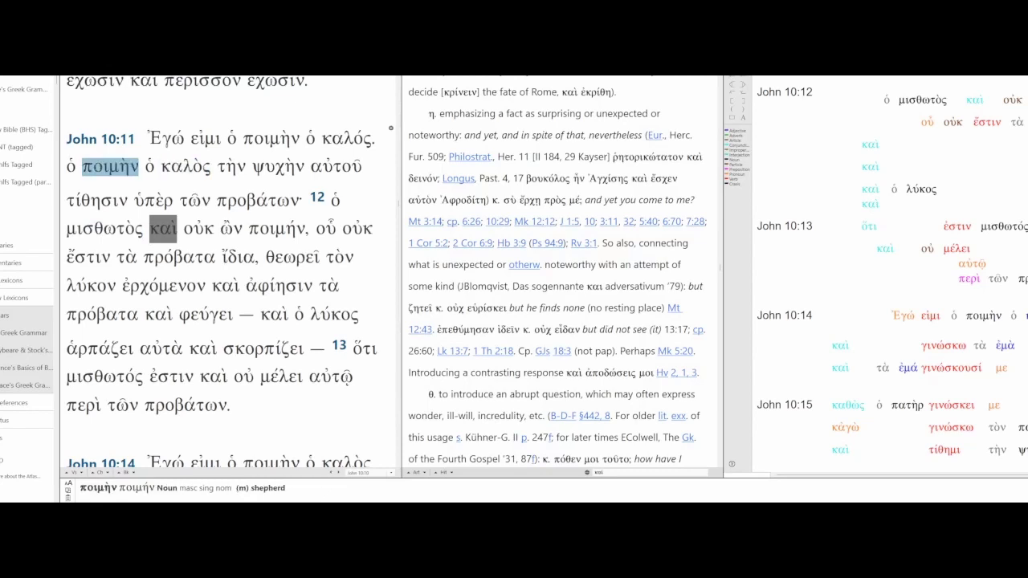
click(187, 166)
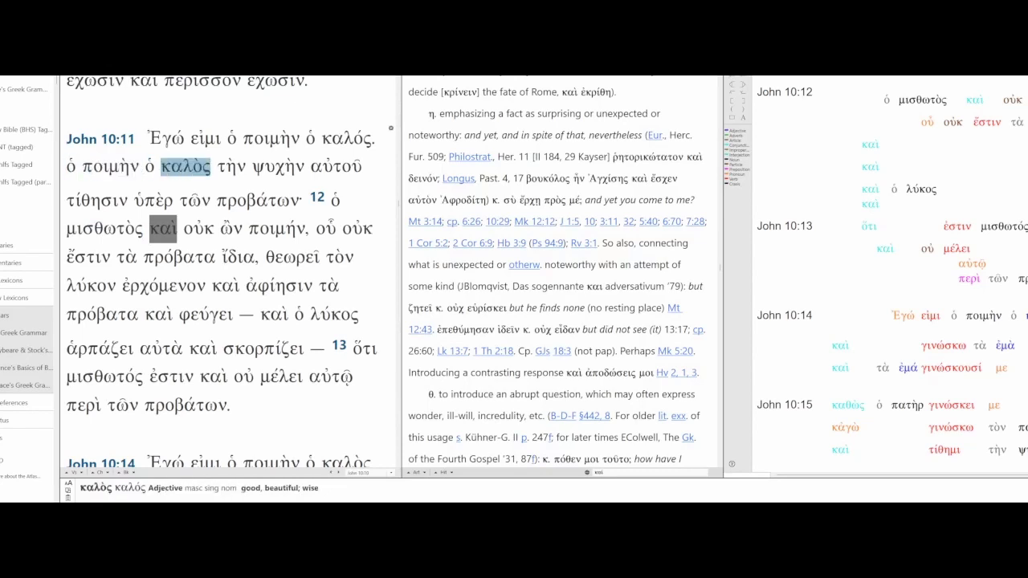
click(102, 228)
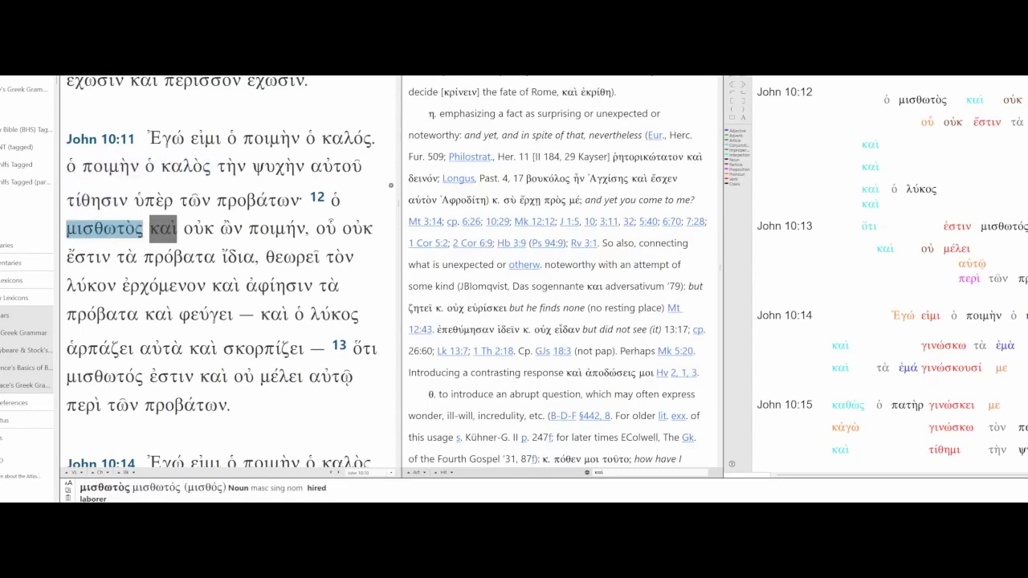
click(162, 229)
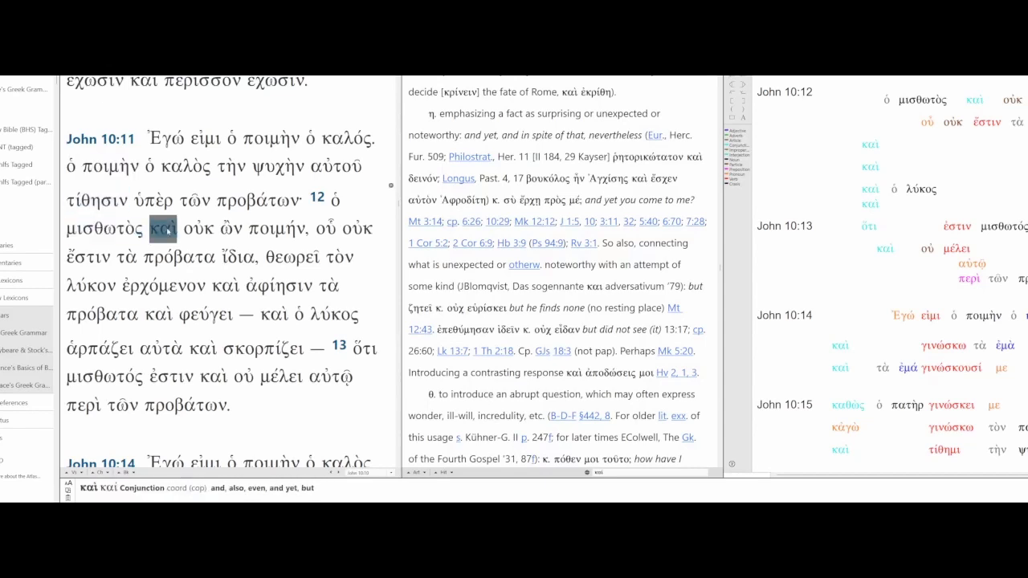
click(275, 229)
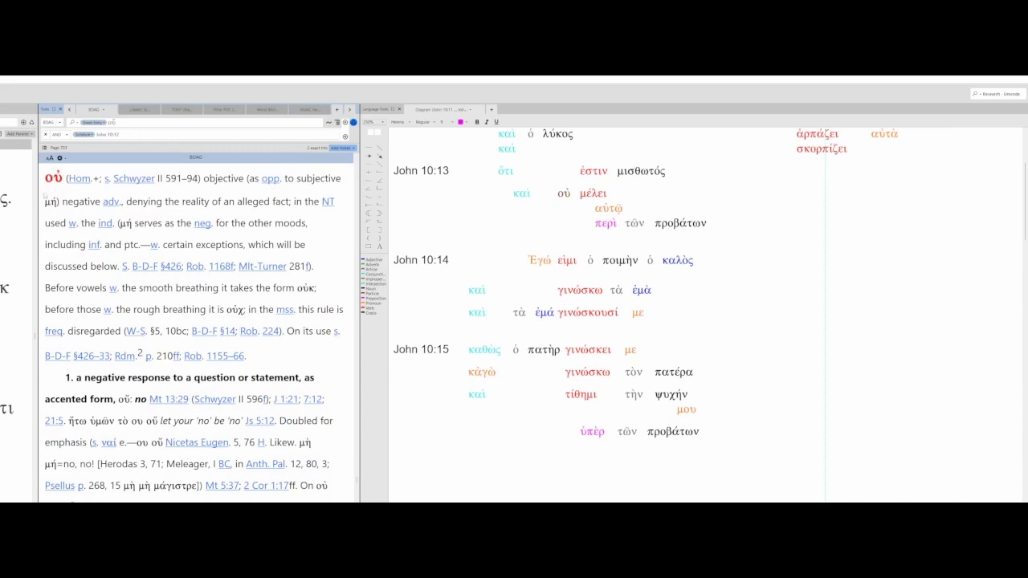
Step: Bring up BDAG's ἴδιος entry beside the John 10 diagram, replacing the οὐ entry
scroll(down, 3)
text(ἴδιος)
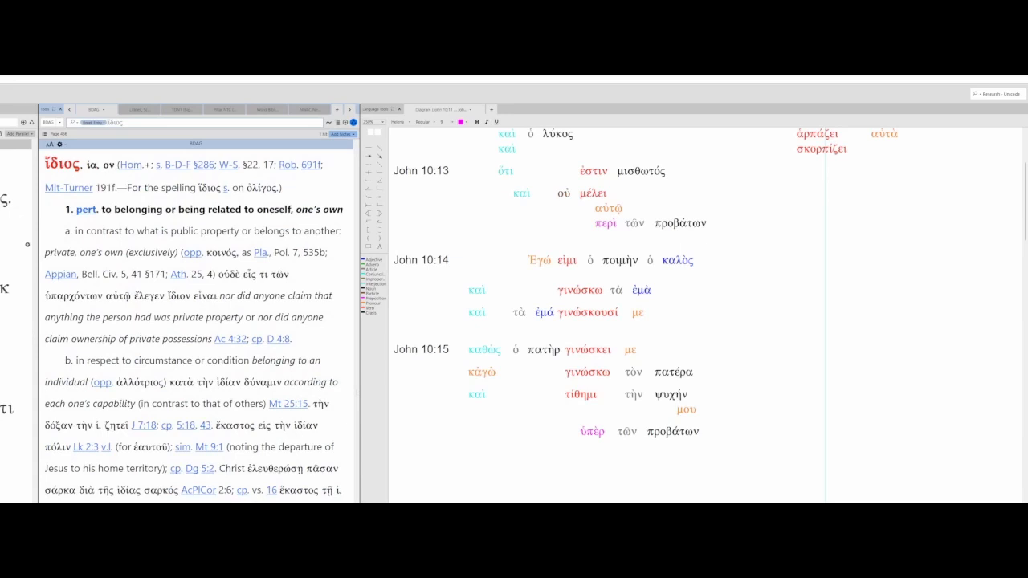
scroll(down, 3)
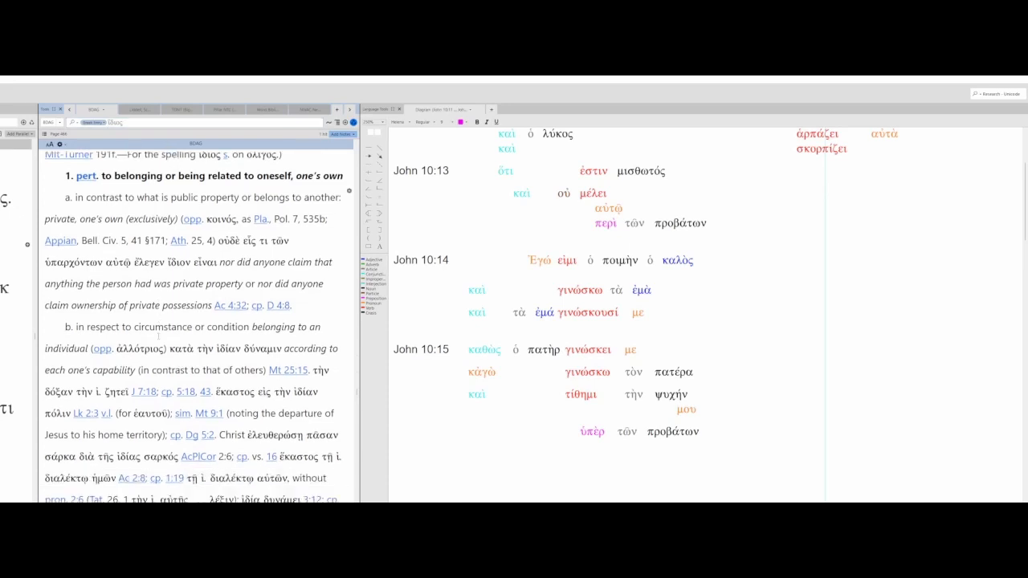
scroll(down, 3)
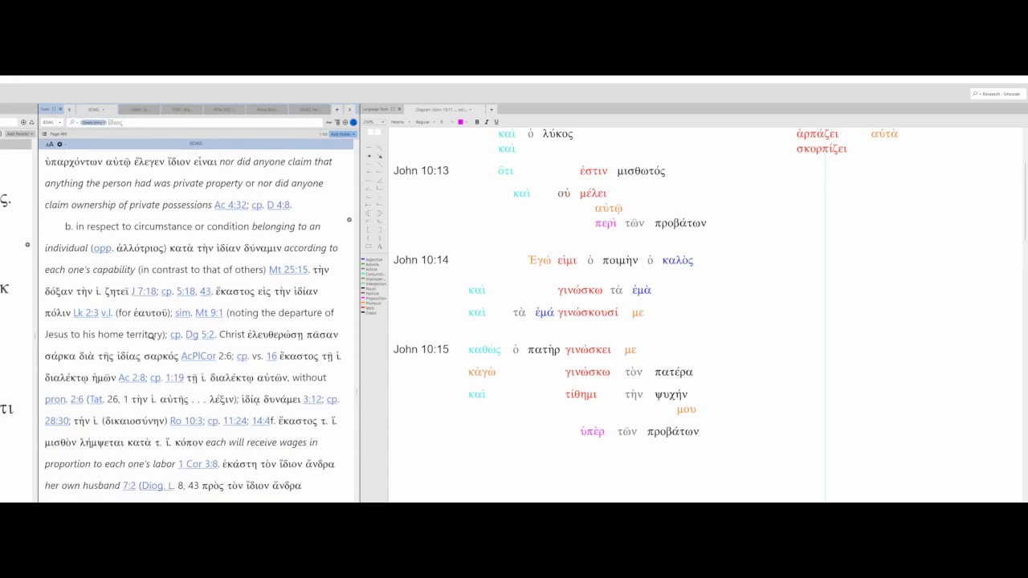
scroll(down, 3)
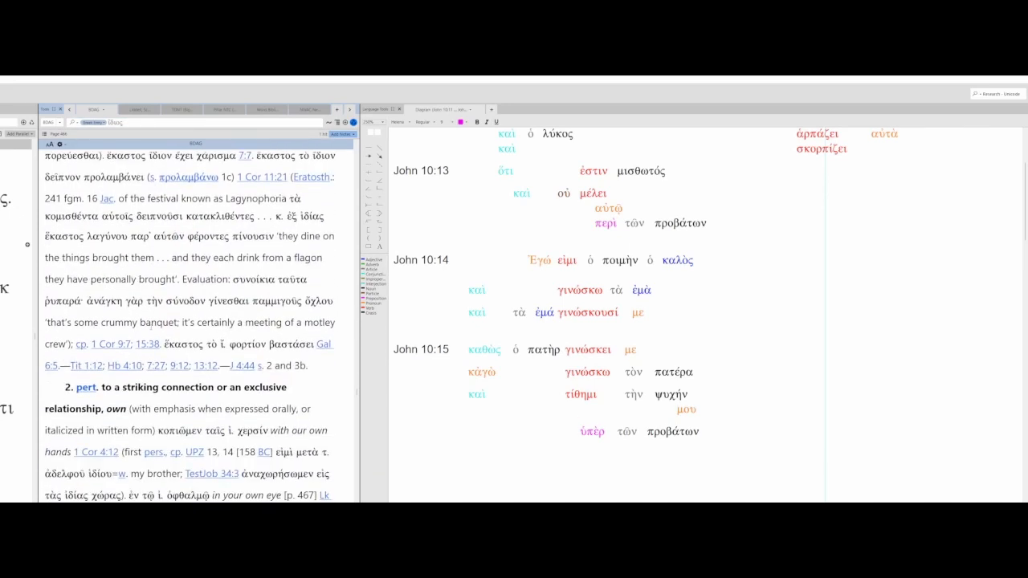
scroll(down, 3)
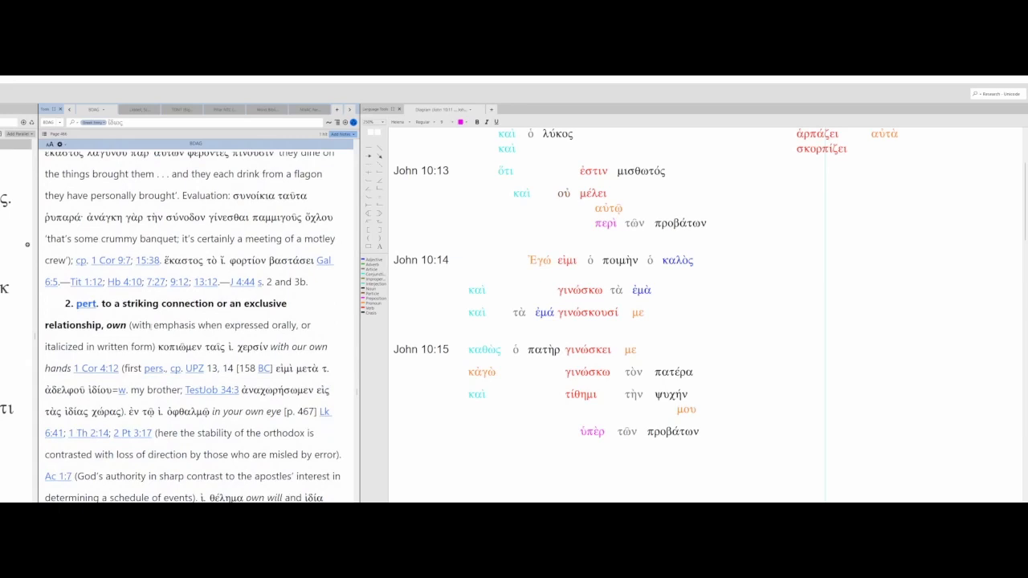
scroll(down, 3)
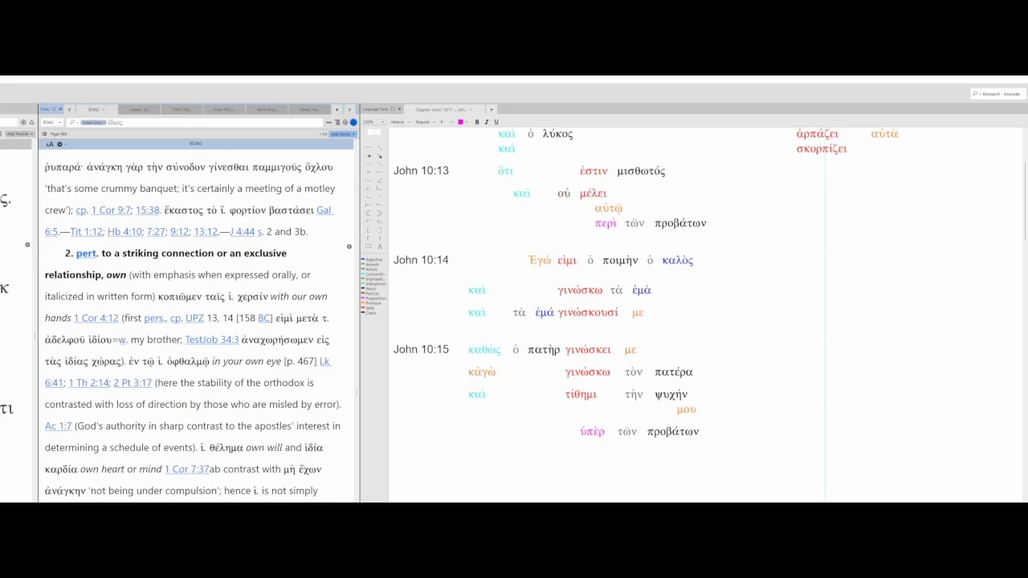
scroll(down, 3)
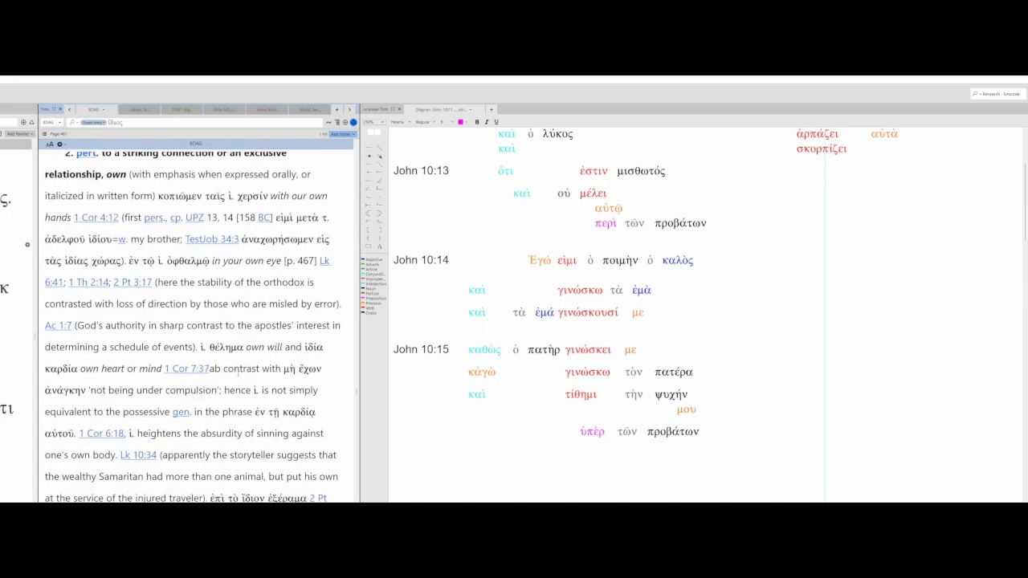
scroll(down, 3)
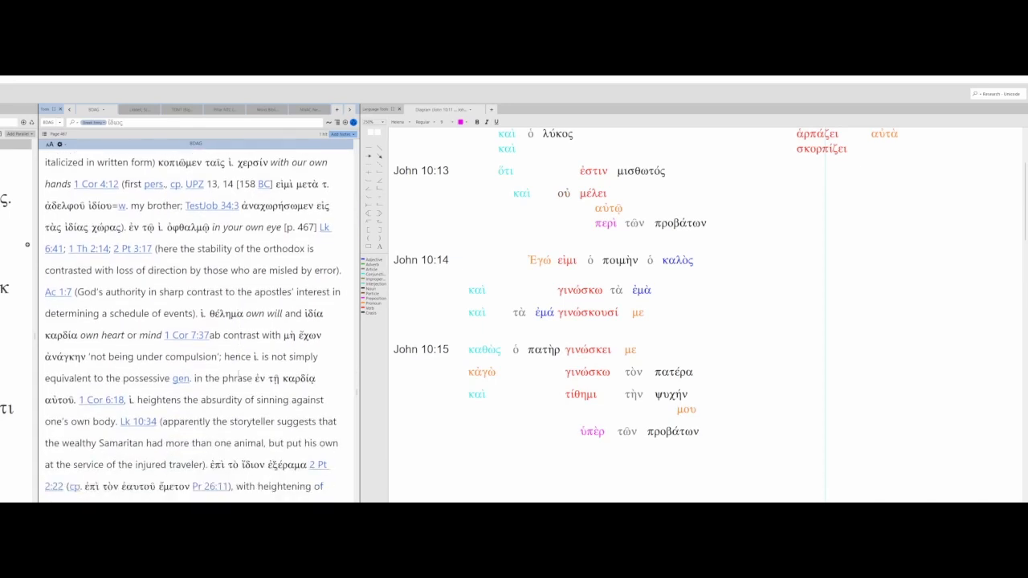
scroll(down, 3)
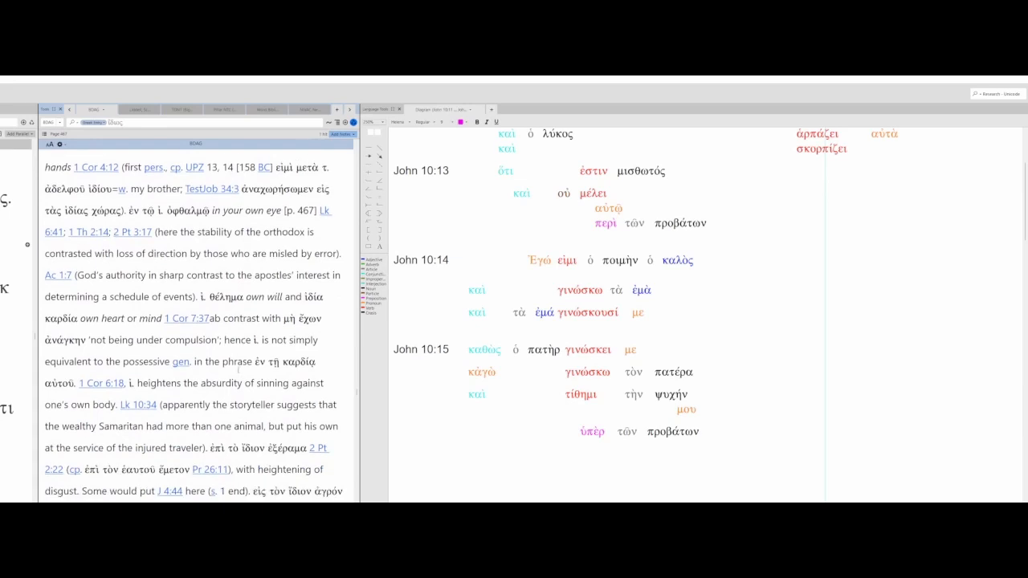
scroll(down, 3)
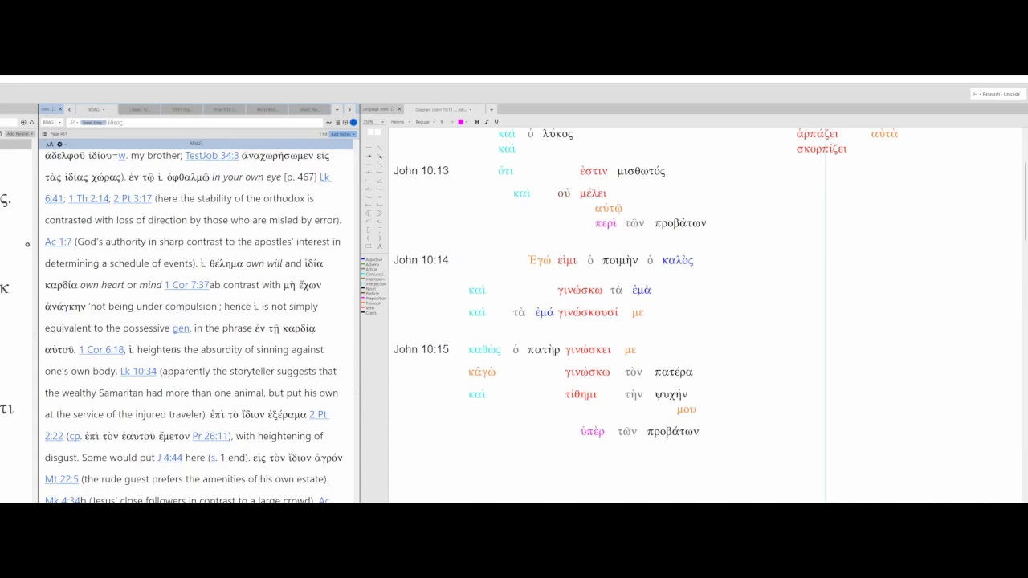
scroll(down, 3)
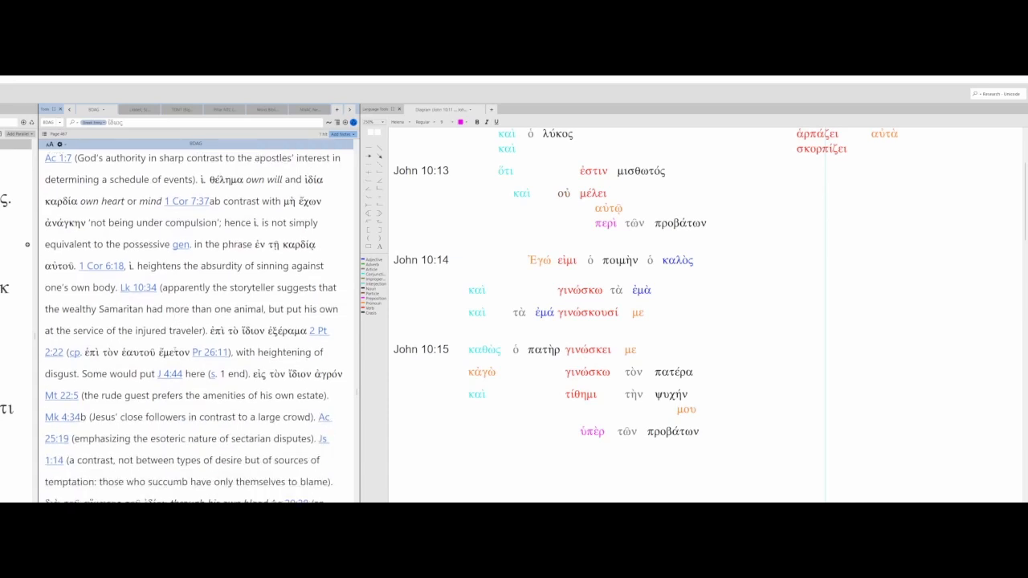
scroll(down, 3)
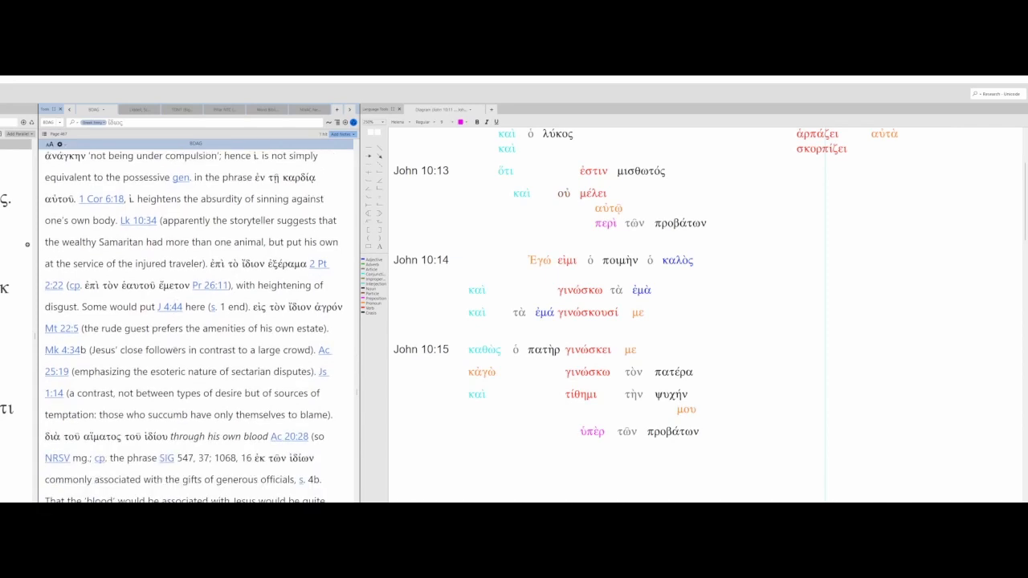
scroll(down, 3)
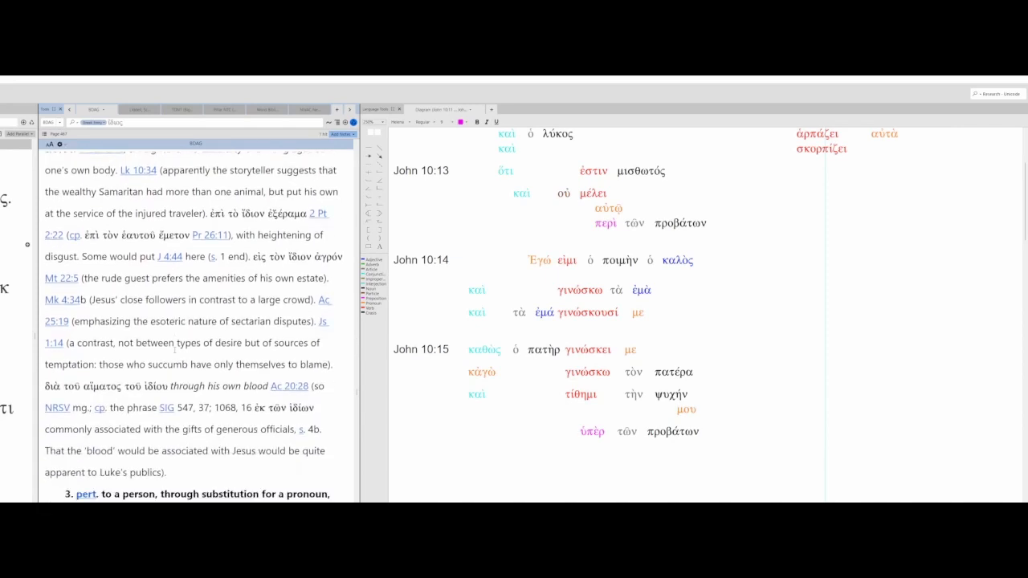
scroll(down, 3)
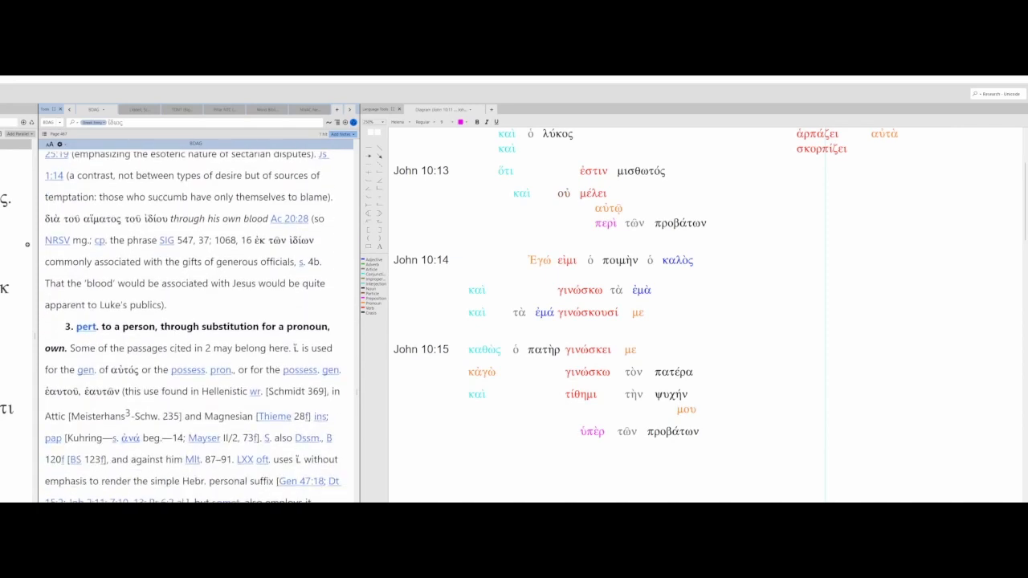
scroll(down, 3)
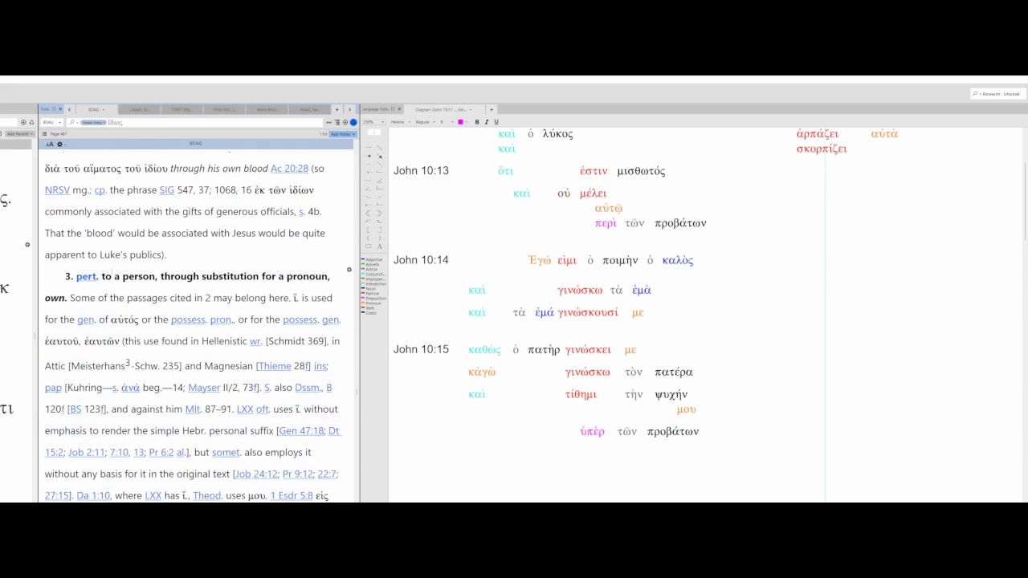
scroll(down, 3)
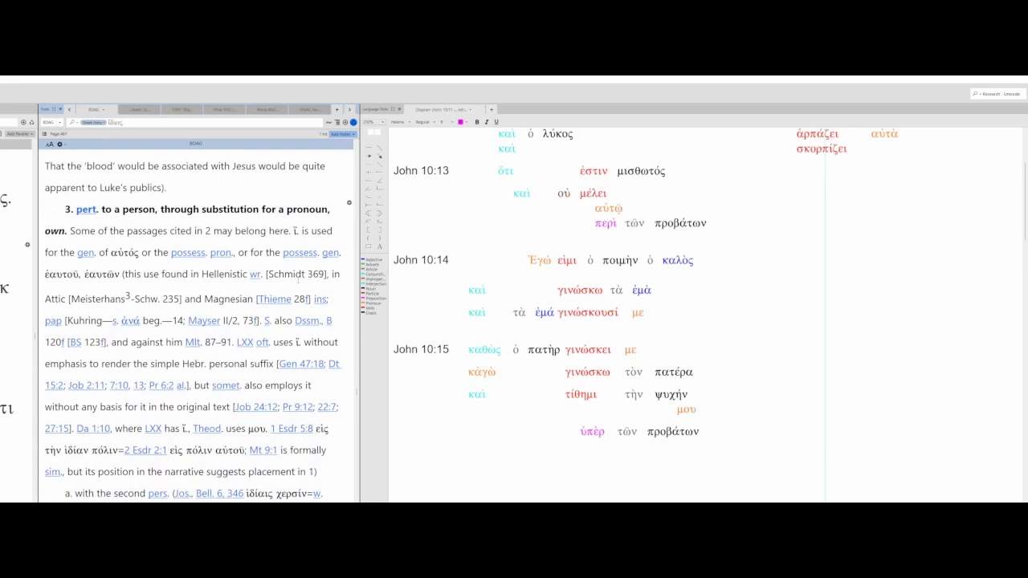
scroll(down, 3)
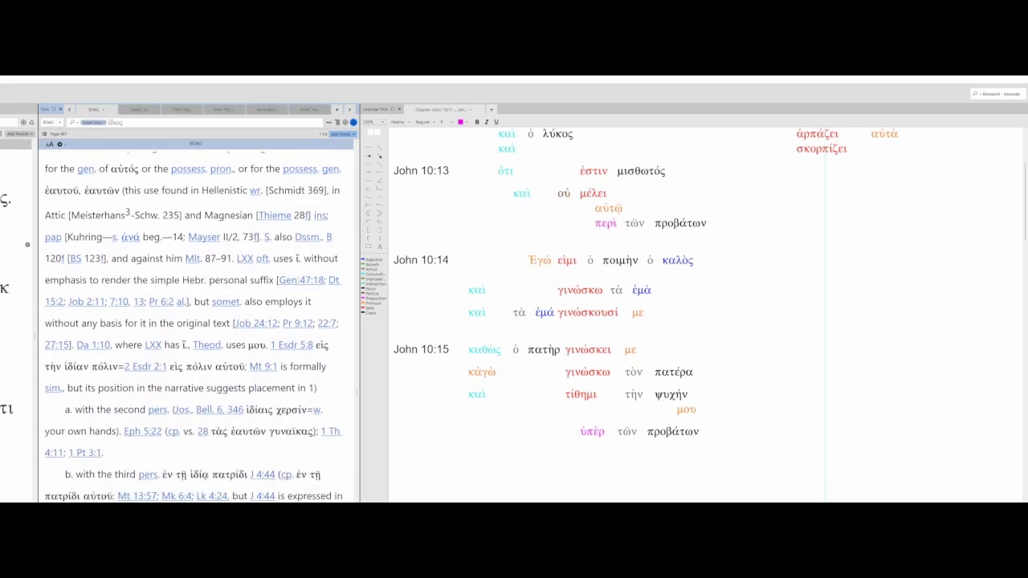
scroll(down, 3)
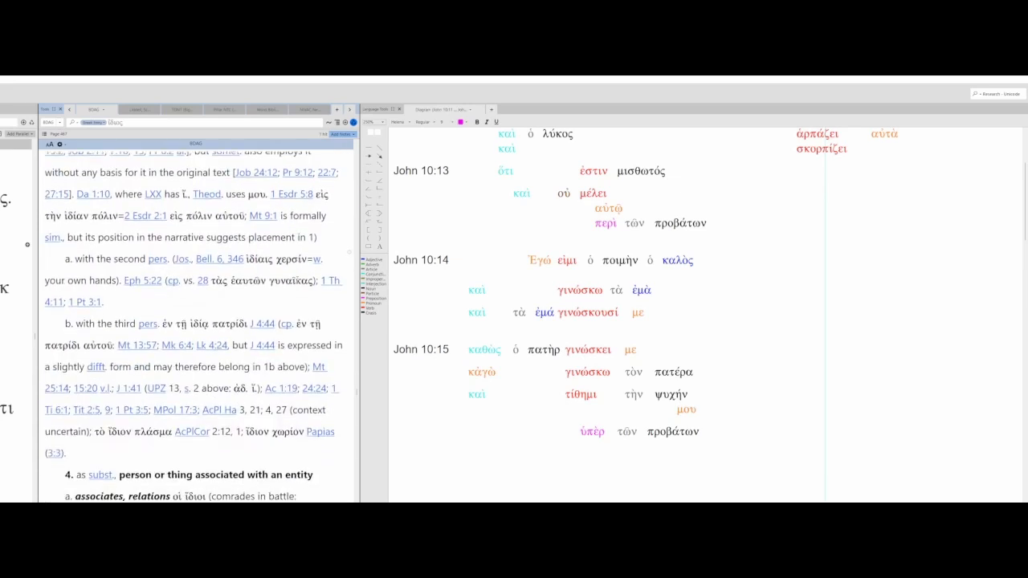
scroll(down, 3)
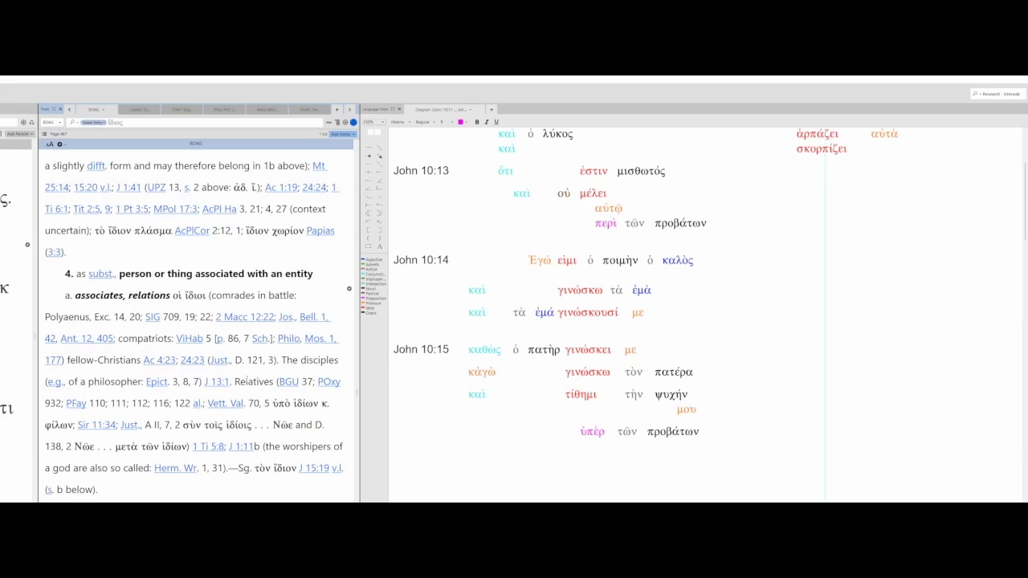
scroll(down, 3)
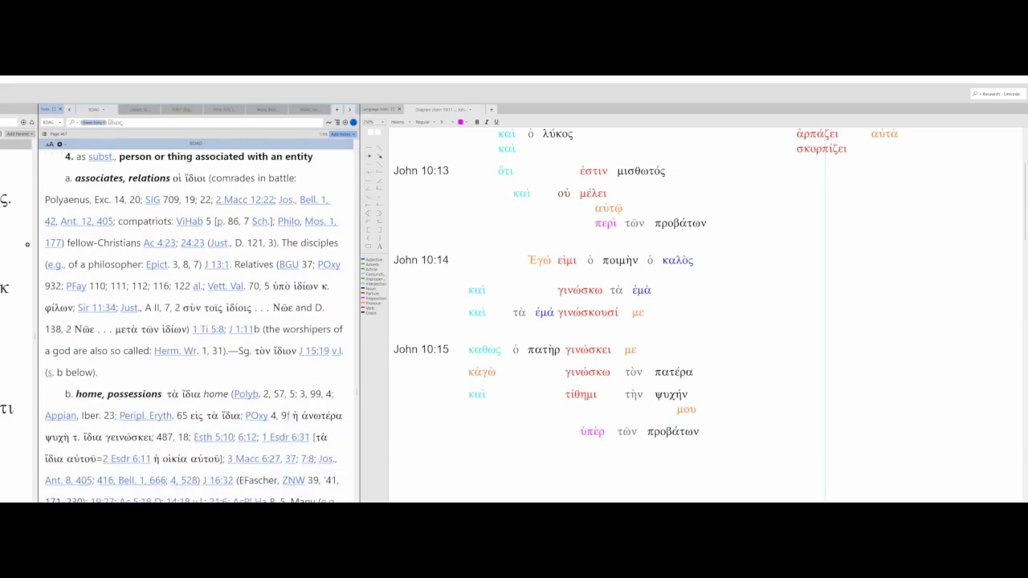
scroll(down, 3)
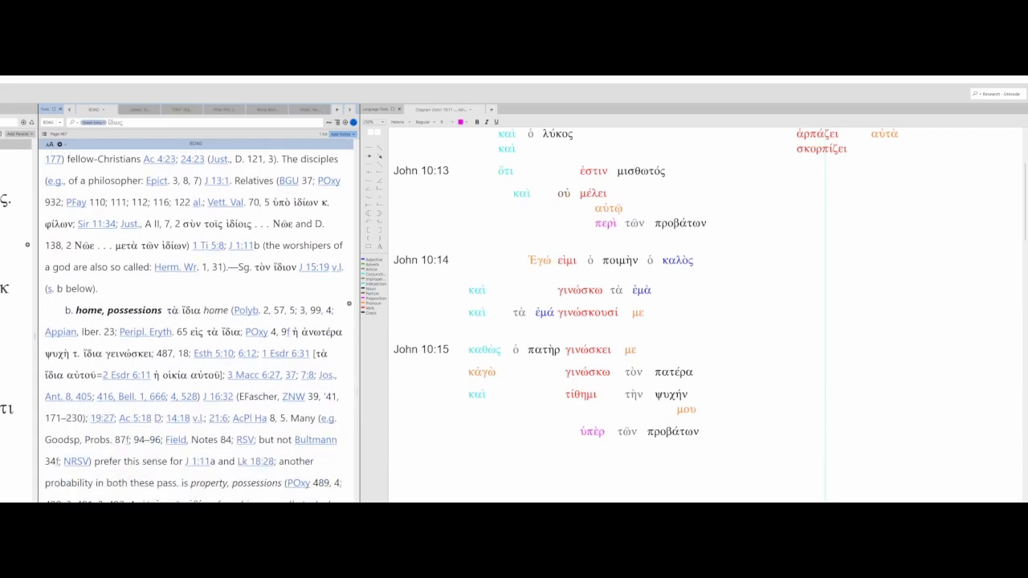
scroll(down, 3)
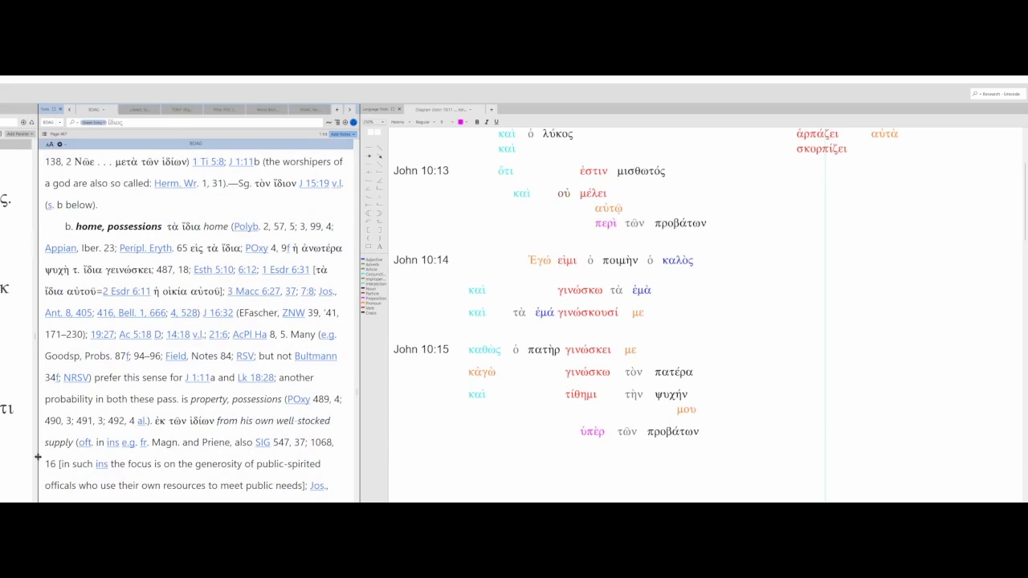
scroll(down, 3)
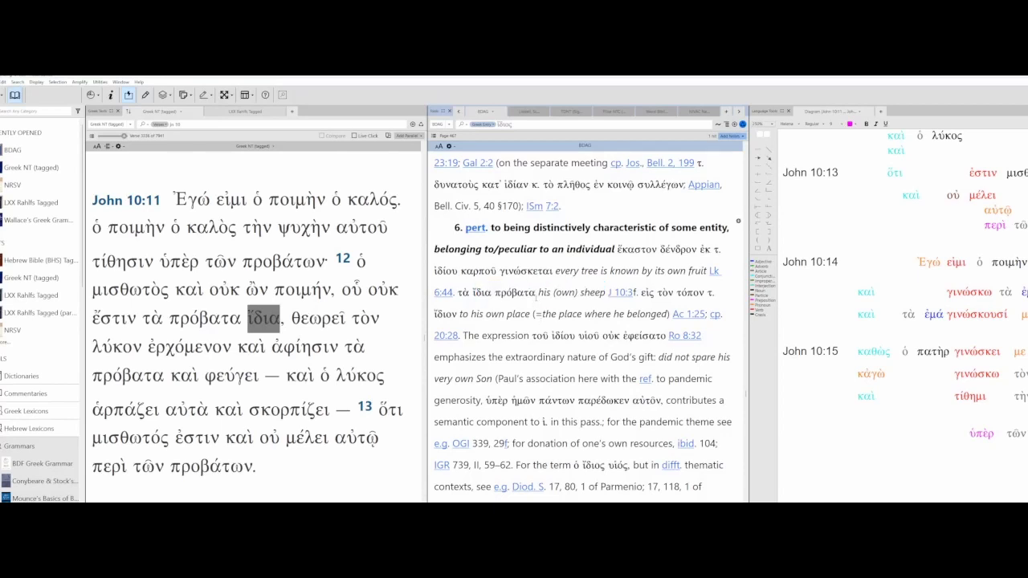
Step: Look up θεωρεῖ, ἐρχόμενον and ἀφίησιν from John 10:12 in BDAG
click(262, 318)
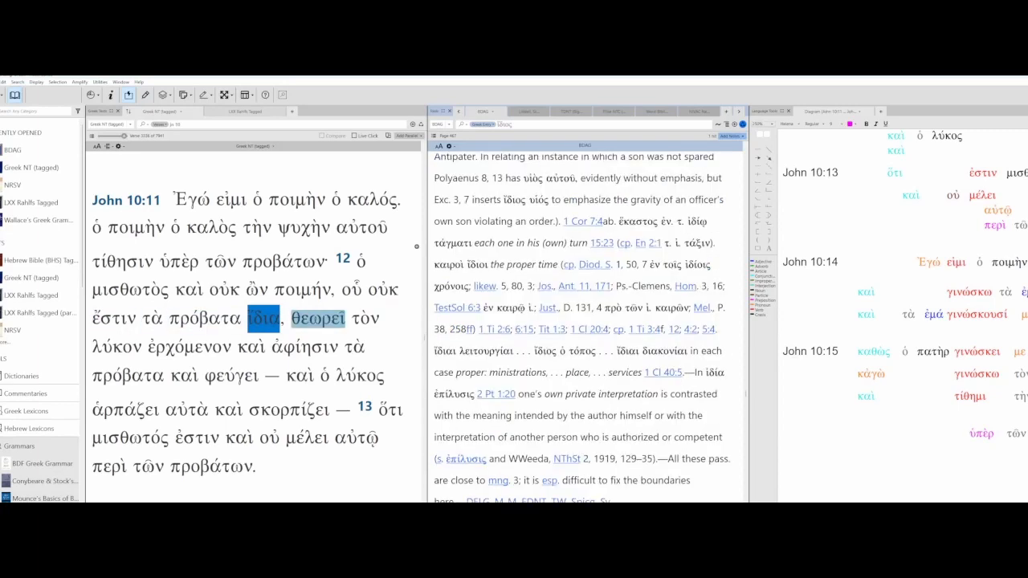
click(315, 317)
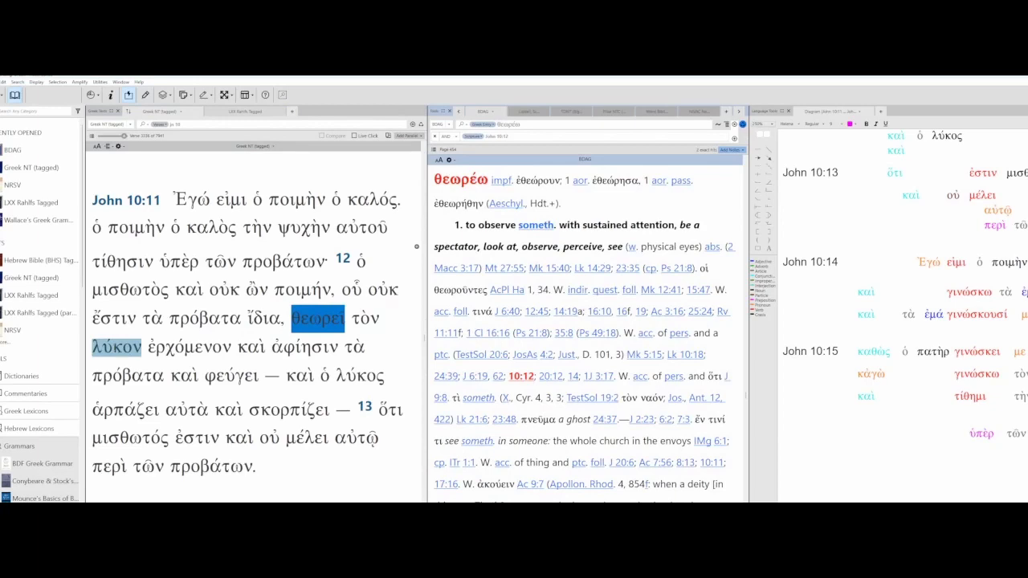
click(115, 347)
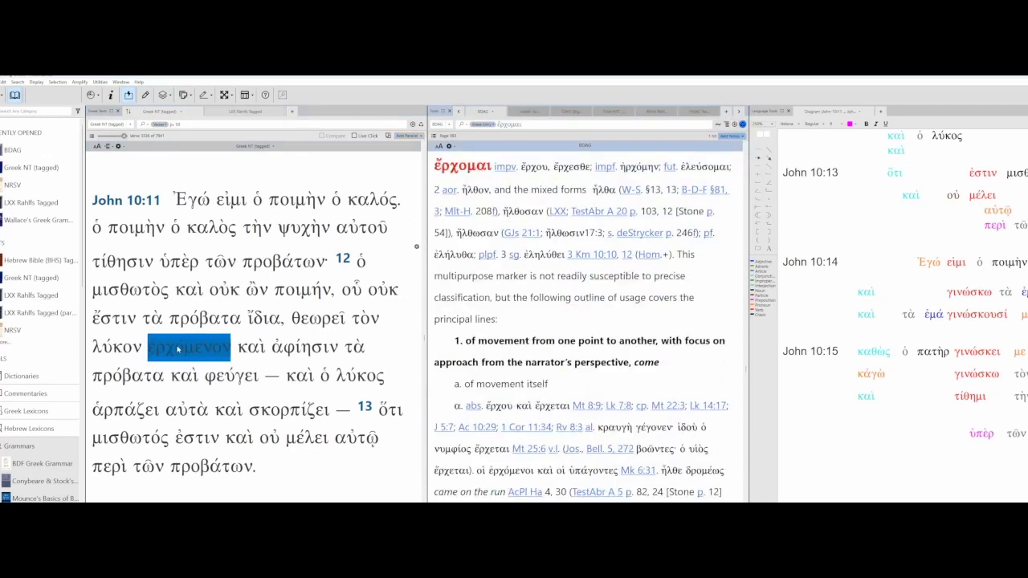
click(303, 347)
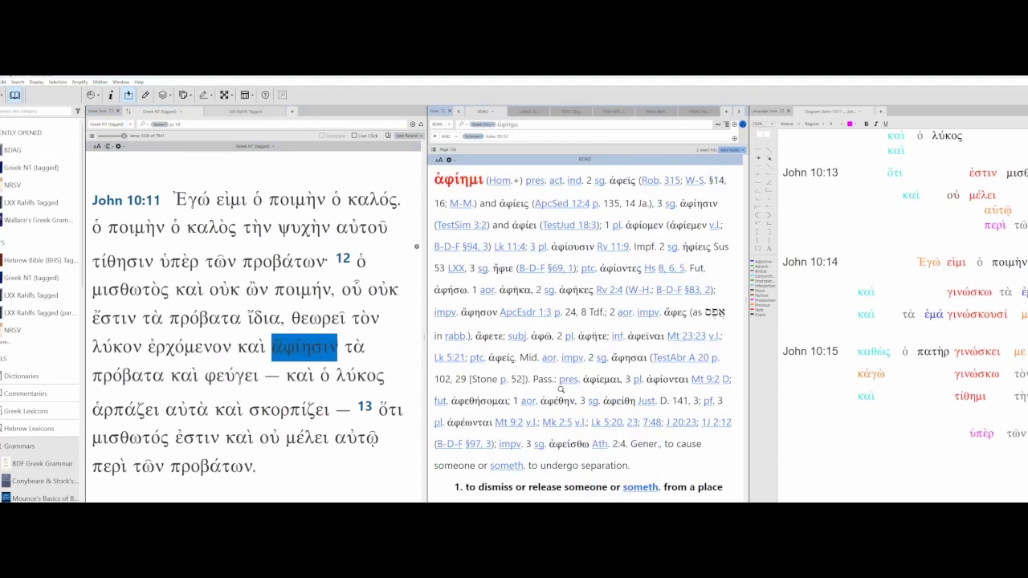
Step: Read the ἀφίημι entry through senses 1 and 2 into sense 3, 'leave, depart from'
scroll(down, 3)
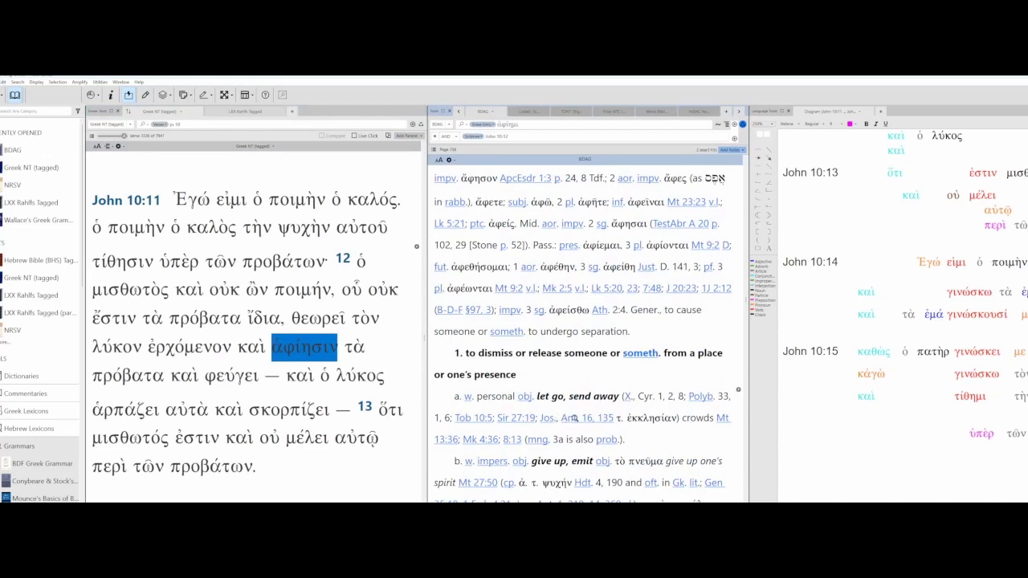
scroll(down, 3)
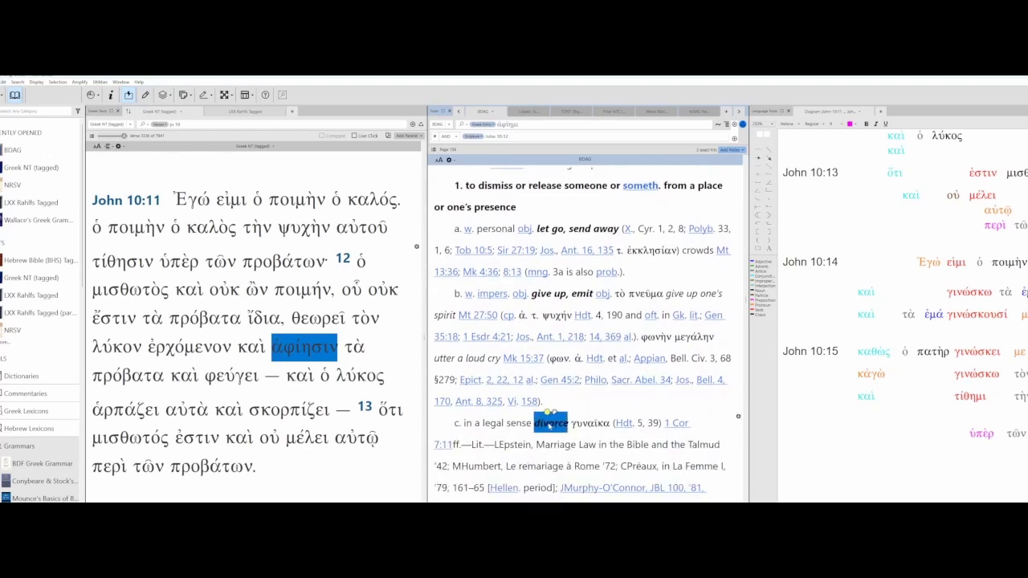
scroll(down, 3)
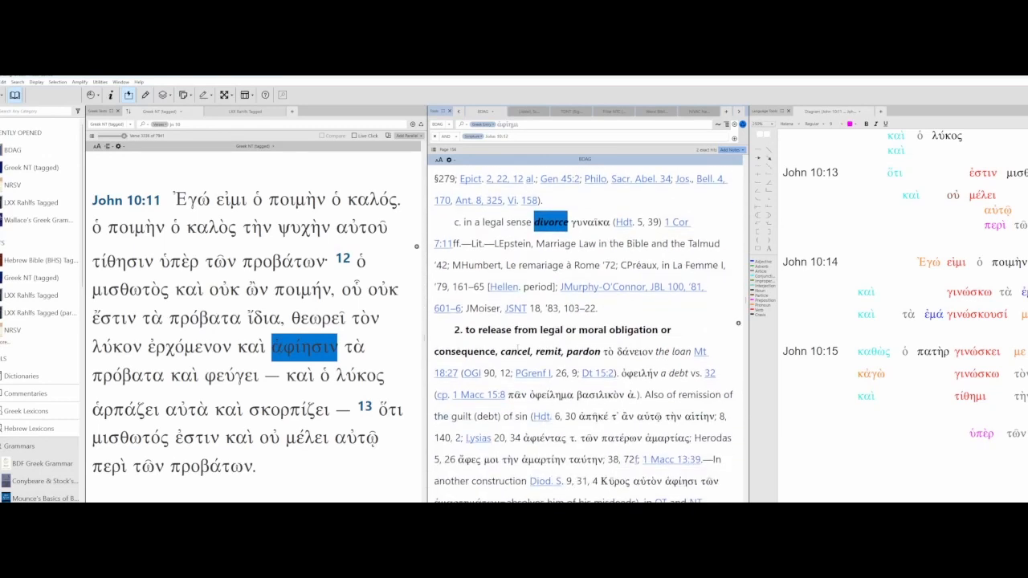
scroll(down, 3)
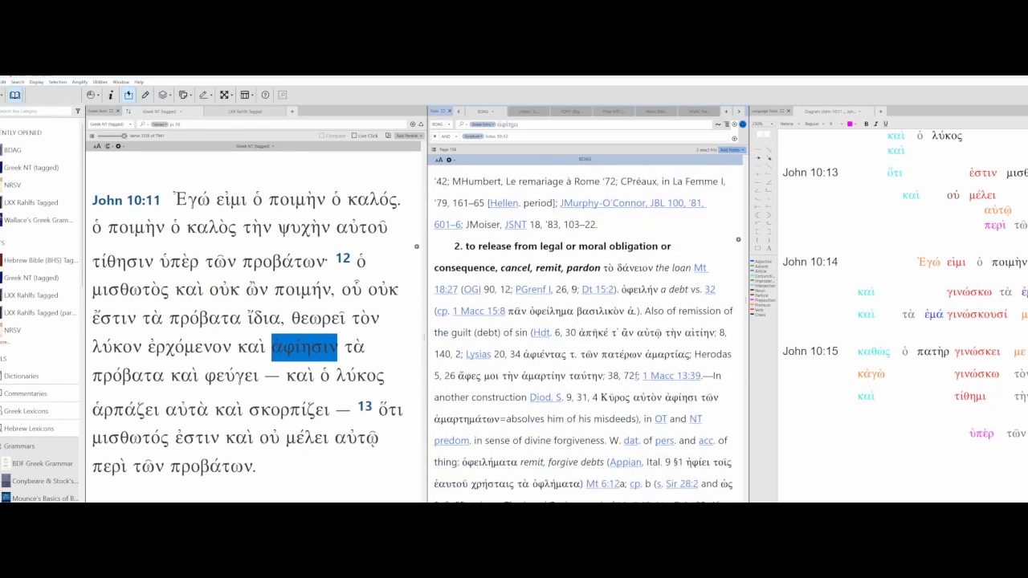
scroll(down, 3)
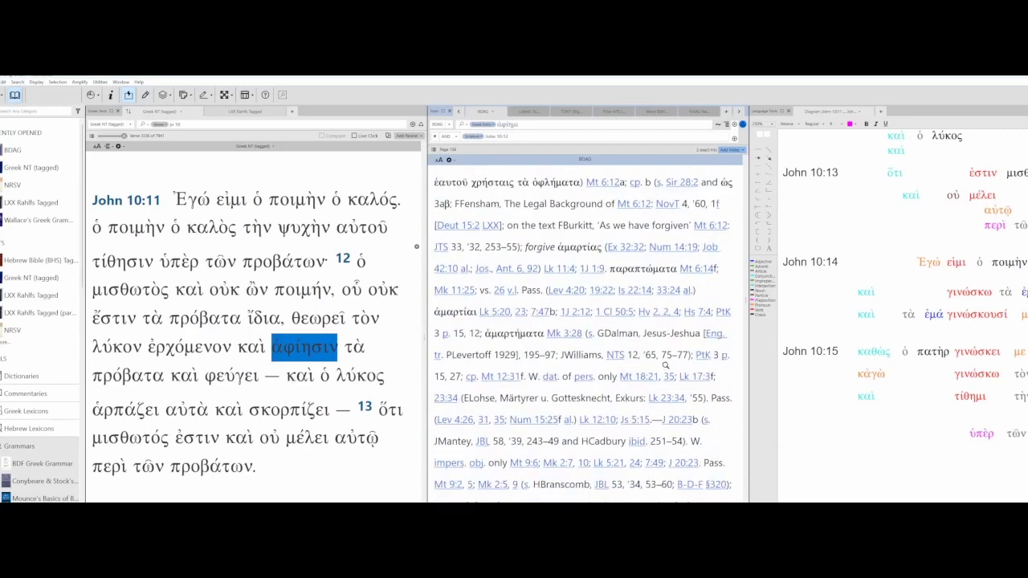
scroll(down, 3)
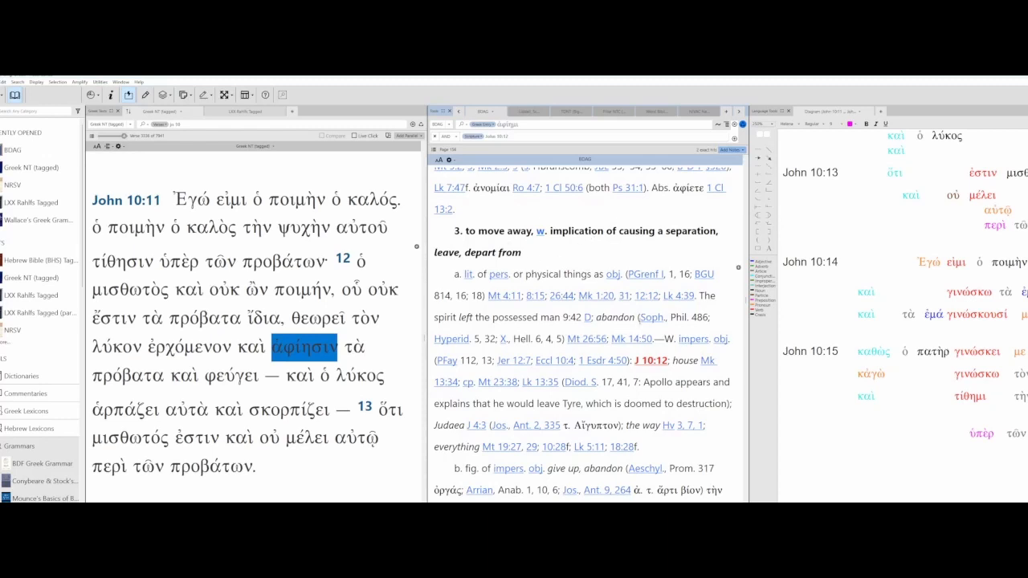
double_click(615, 317)
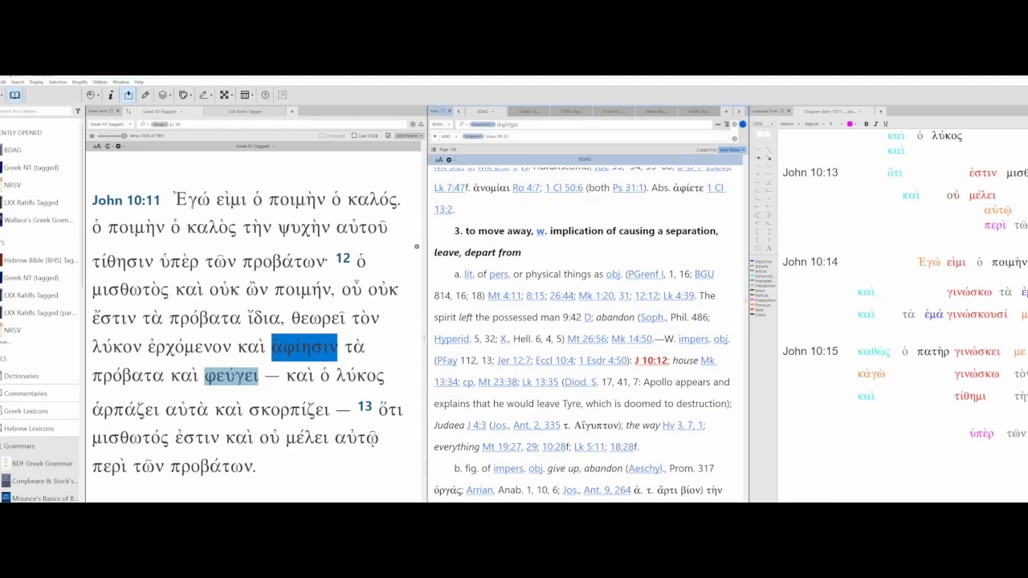
Step: Read BDAG's φεύγω entry, then load σκορπίζω and read into sense 2
click(230, 376)
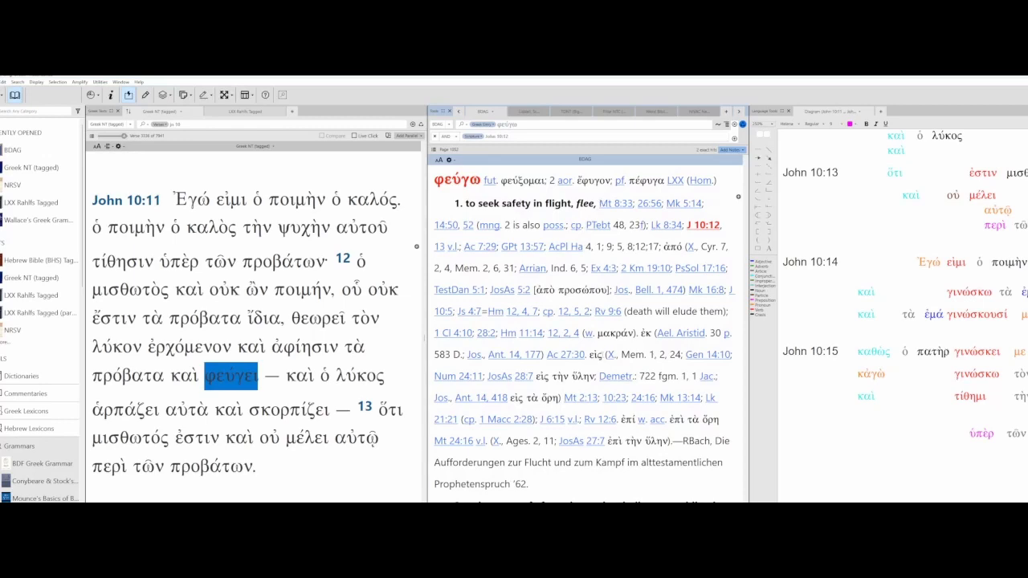
scroll(down, 3)
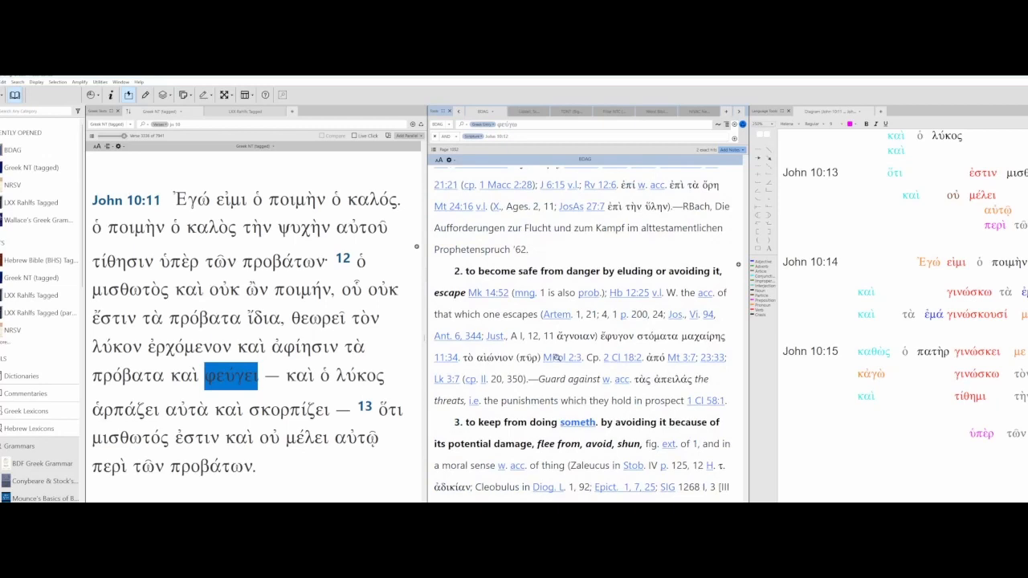
scroll(down, 3)
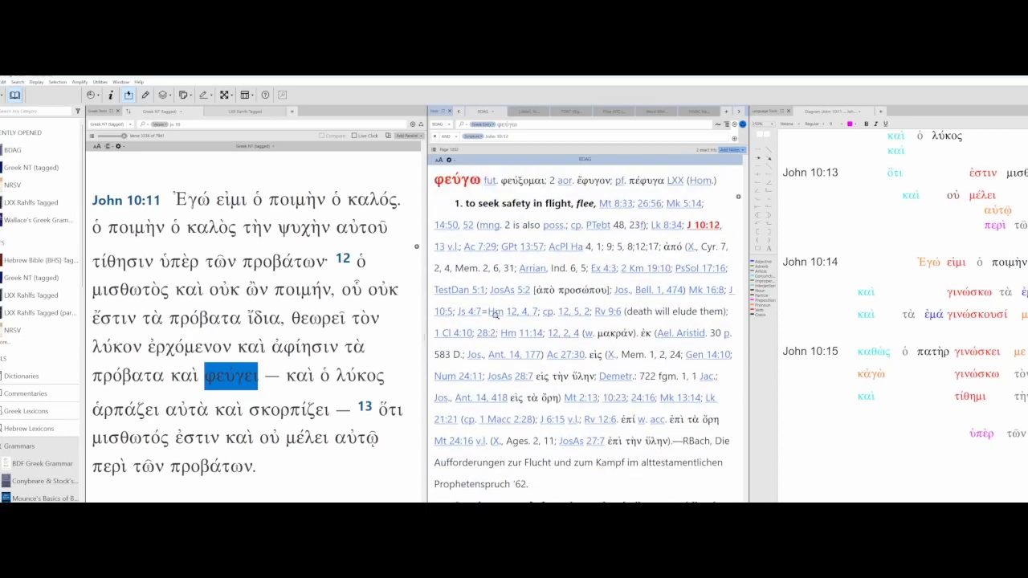
double_click(133, 410)
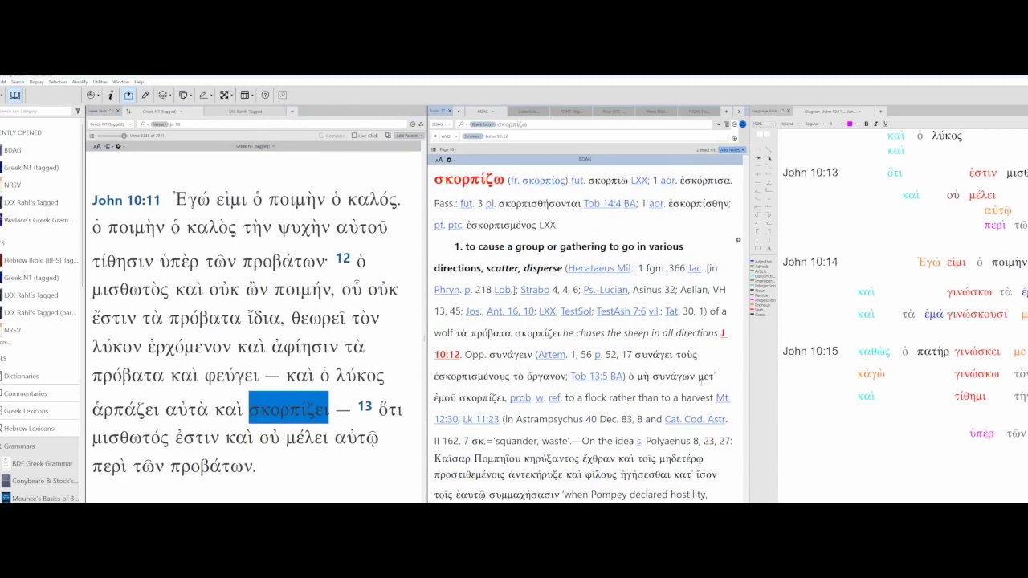
scroll(down, 3)
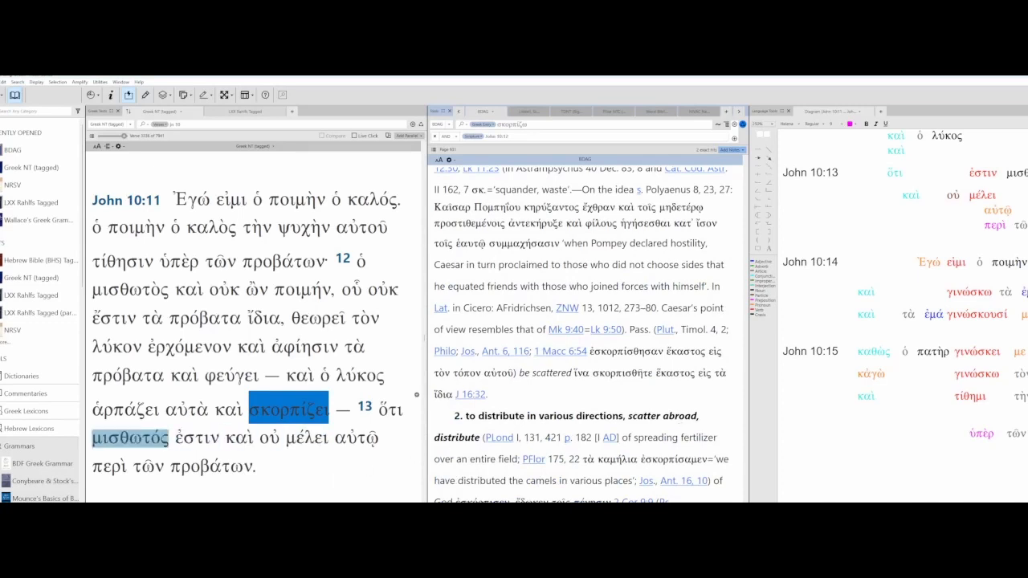
Step: Load BDAG's μέλει entry and highlight the gloss 'care/concern' in sense 1
scroll(down, 3)
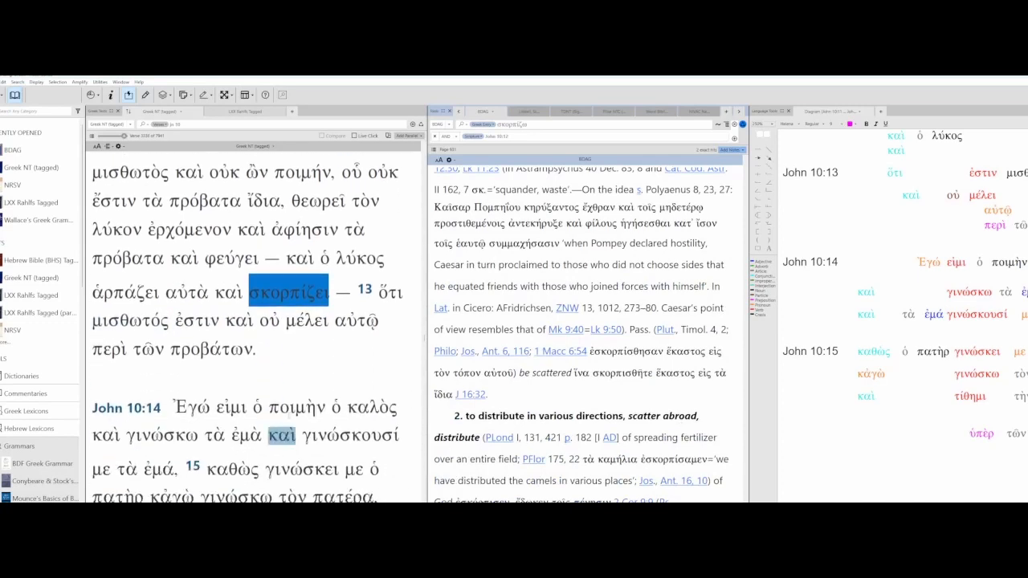
click(306, 321)
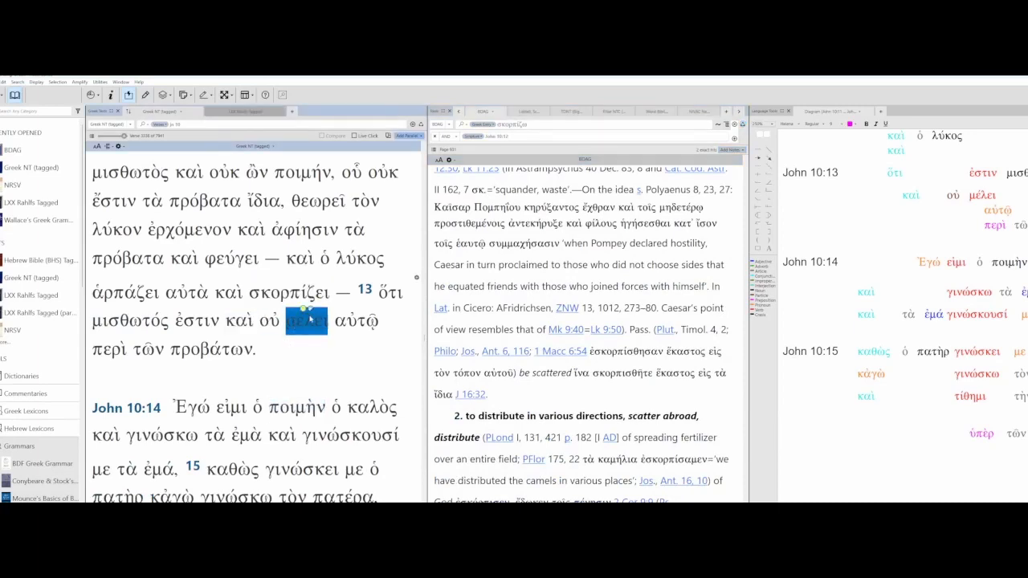
click(306, 321)
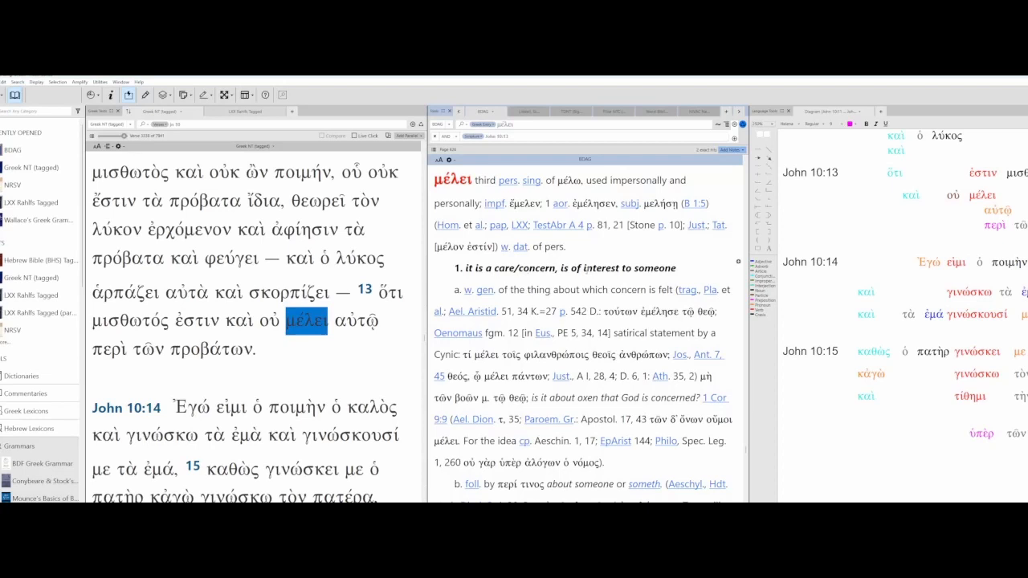
scroll(down, 3)
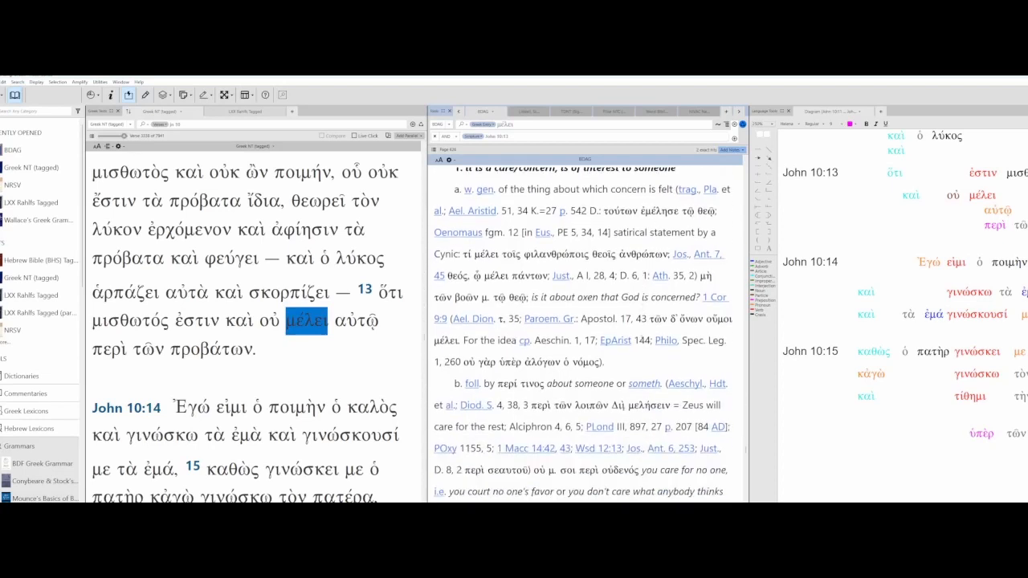
scroll(down, 3)
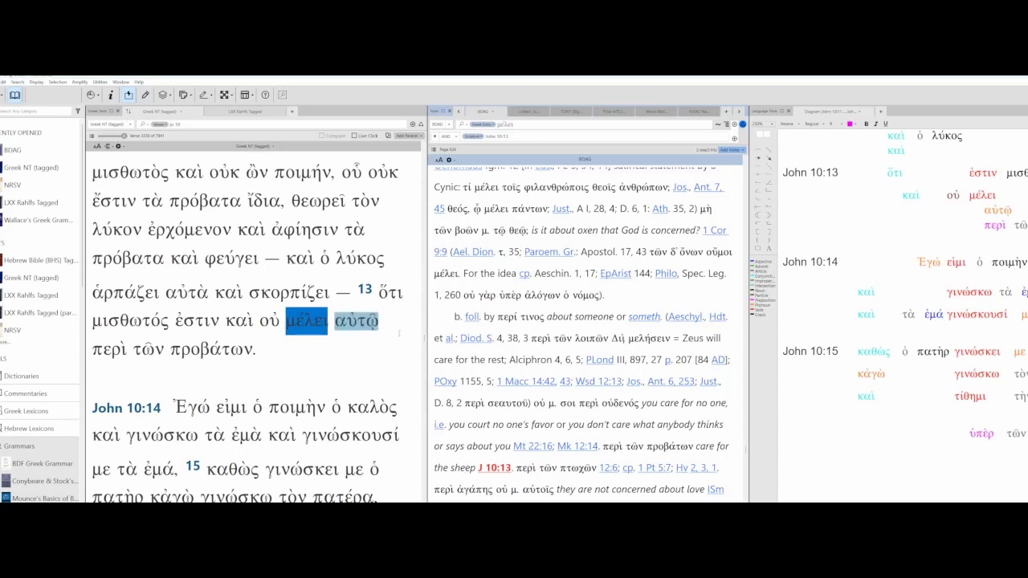
scroll(up, 3)
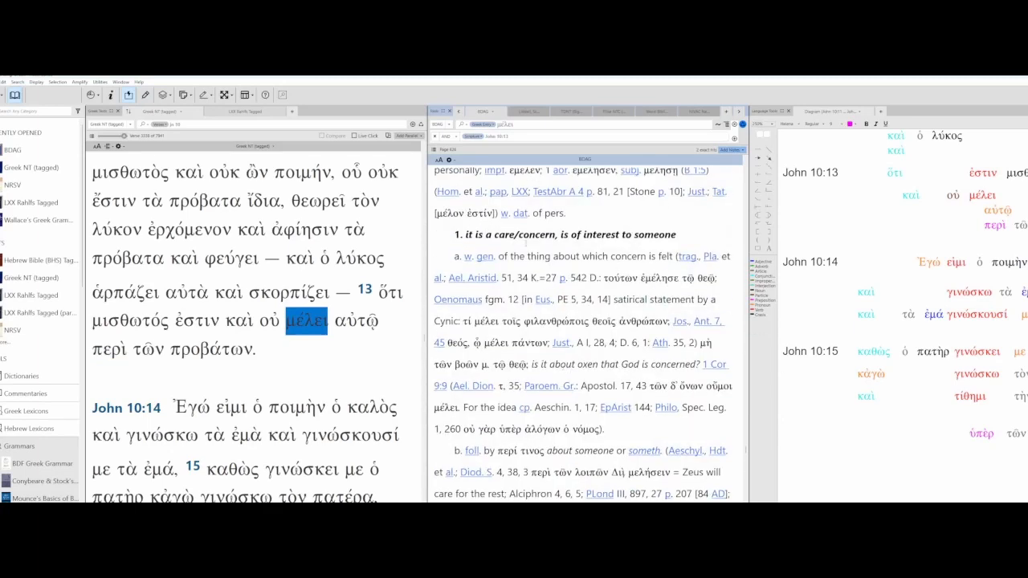
double_click(524, 233)
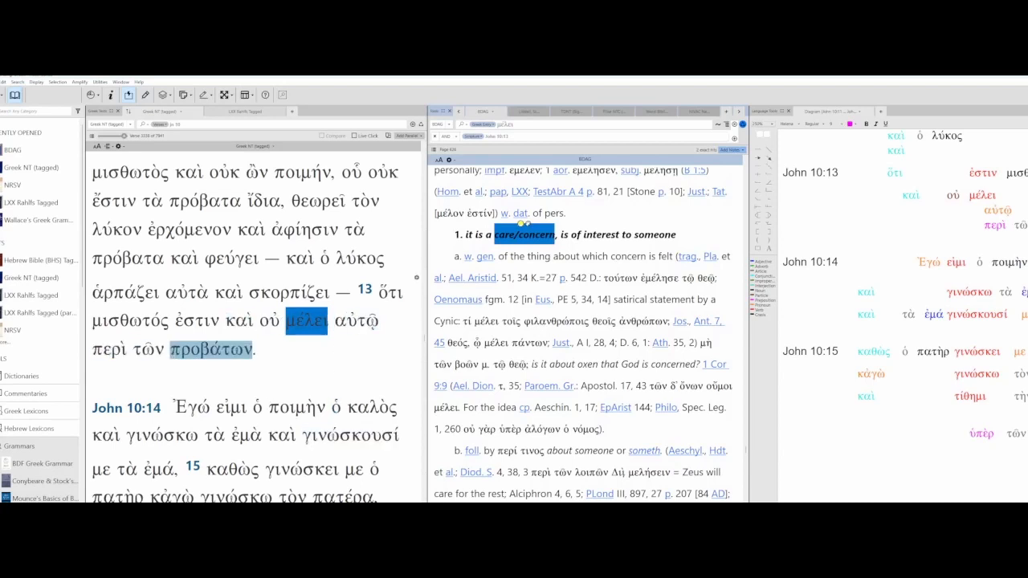
scroll(down, 3)
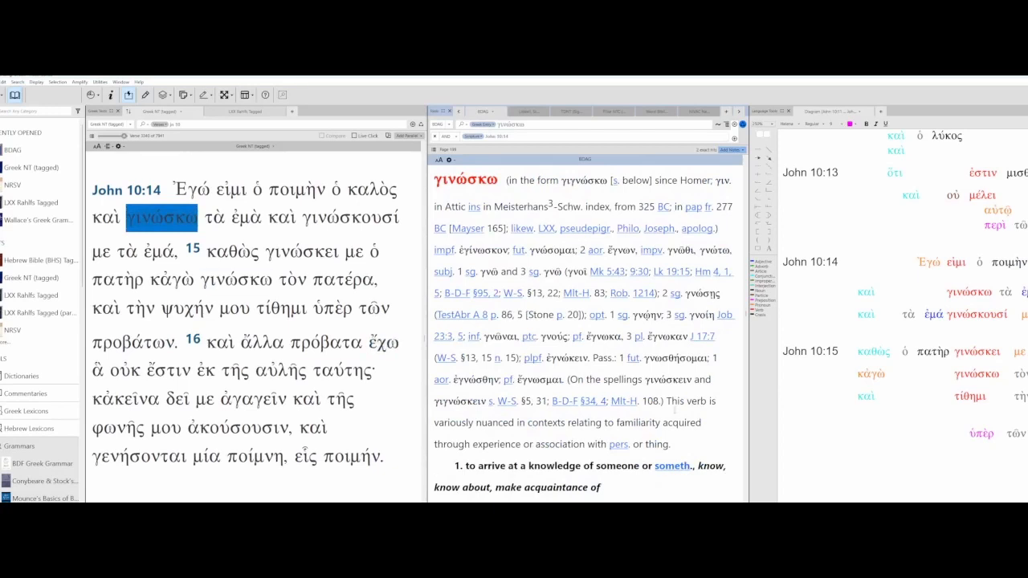
Step: Scroll BDAG's γινώσκω entry down to sense 6 β and select 'know someone'
scroll(down, 3)
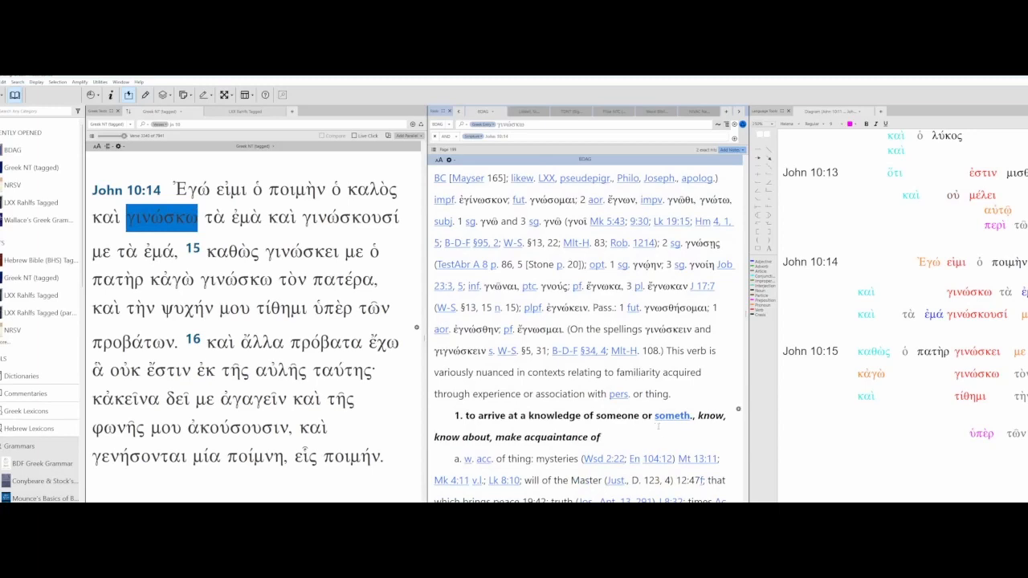
scroll(down, 3)
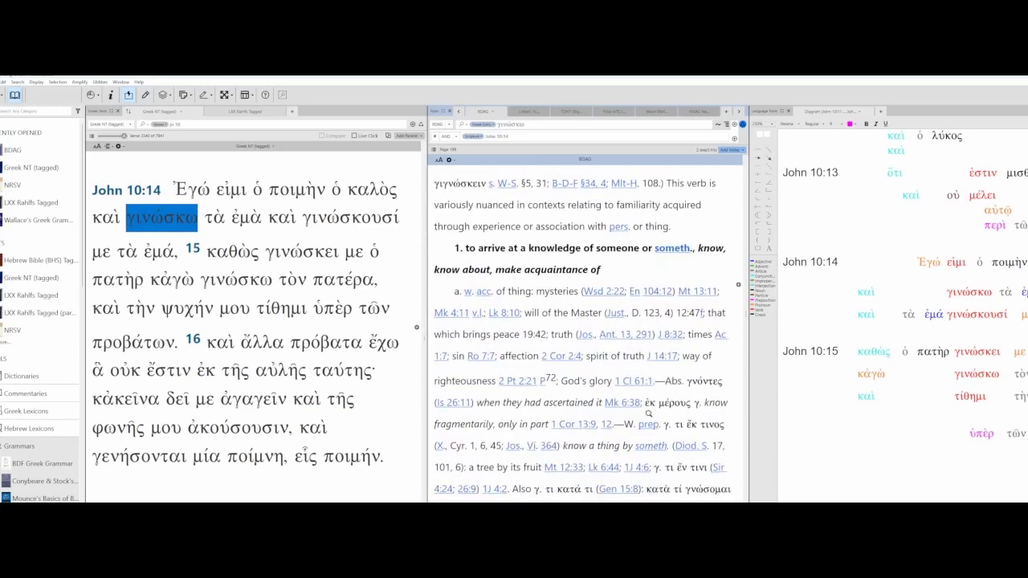
scroll(down, 3)
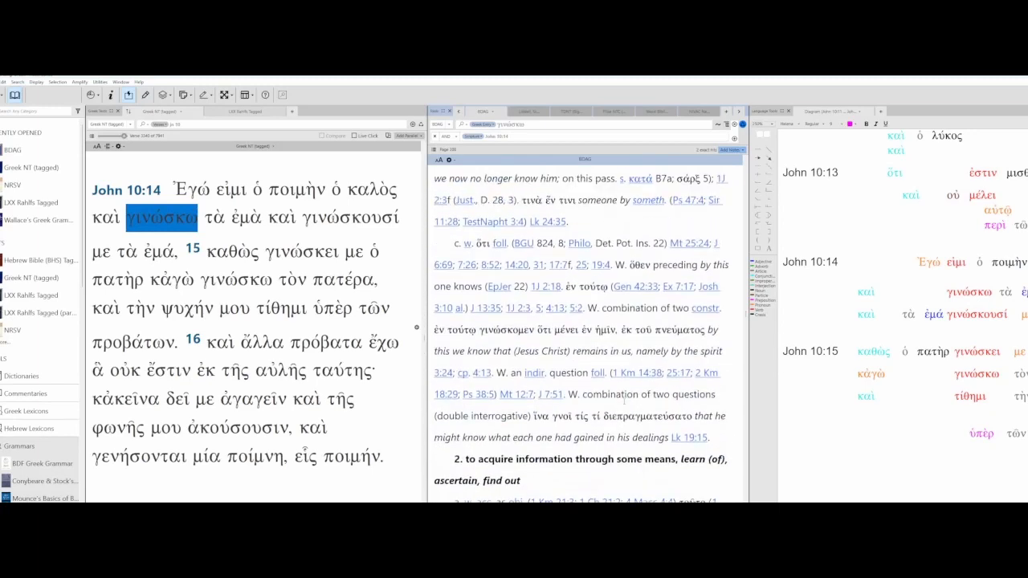
scroll(down, 3)
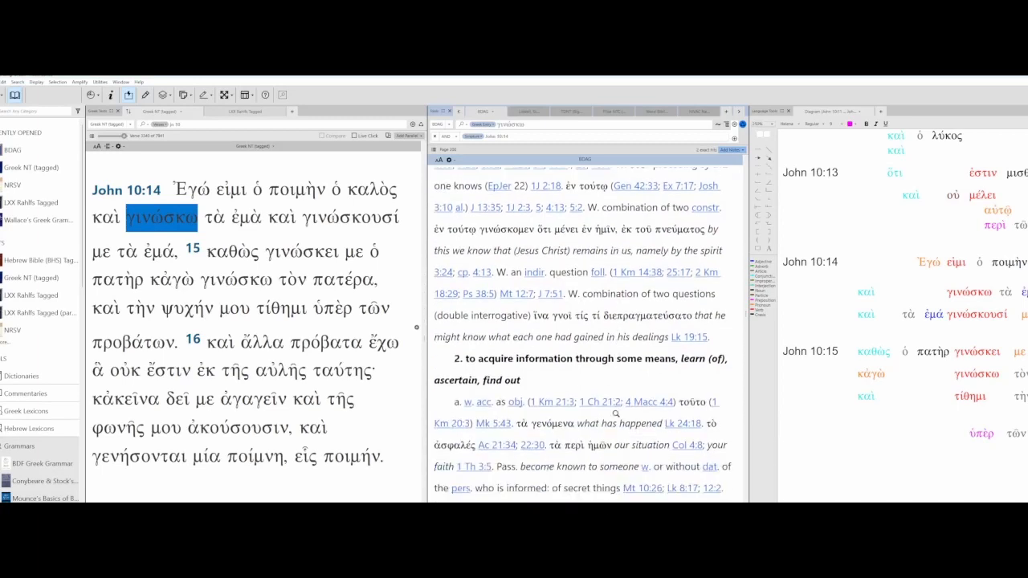
scroll(down, 3)
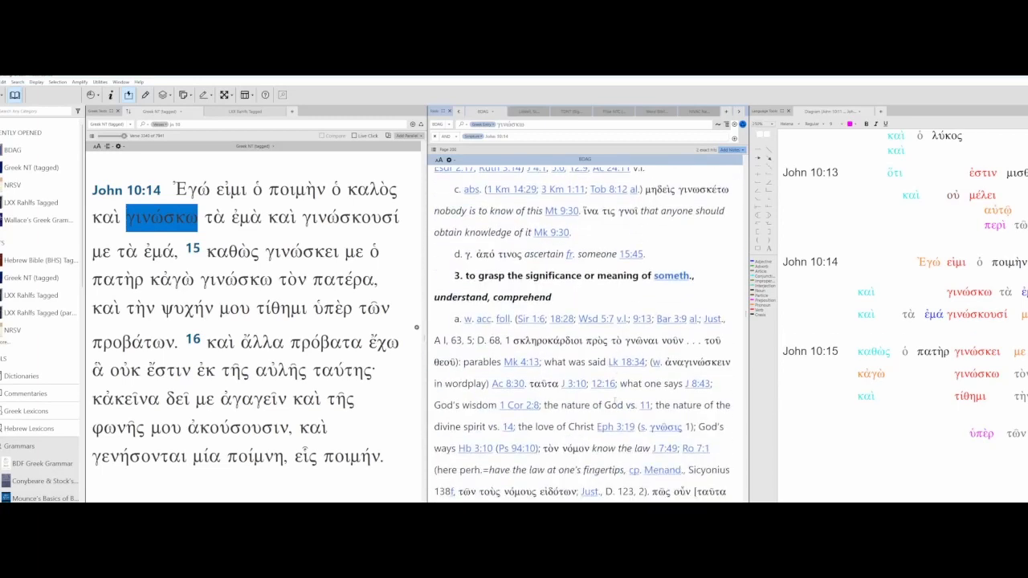
scroll(down, 3)
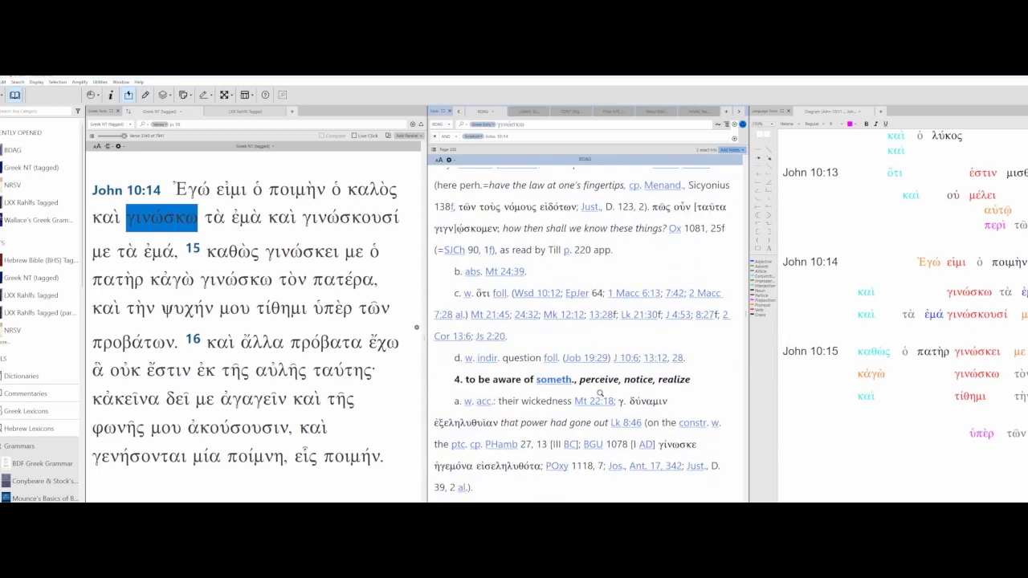
scroll(down, 3)
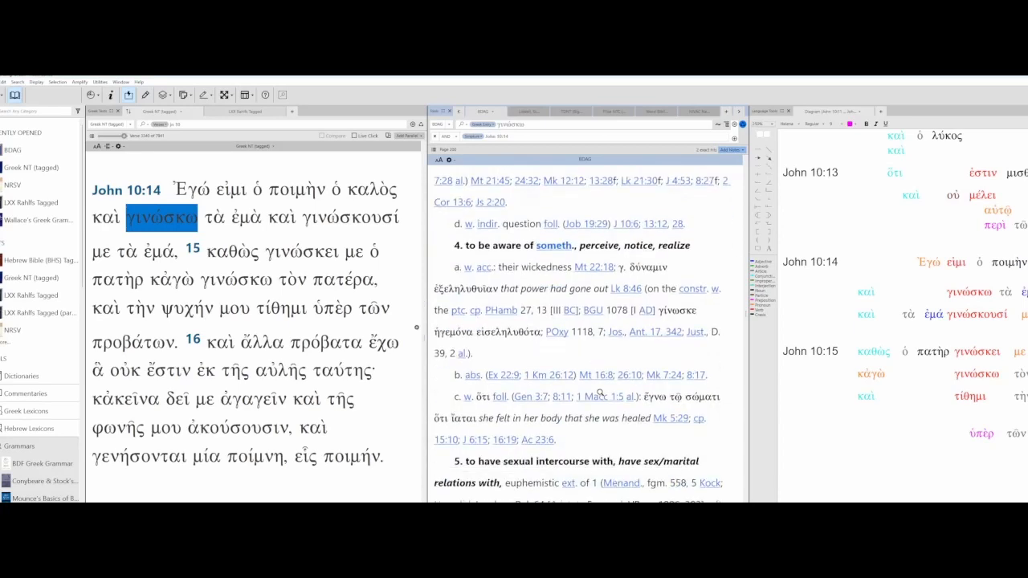
scroll(down, 3)
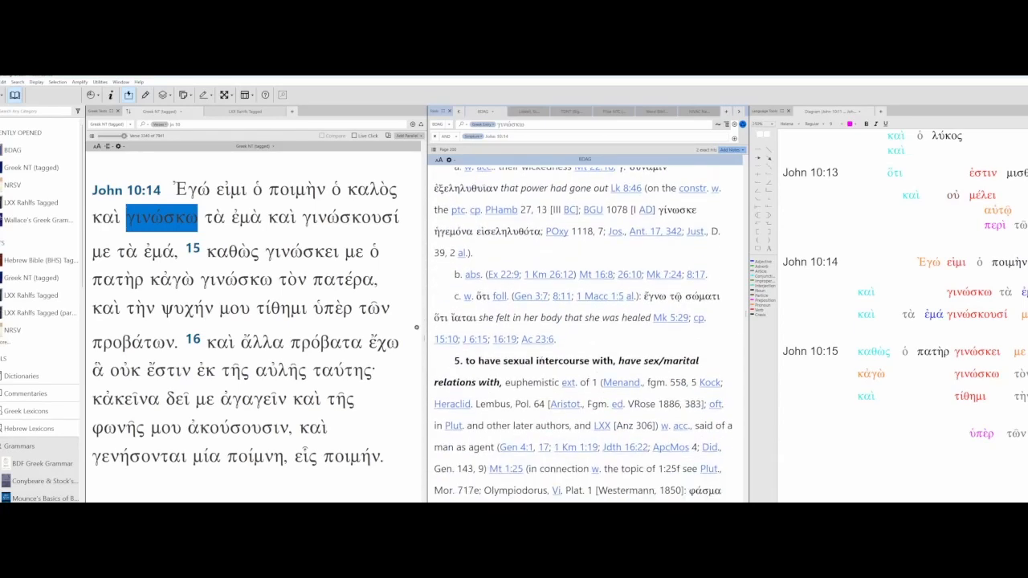
scroll(down, 3)
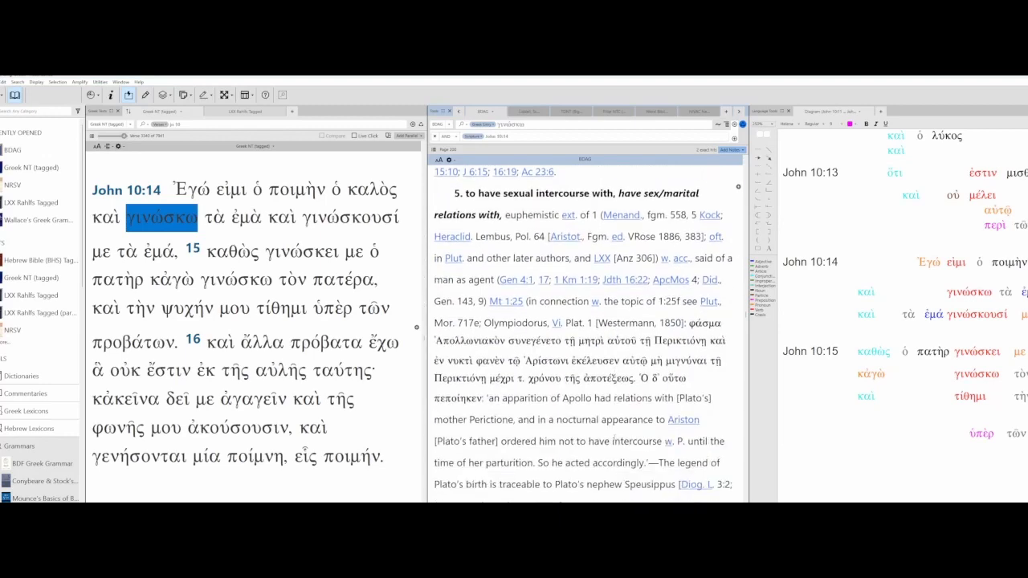
scroll(down, 3)
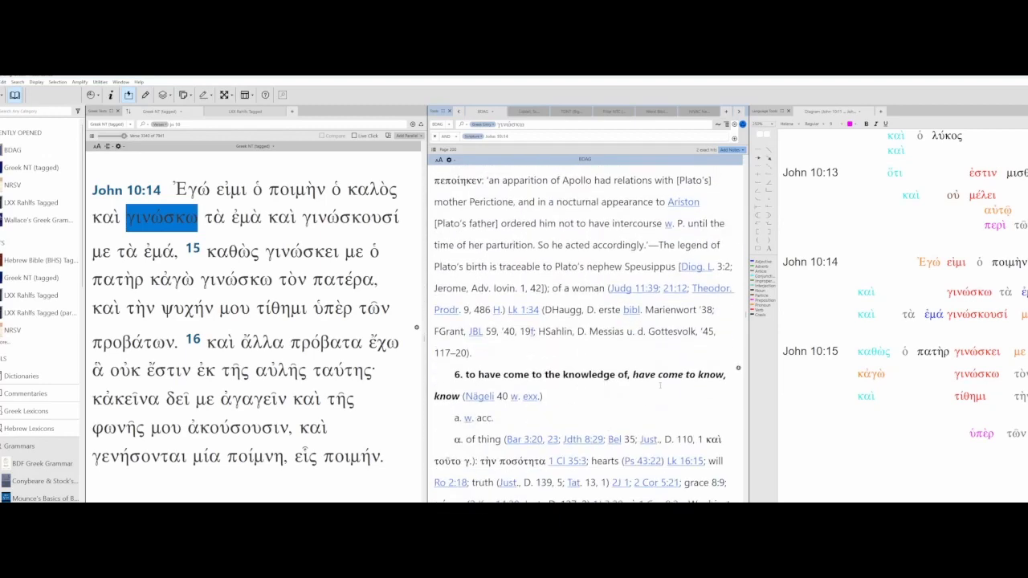
scroll(down, 3)
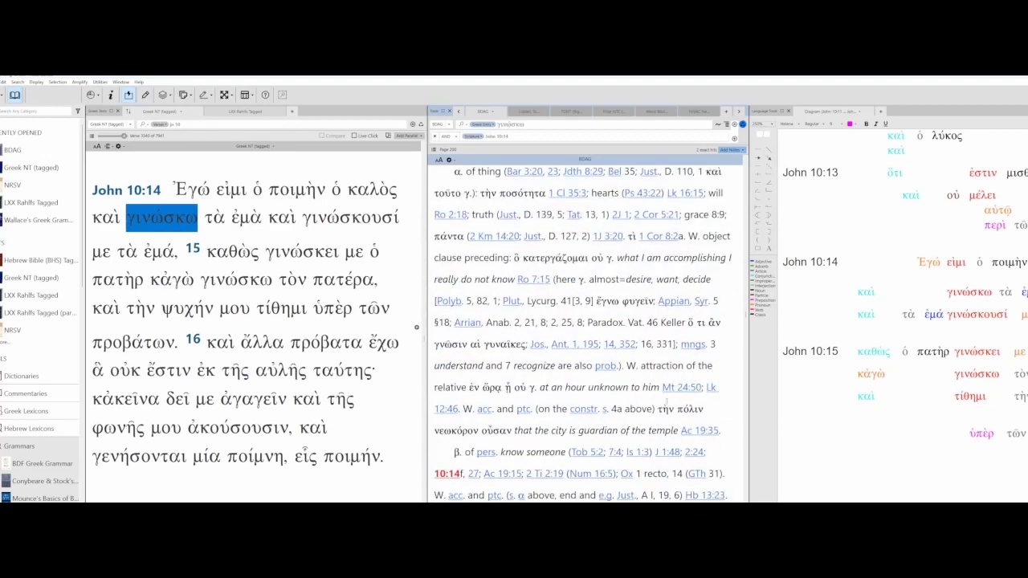
double_click(534, 452)
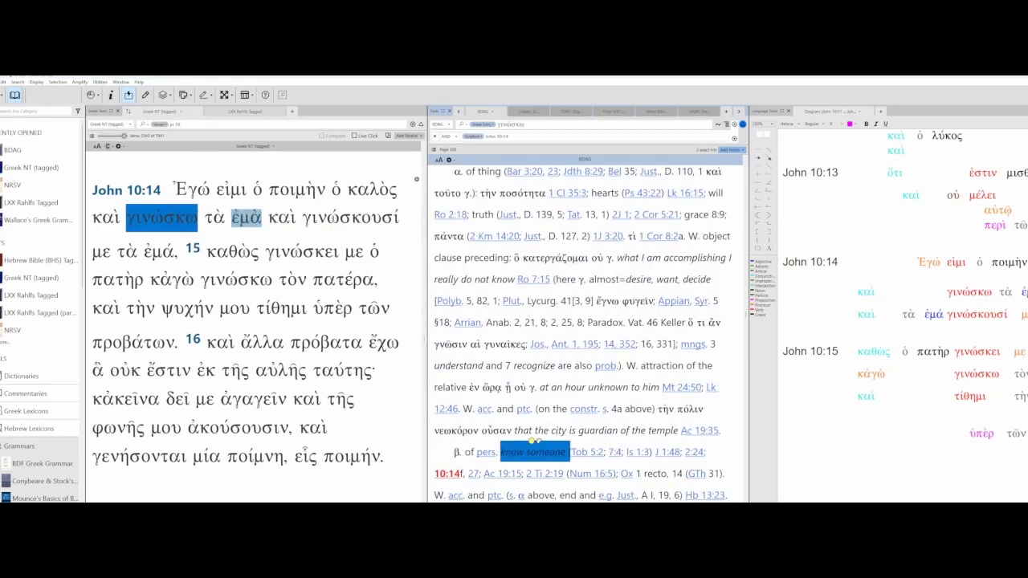
Step: Look up ἐμά from John 10:14 and read BDAG's ἐμός entry
click(245, 218)
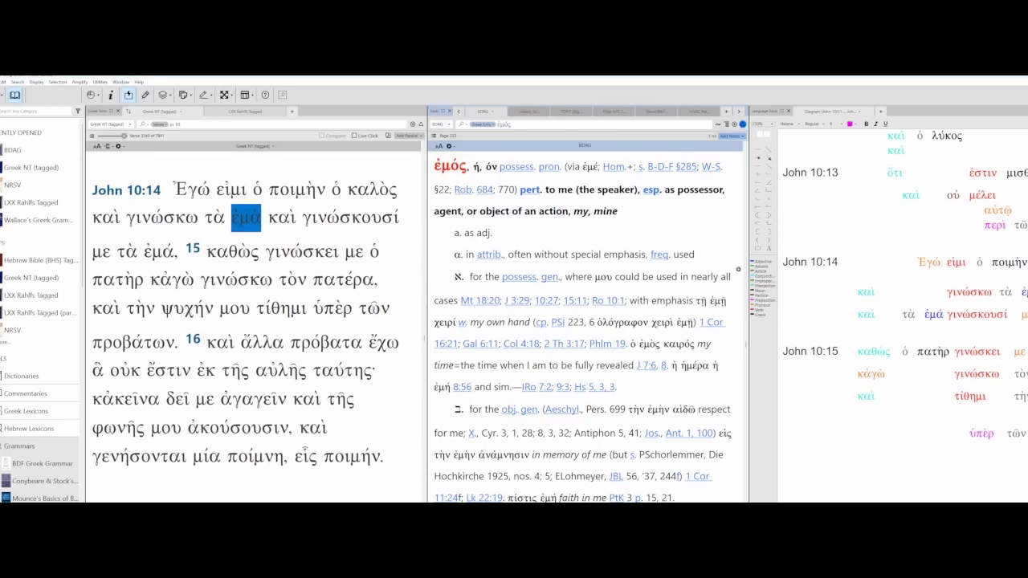
scroll(down, 3)
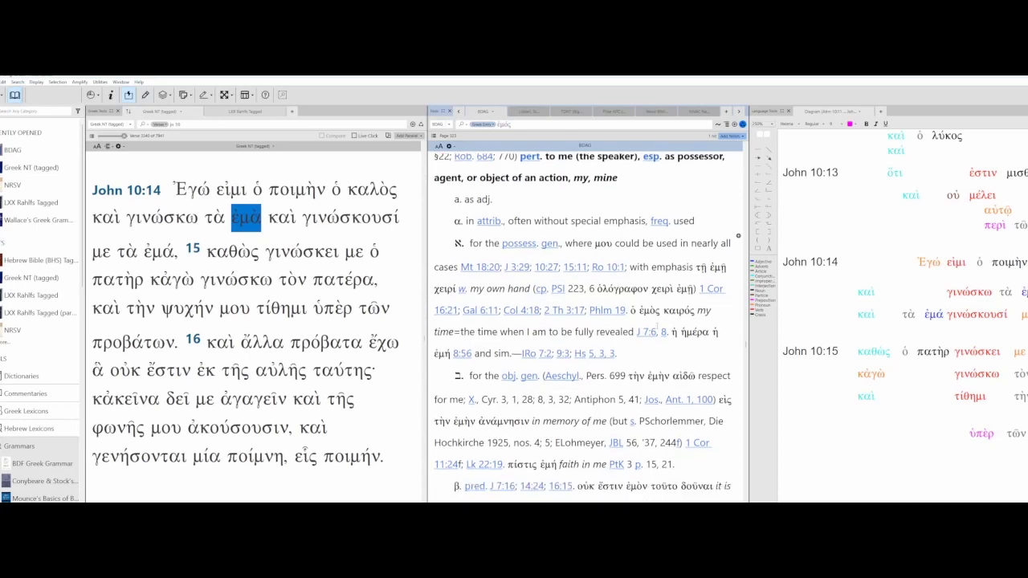
scroll(down, 3)
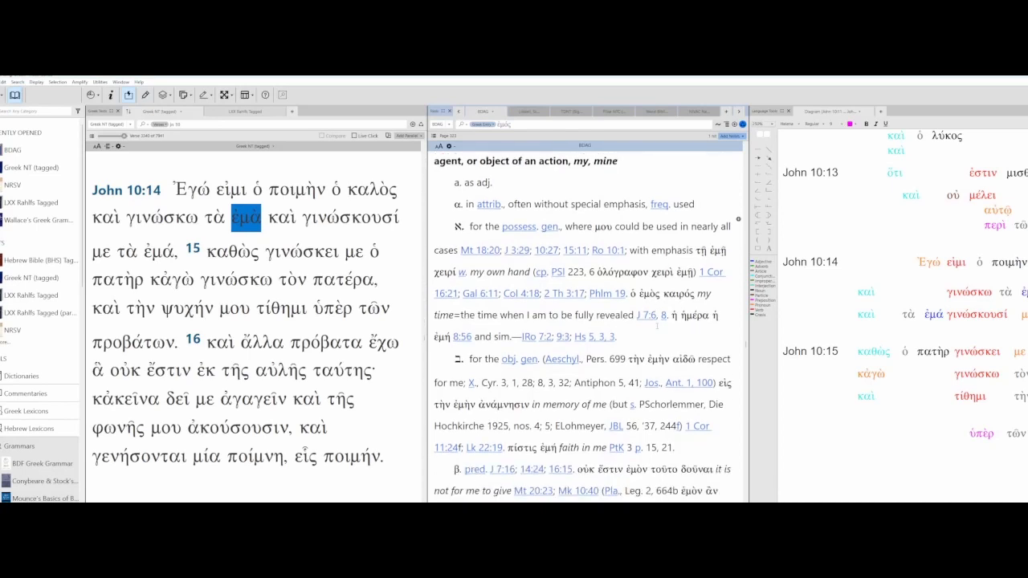
scroll(down, 3)
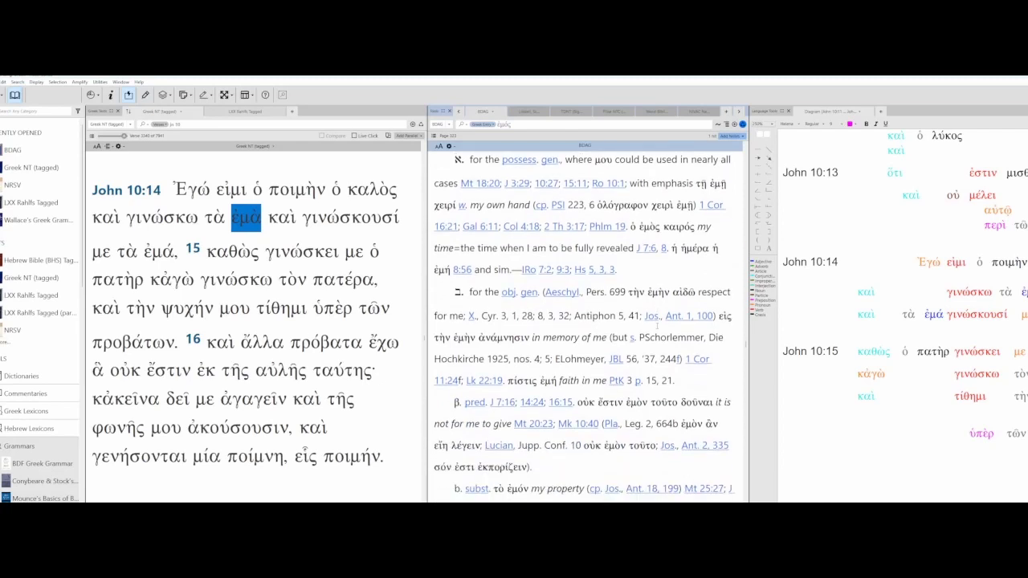
scroll(down, 3)
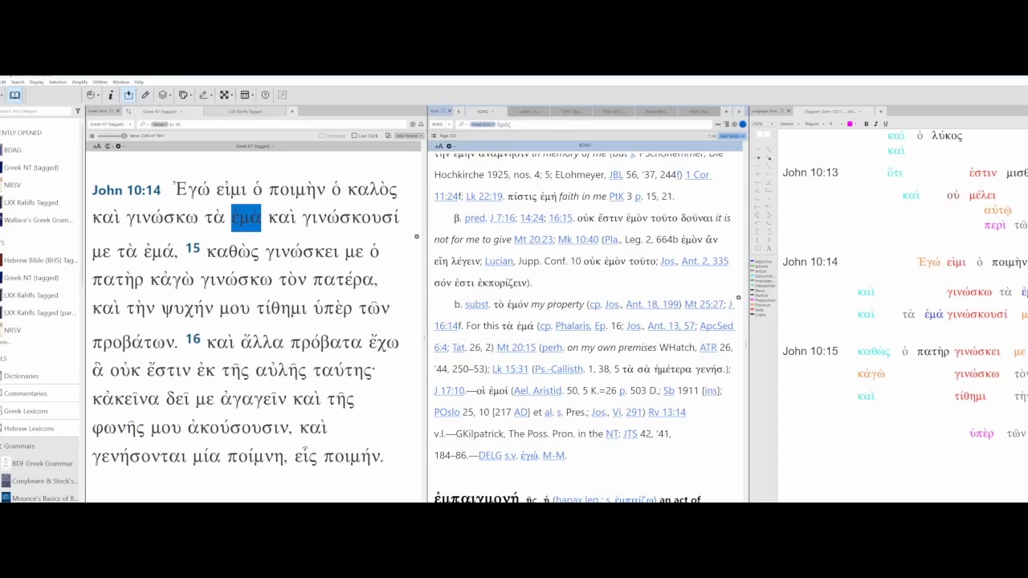
Step: Bring up BDAG's ἐγώ entry for με in John 10:14
click(215, 216)
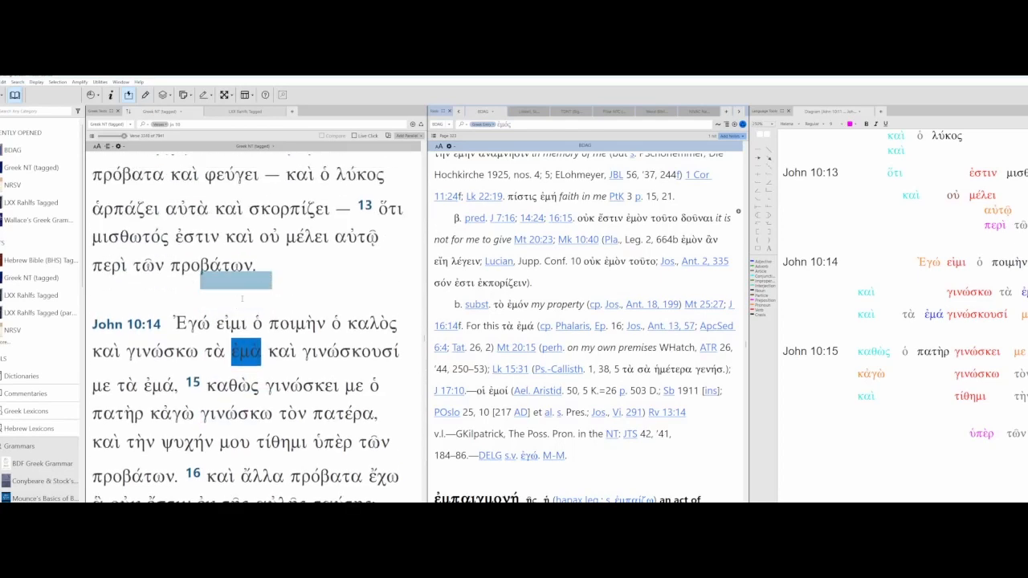
click(256, 325)
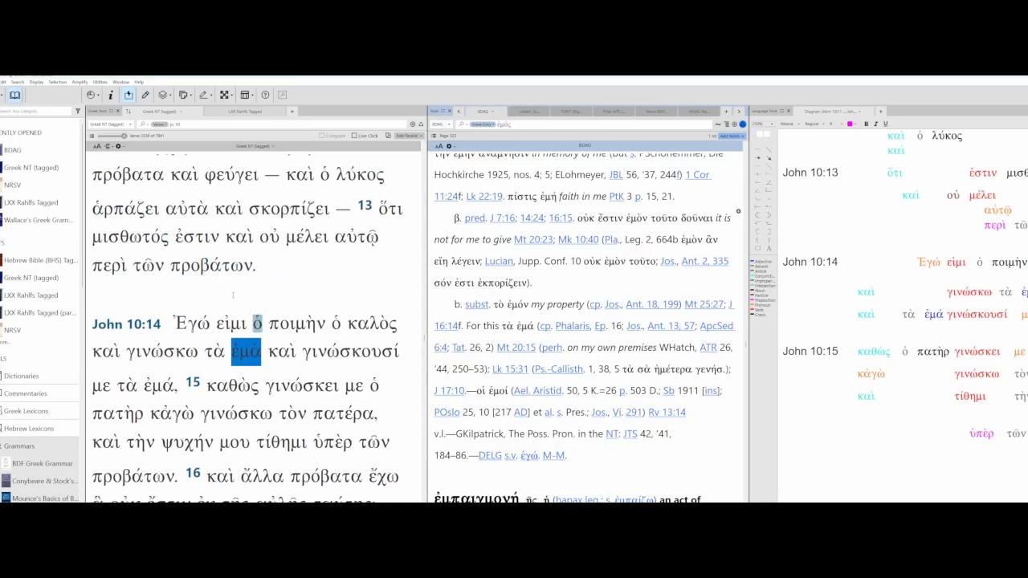
scroll(up, 3)
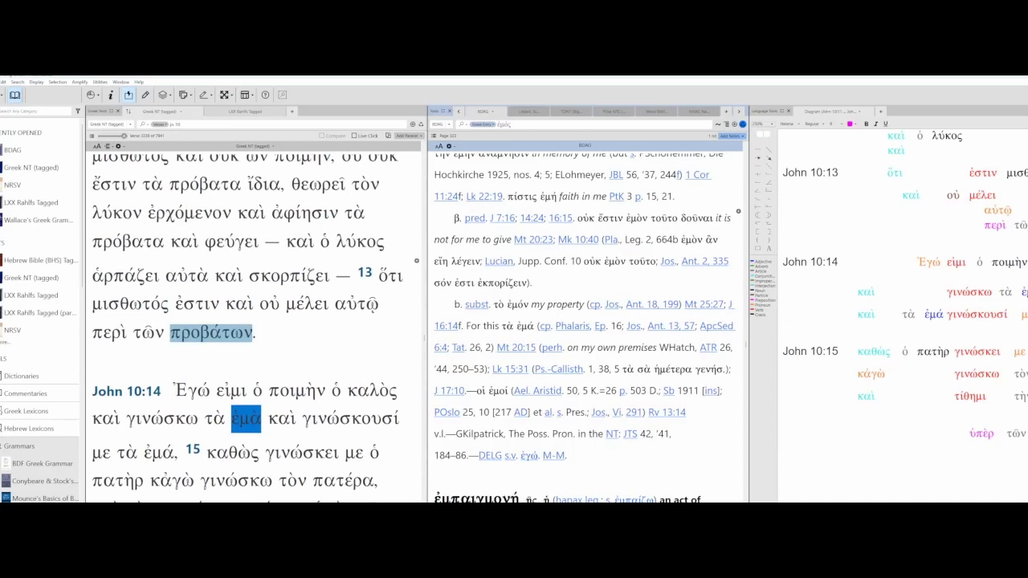
scroll(up, 3)
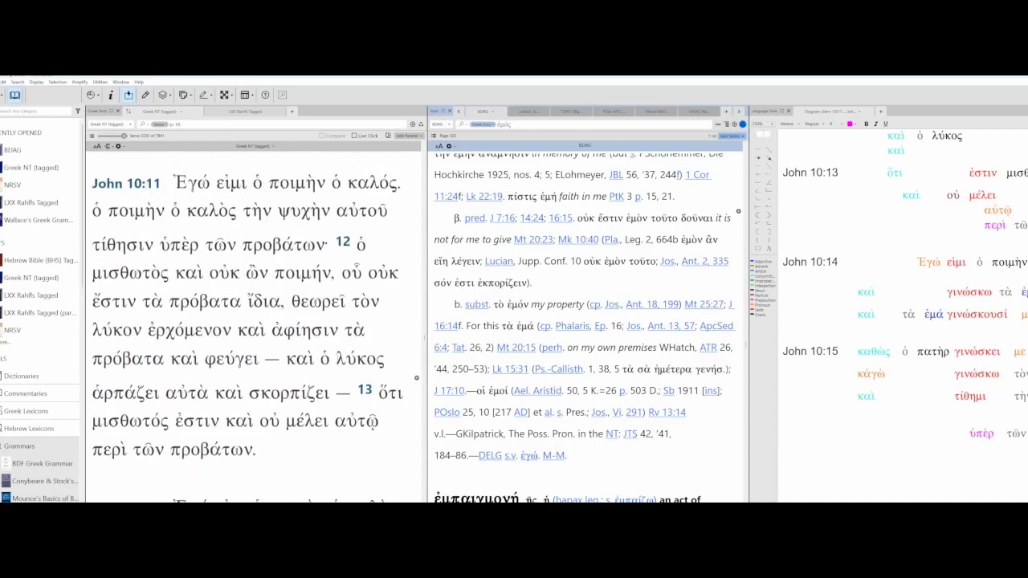
double_click(134, 231)
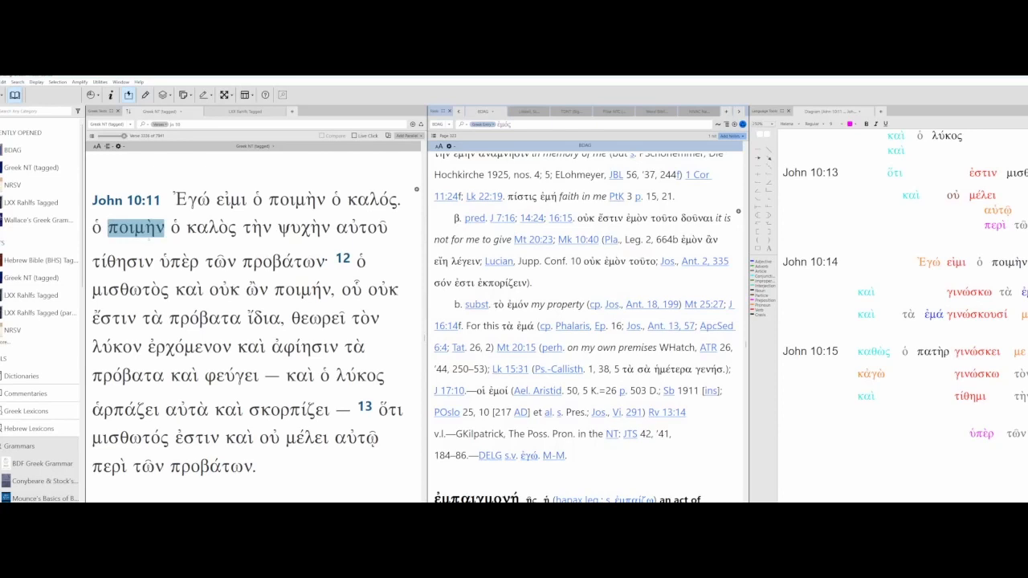
click(291, 260)
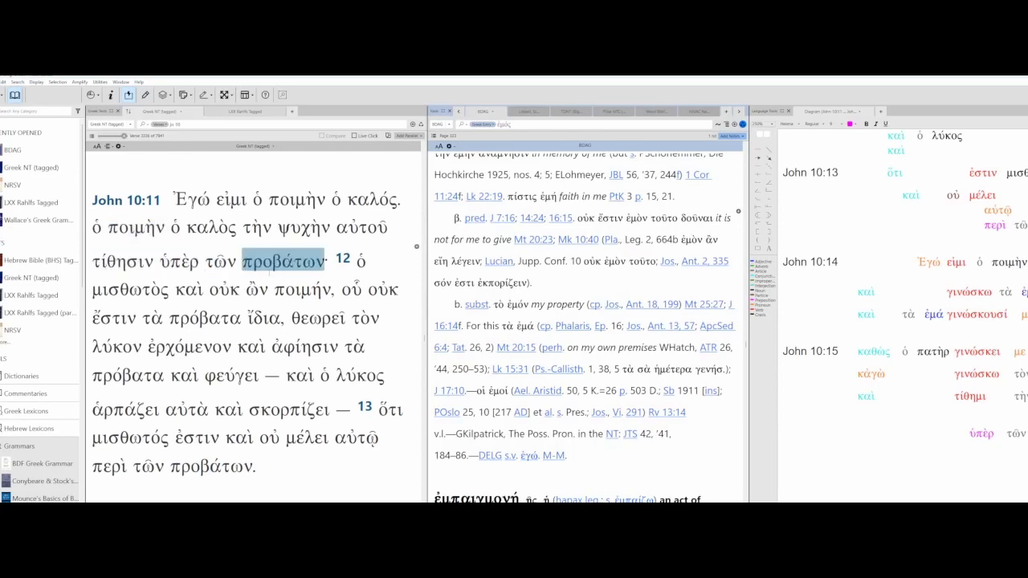
scroll(down, 3)
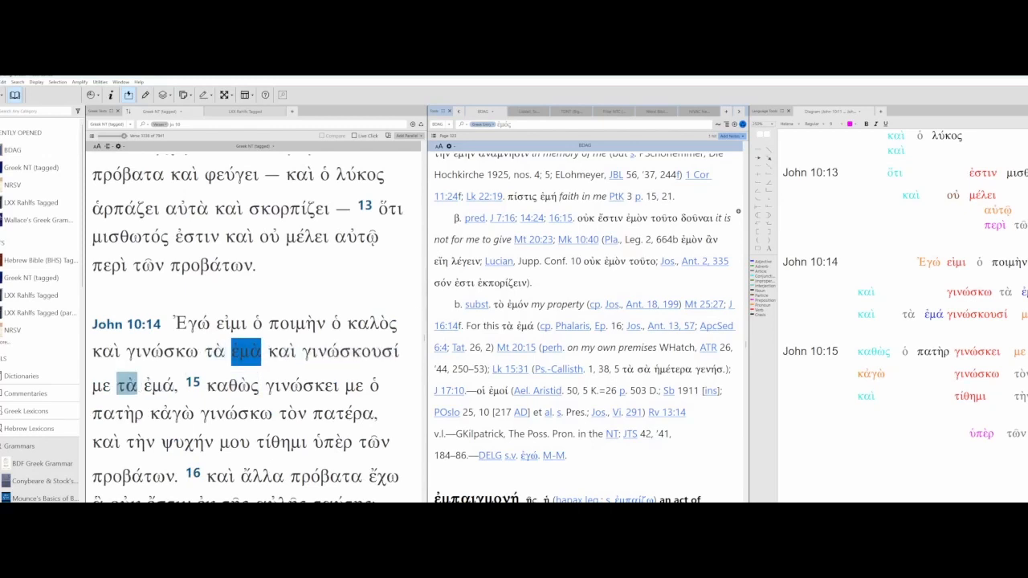
click(341, 352)
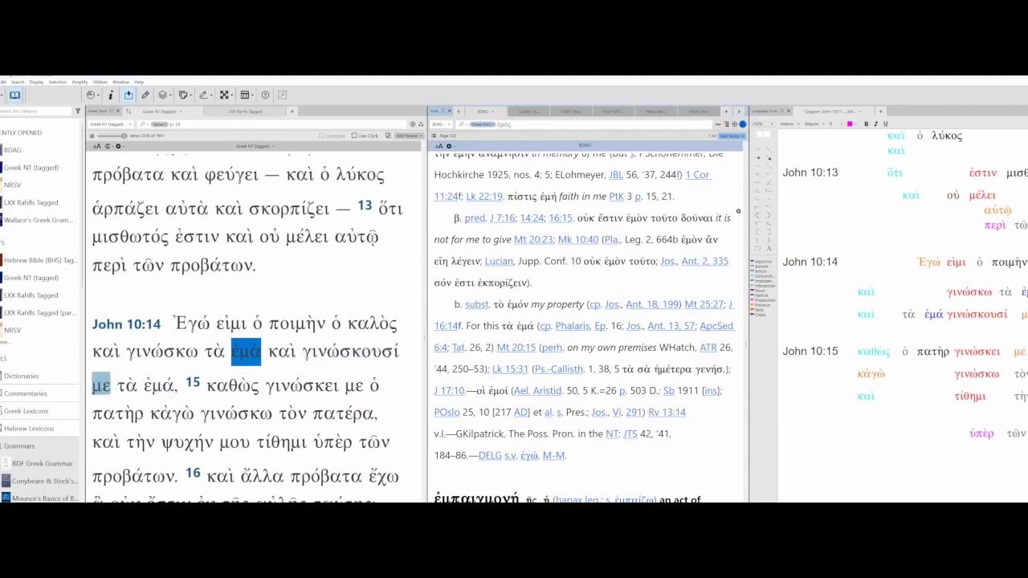
click(100, 385)
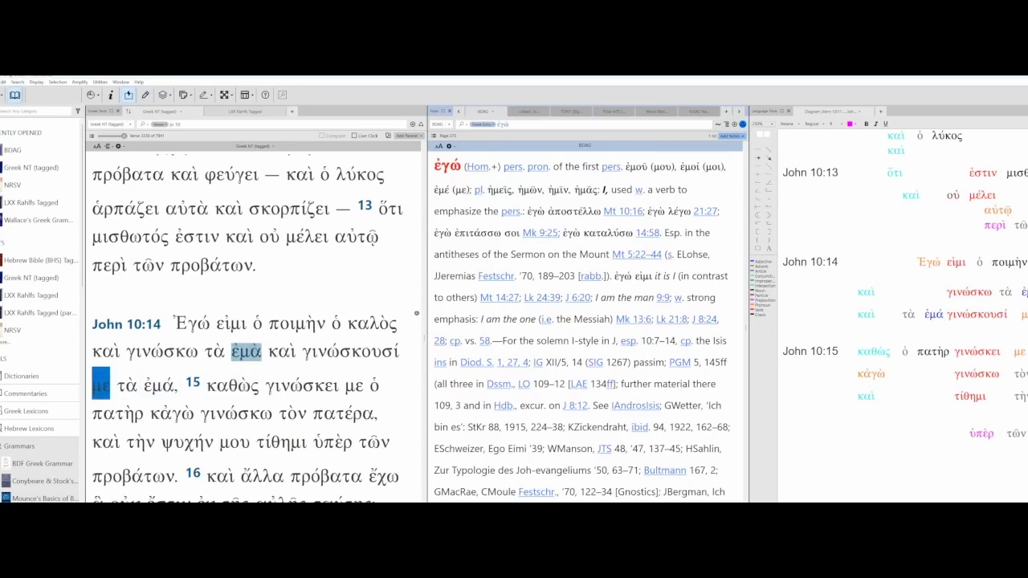
Step: Load BDAG's καθώς entry and read down through it
click(235, 384)
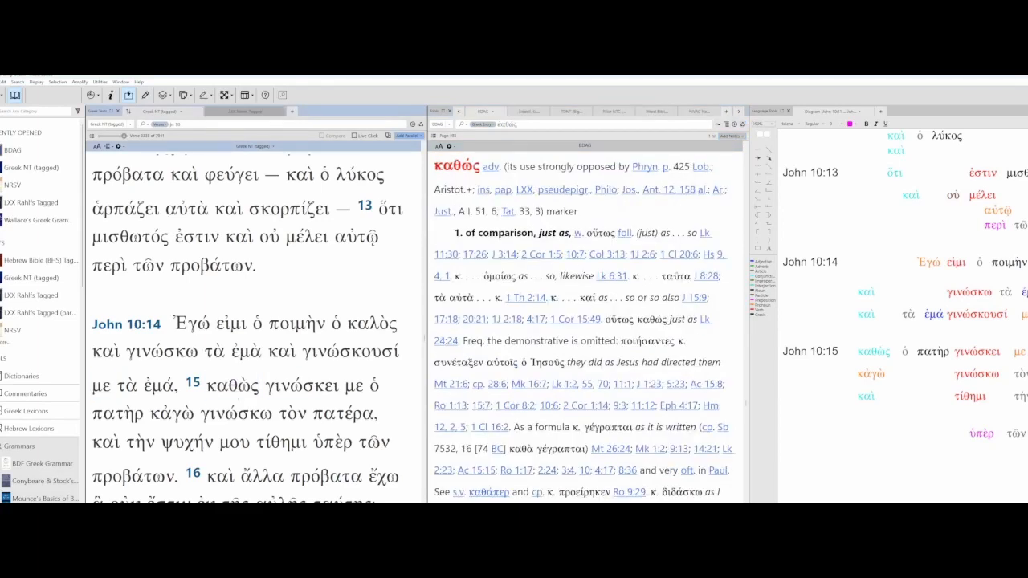
scroll(down, 3)
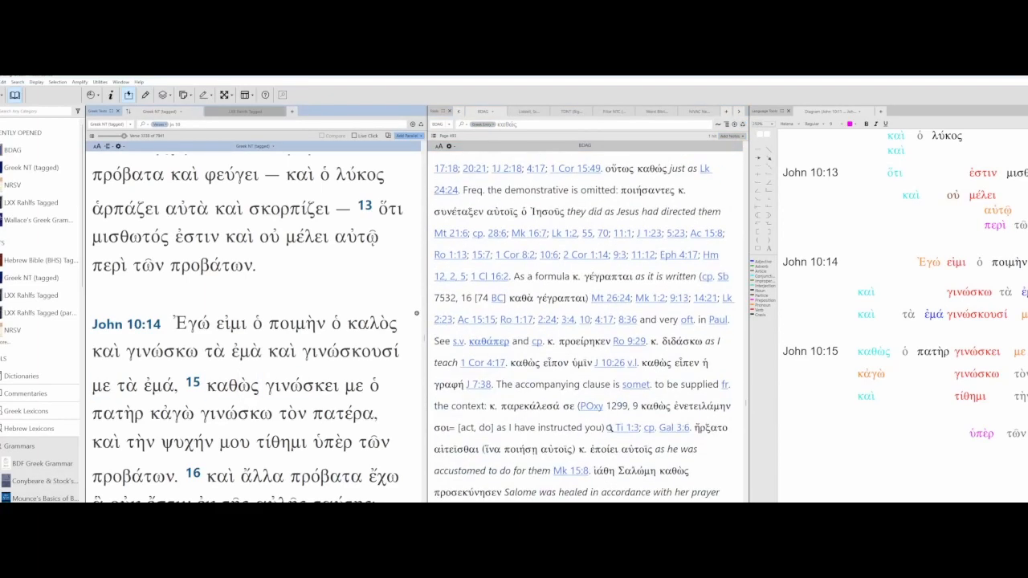
scroll(down, 3)
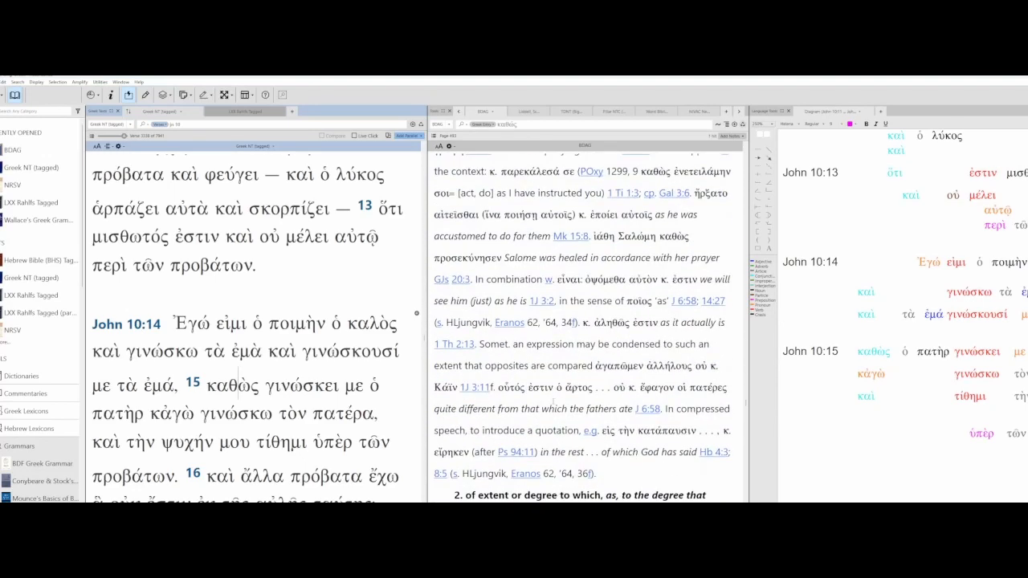
scroll(down, 3)
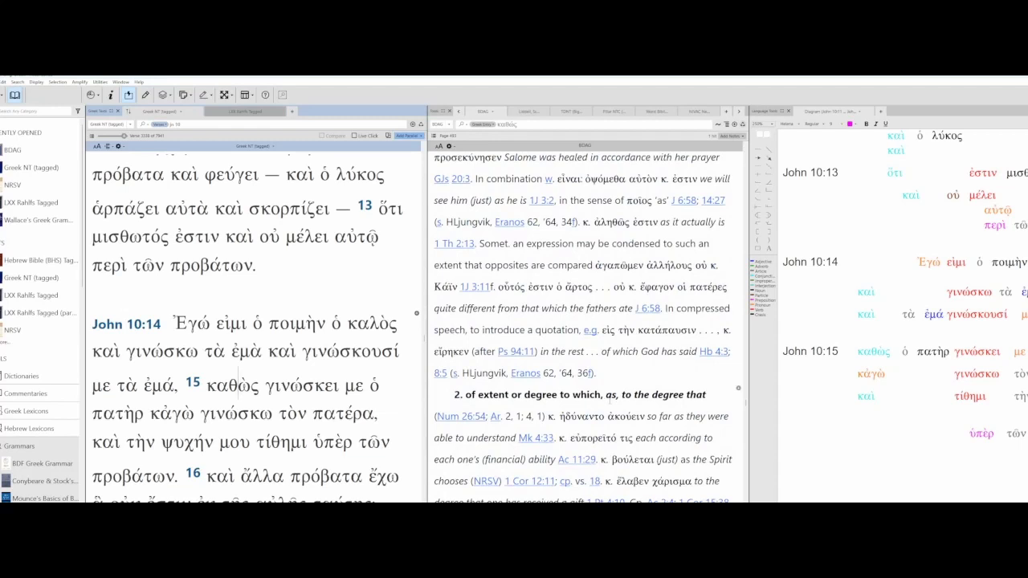
scroll(down, 3)
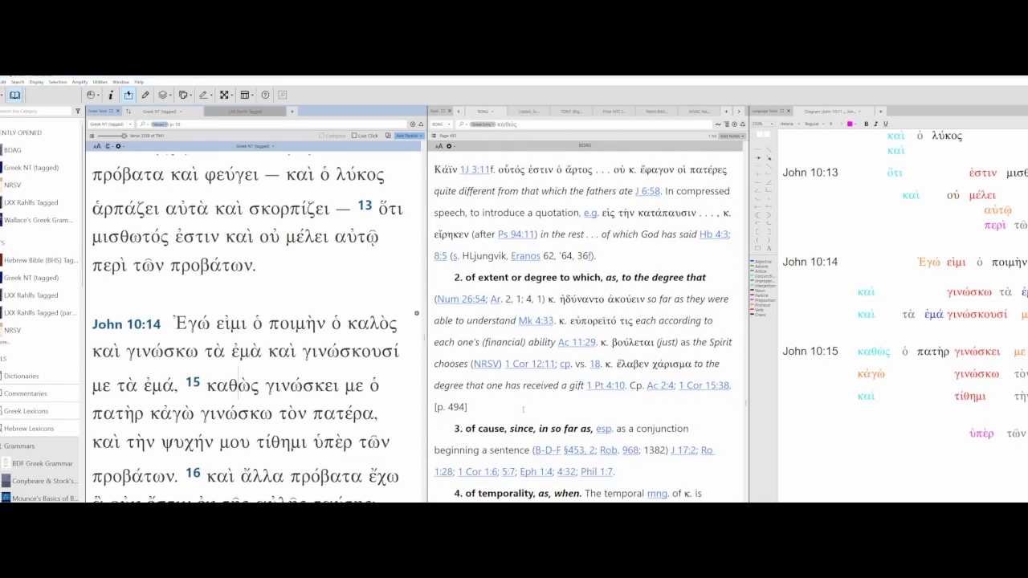
scroll(down, 3)
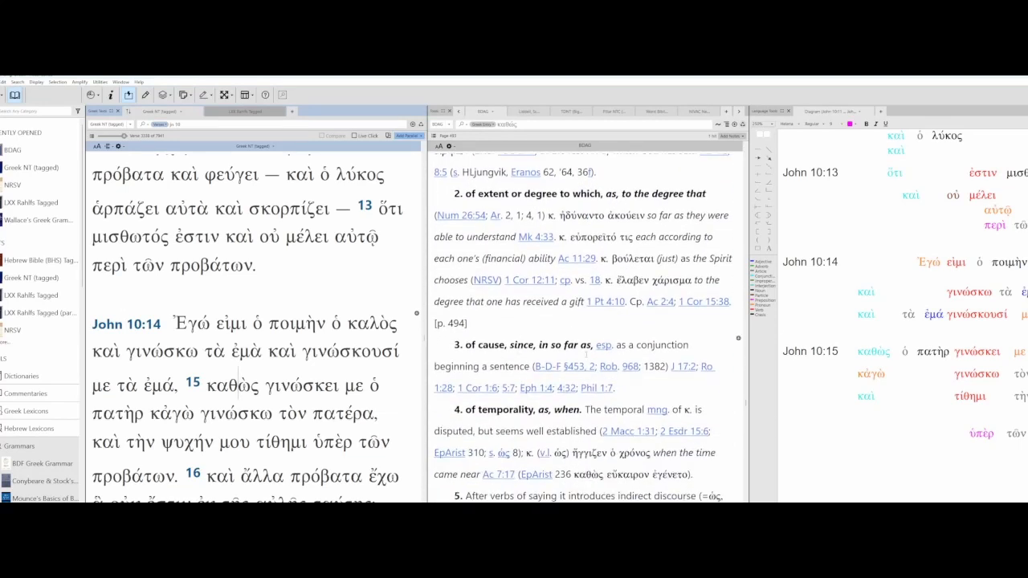
scroll(down, 3)
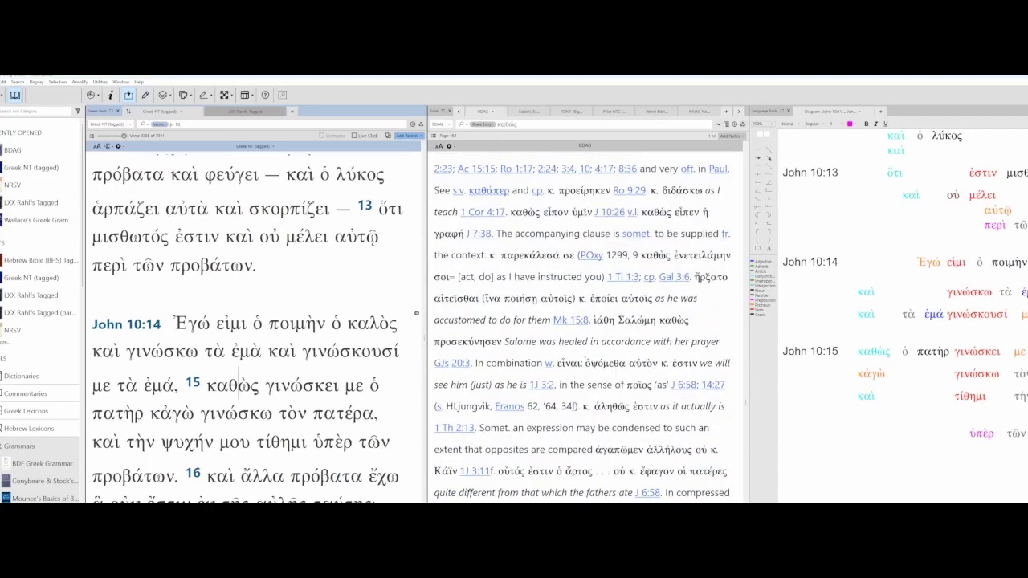
Step: Select γινώσκω, καί and πατήρ, then open BDAG's κἀγώ entry for John 10:15
double_click(235, 324)
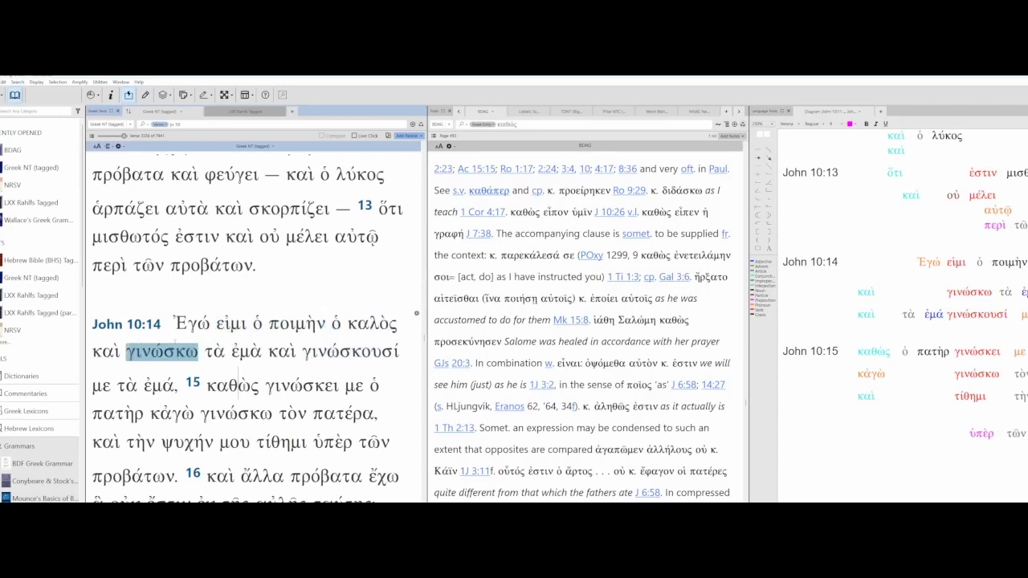
click(282, 352)
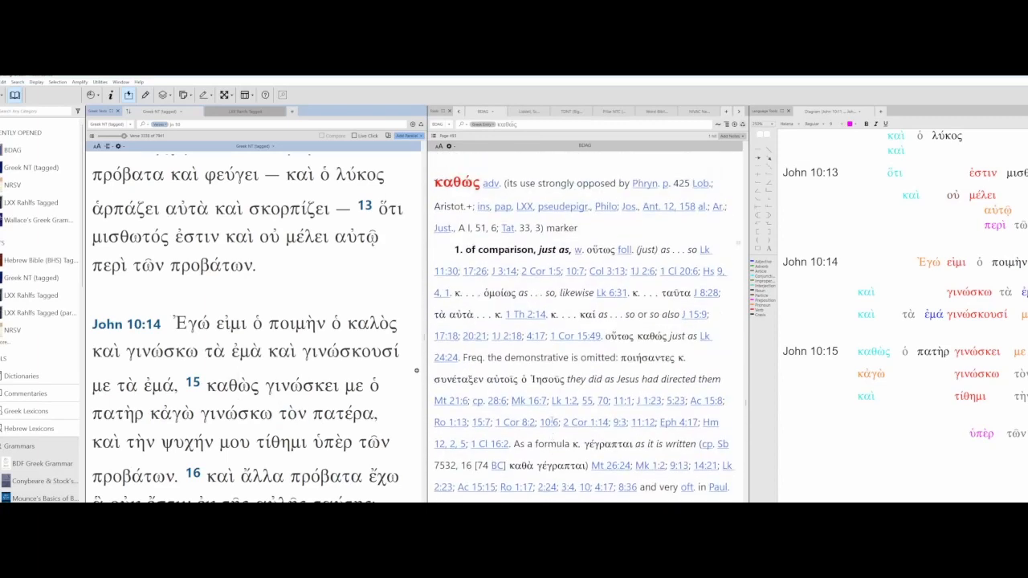
double_click(280, 352)
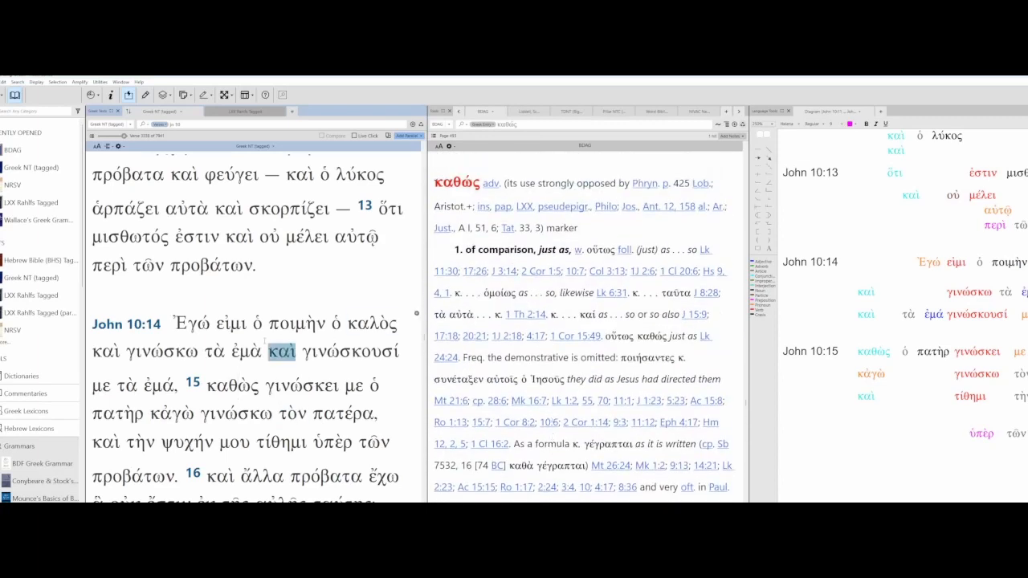
click(232, 383)
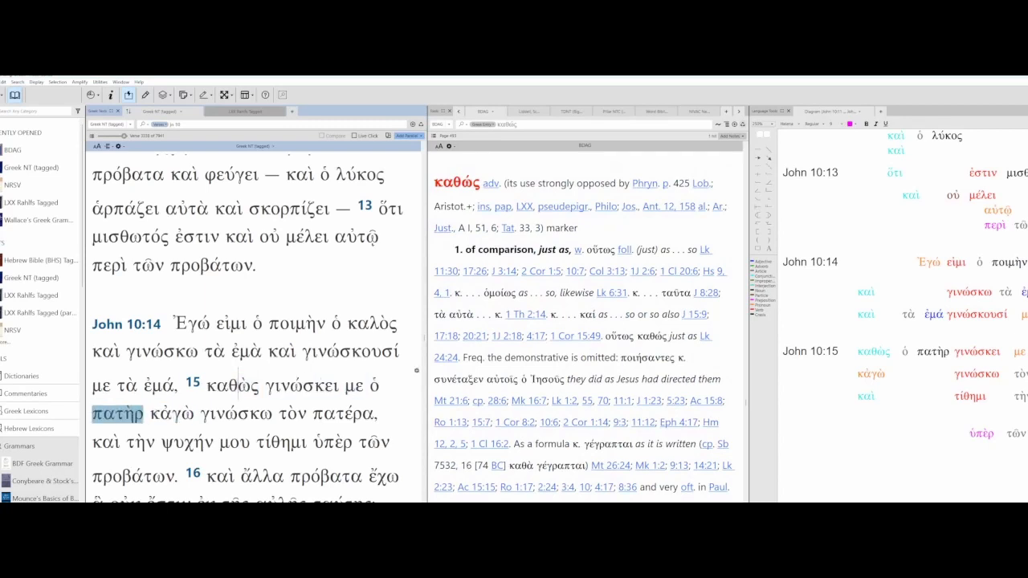
click(171, 413)
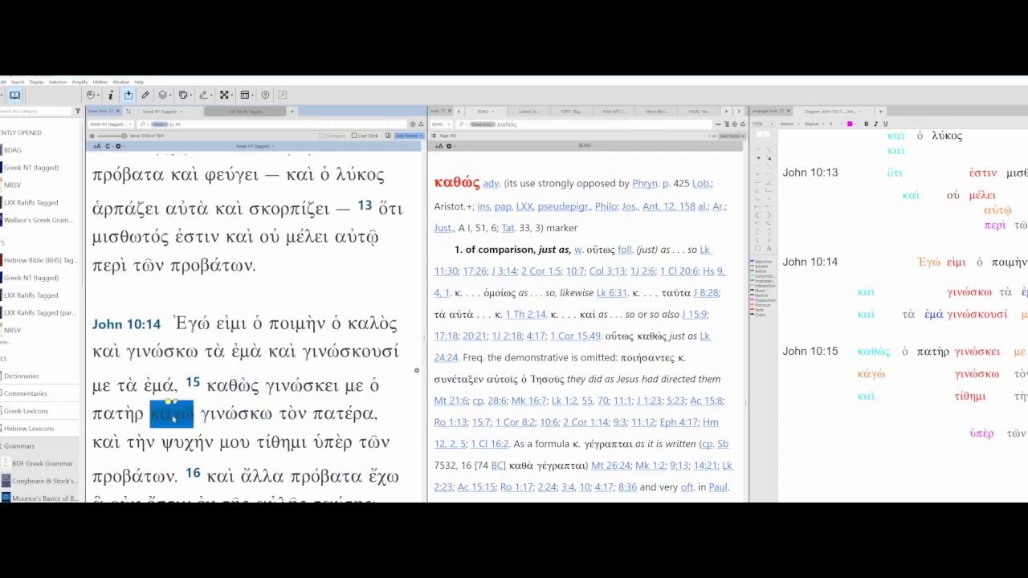
click(171, 414)
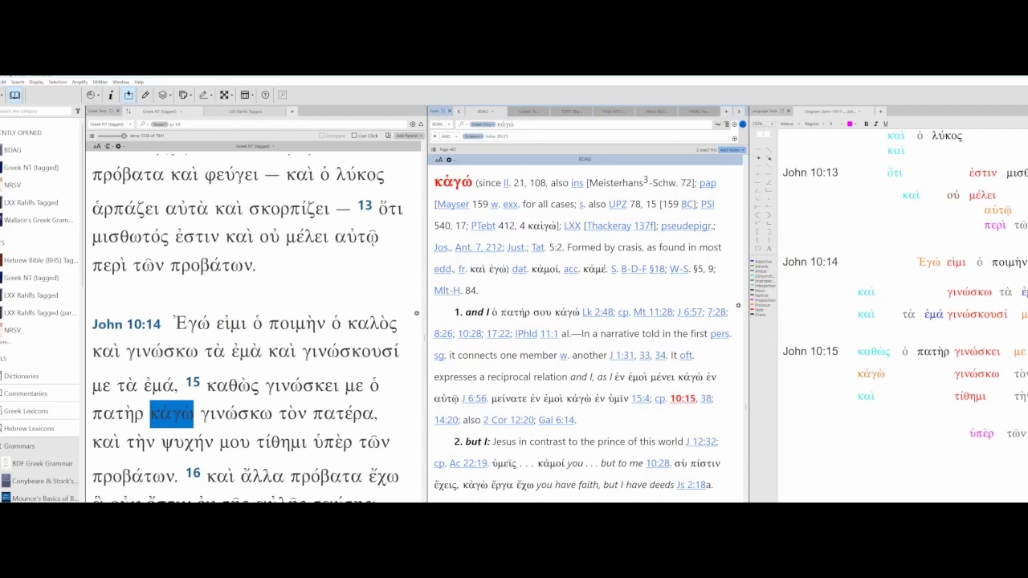
Step: Load BDAG's ὑπέρ entry for John 10:15 and read down to 'die for someone'
double_click(235, 414)
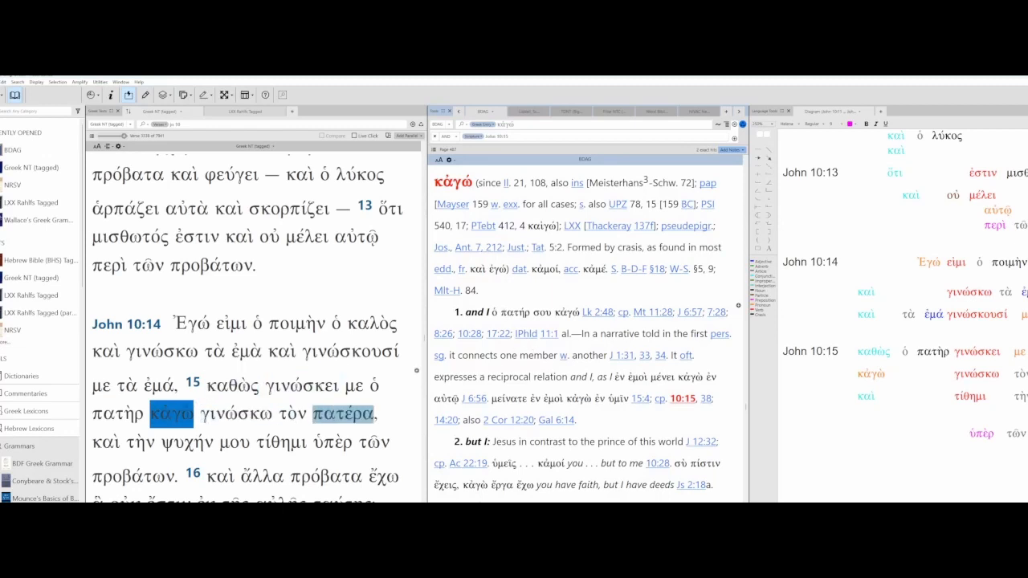
scroll(down, 3)
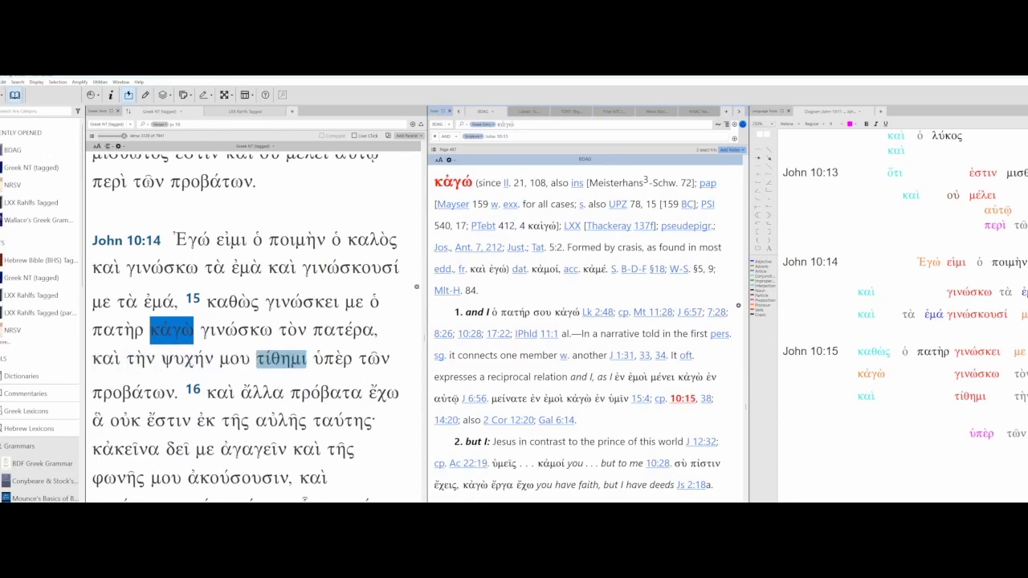
click(234, 359)
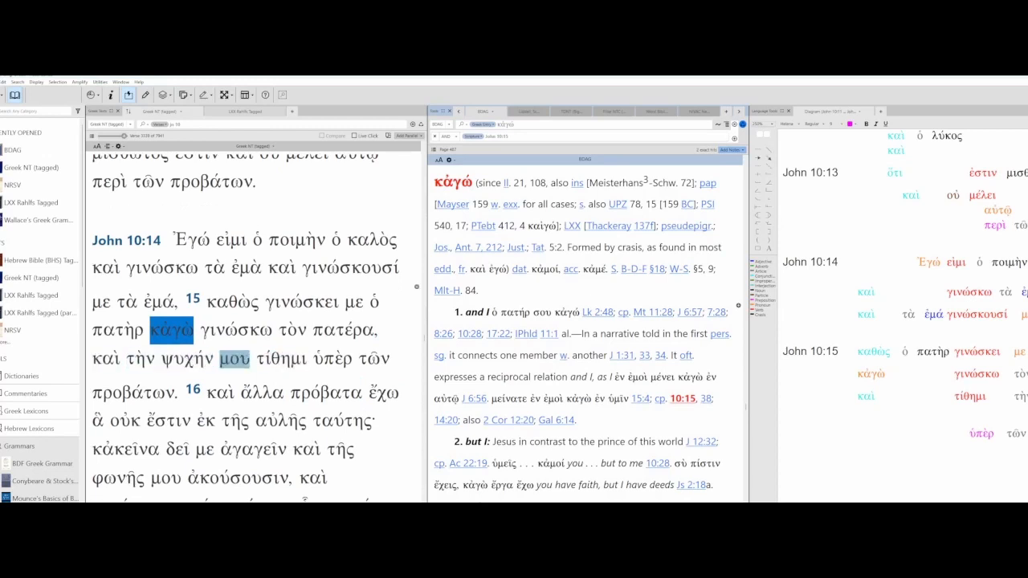
click(332, 359)
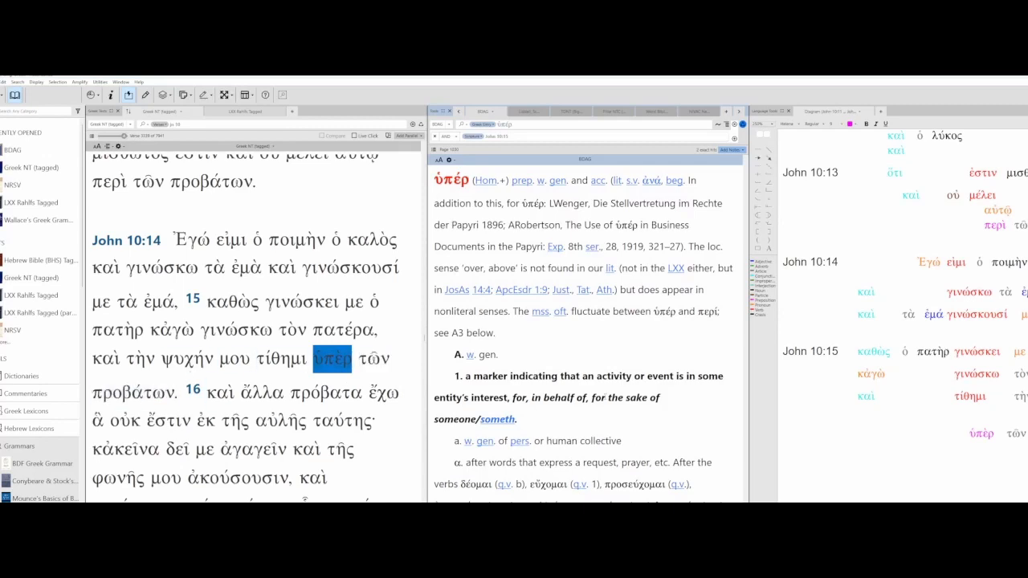
scroll(down, 3)
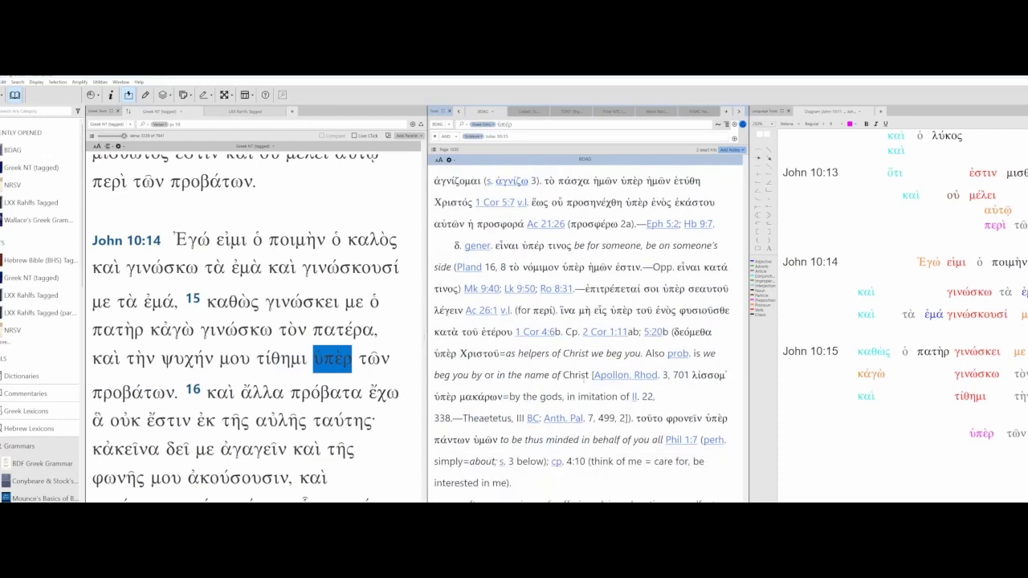
scroll(down, 3)
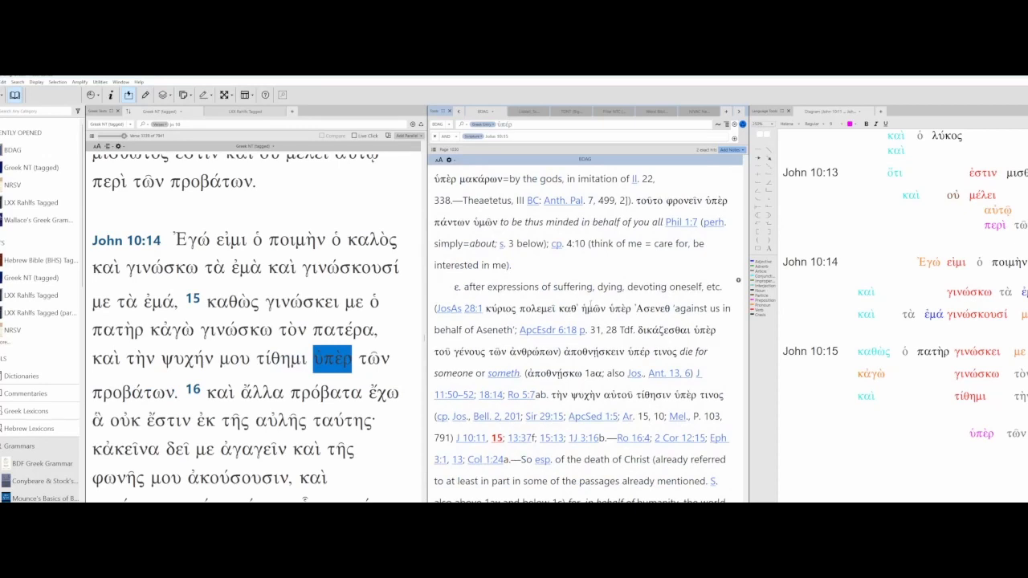
mouse_move(494, 362)
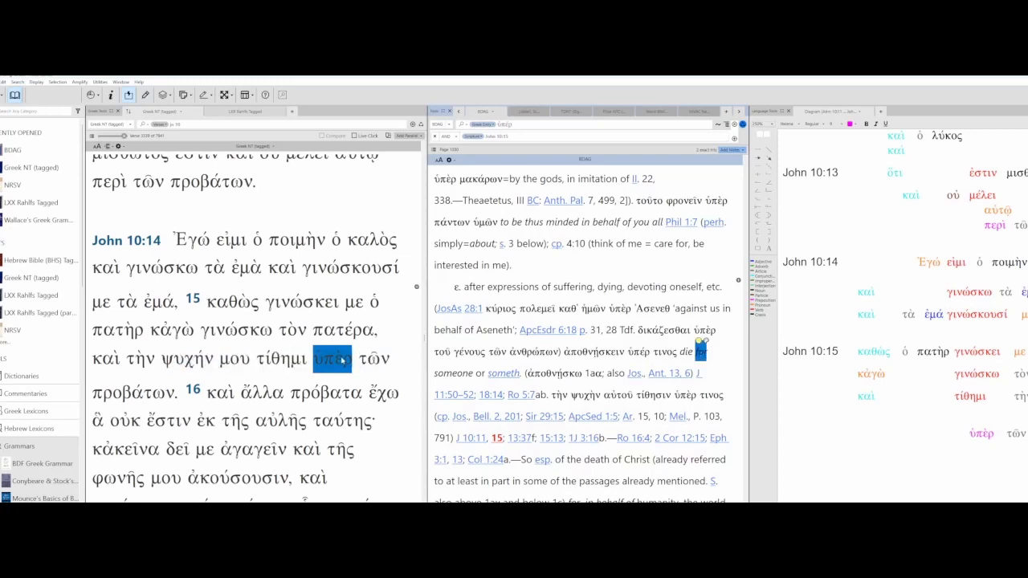
Step: Open BDAG's ὁ, ἡ, τό entry for τῶν, read into sense 2 and mark an article example
double_click(134, 392)
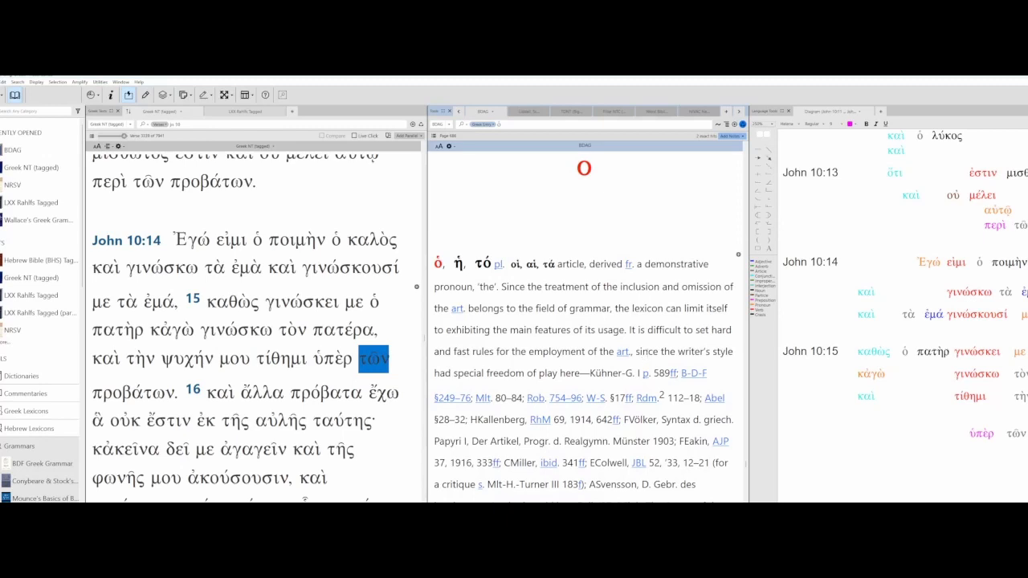
click(282, 359)
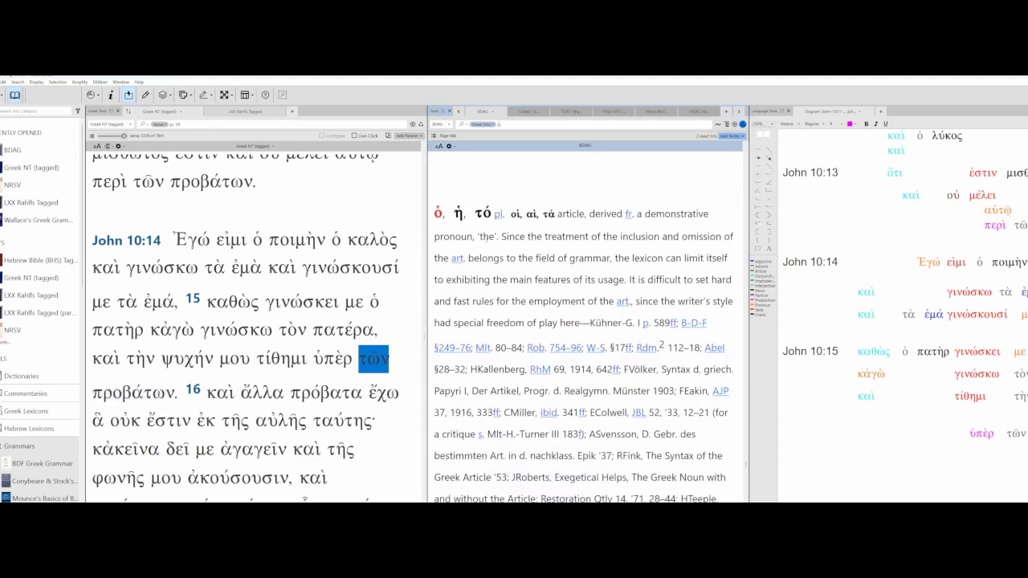
scroll(down, 3)
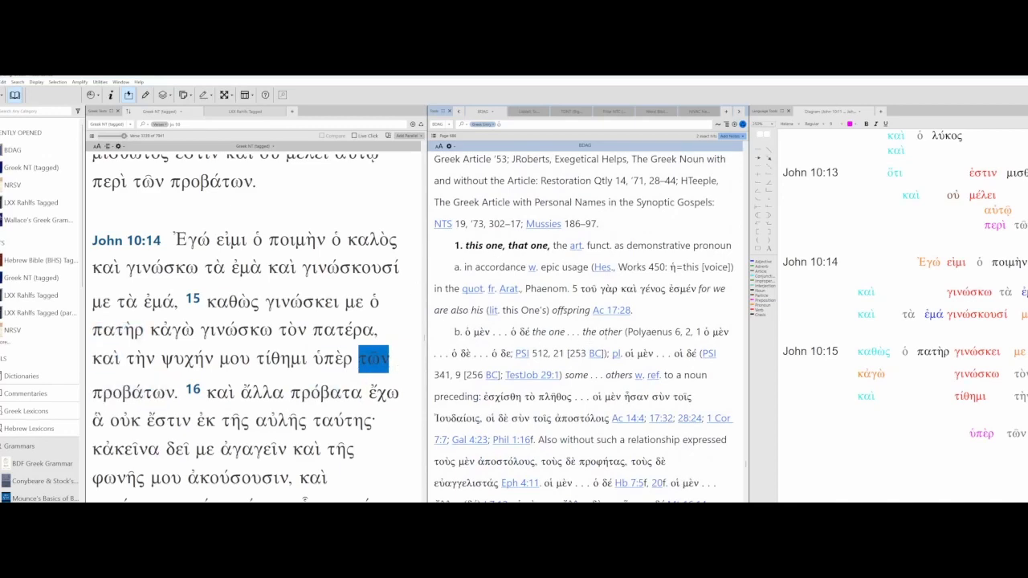
scroll(down, 3)
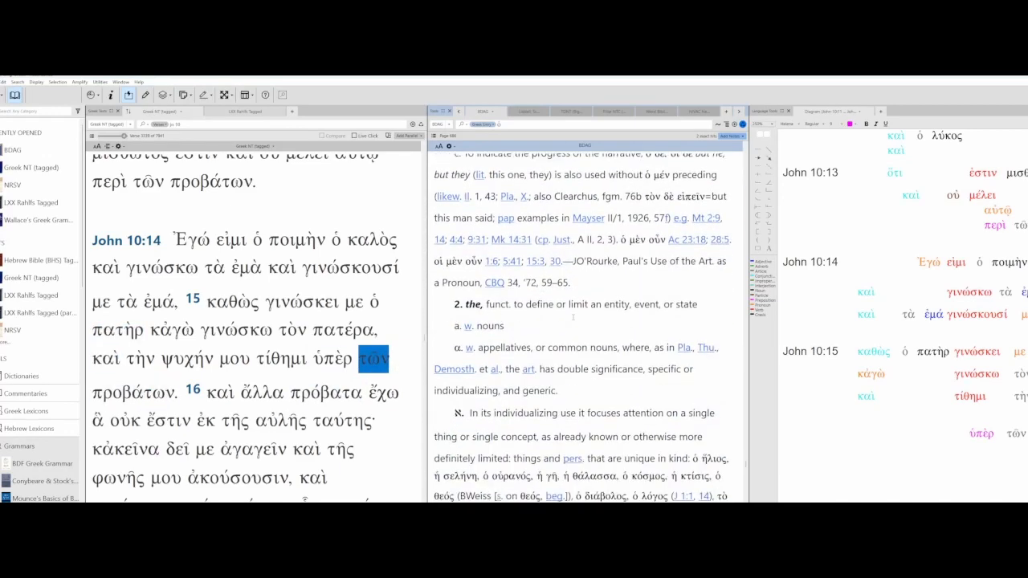
scroll(down, 3)
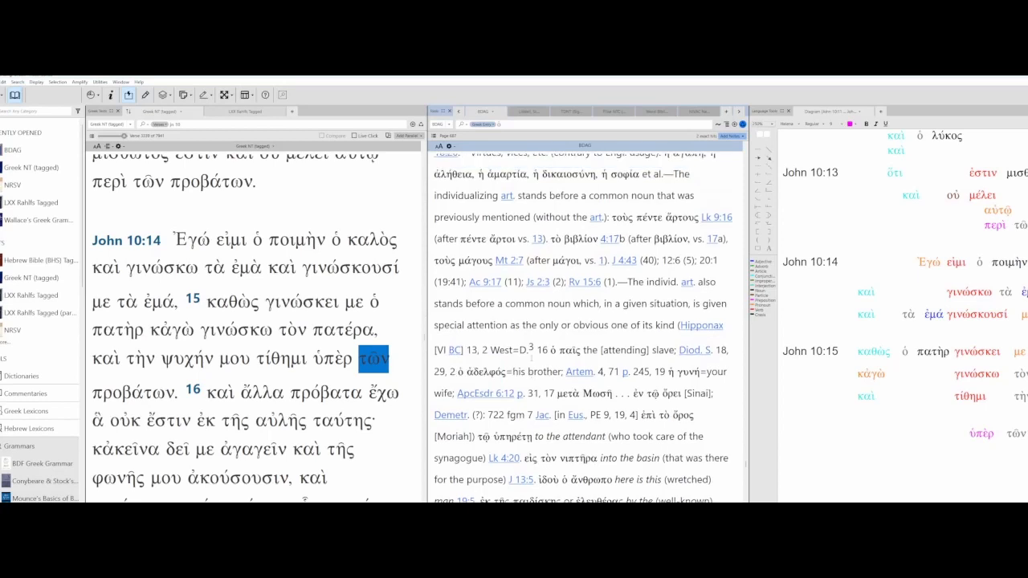
scroll(up, 3)
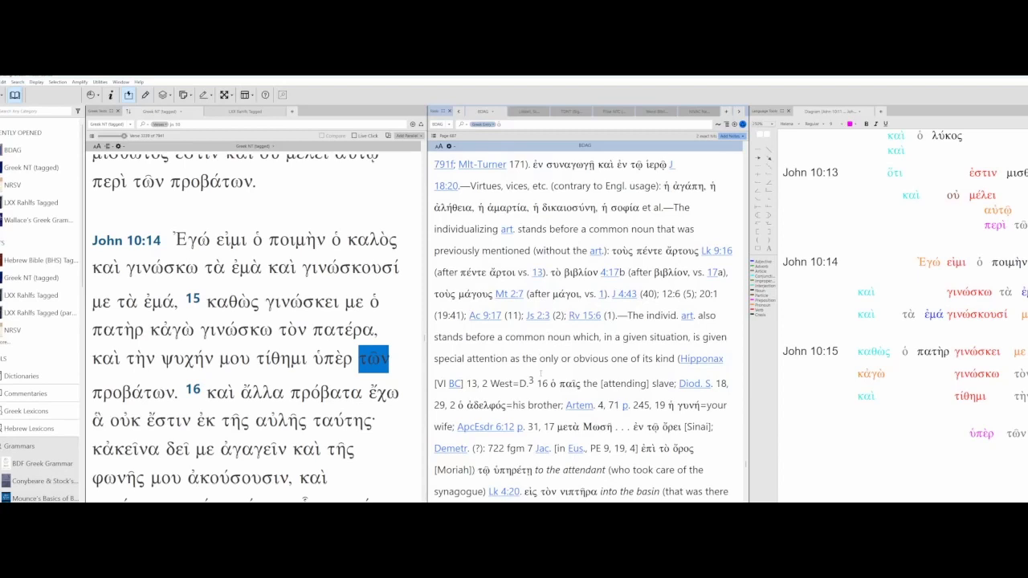
click(458, 404)
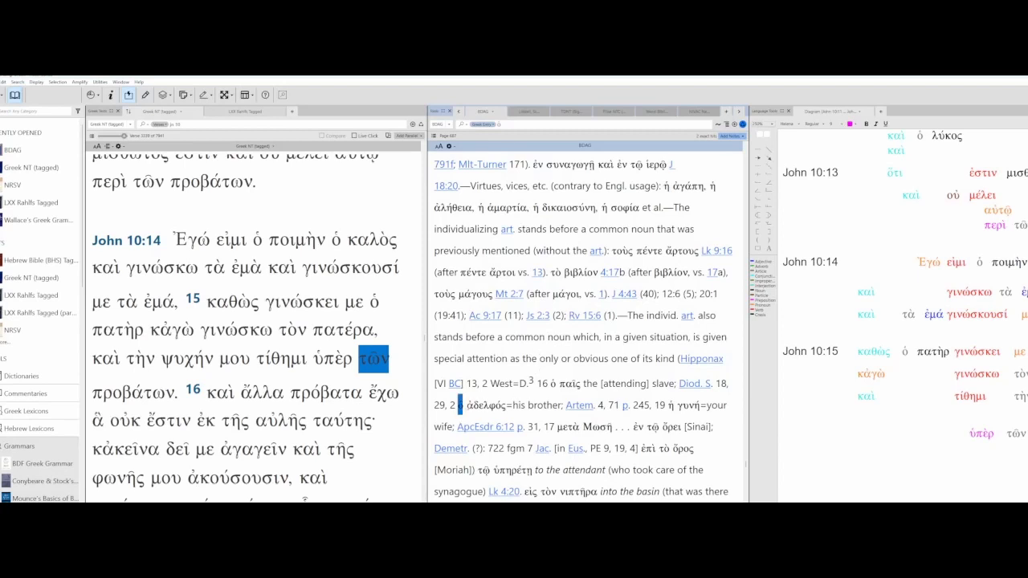